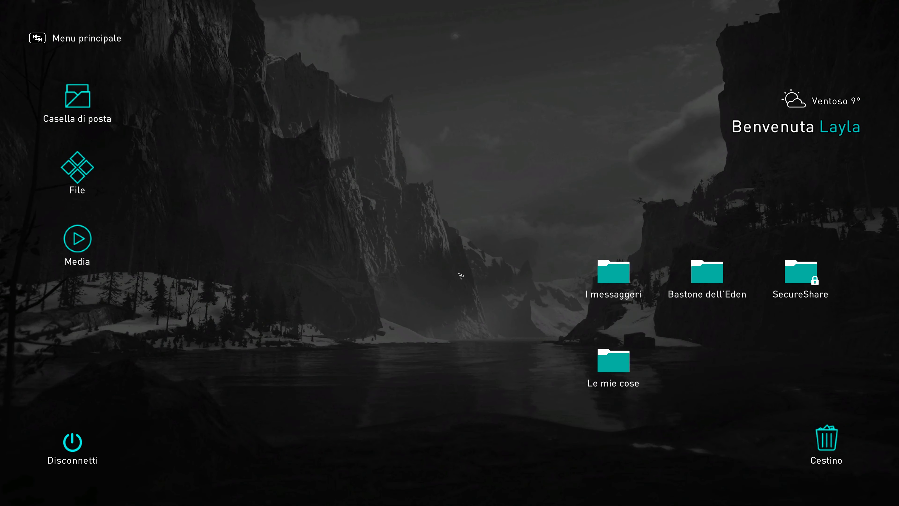
left_click(78, 98)
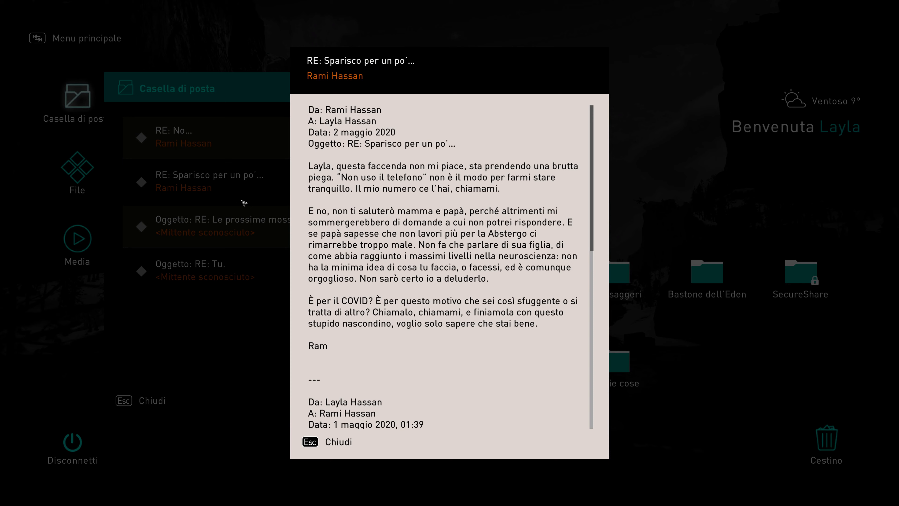
scroll("down", 3)
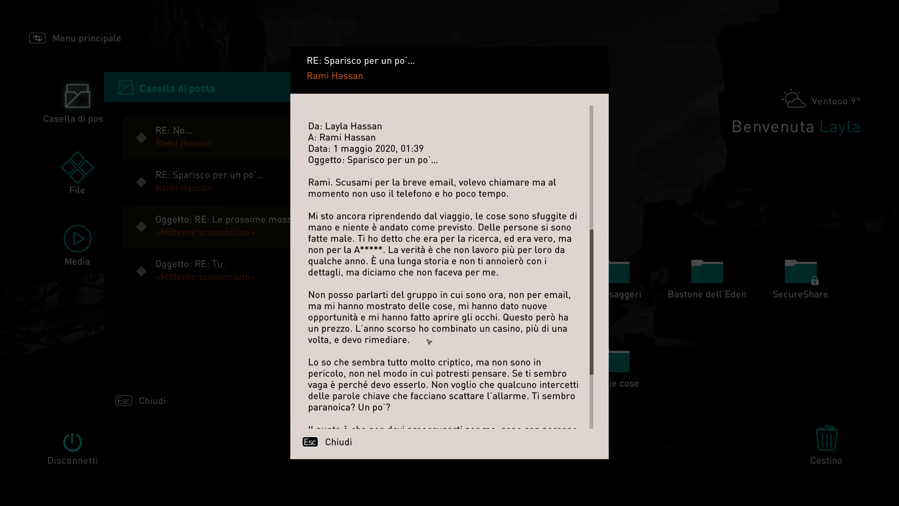
scroll("down", 3)
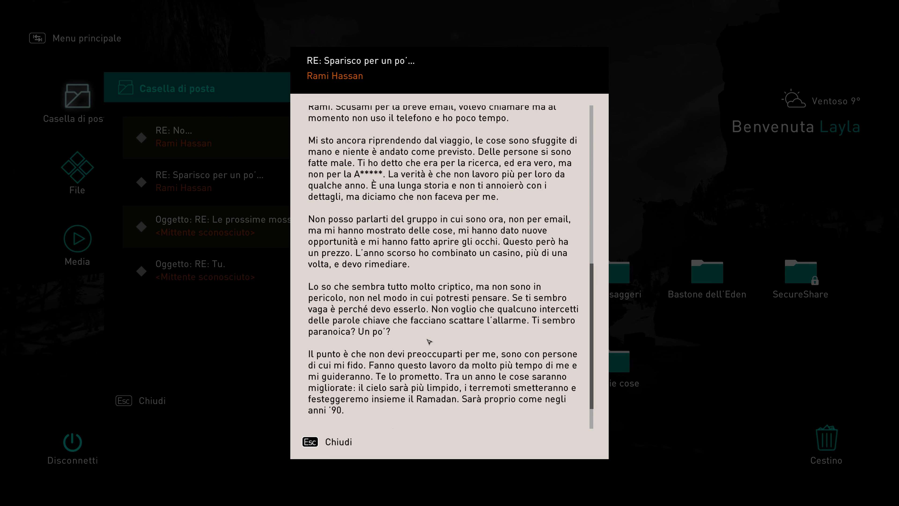
scroll("down", 3)
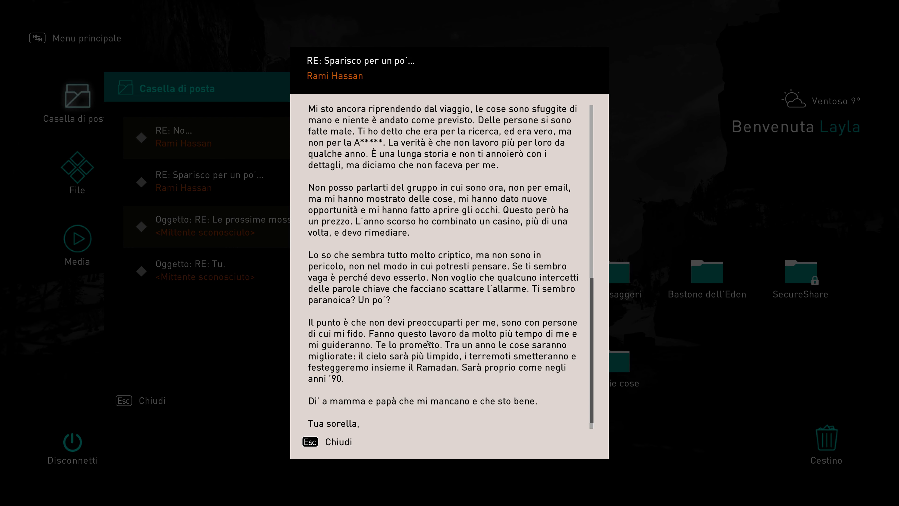
scroll("down", 3)
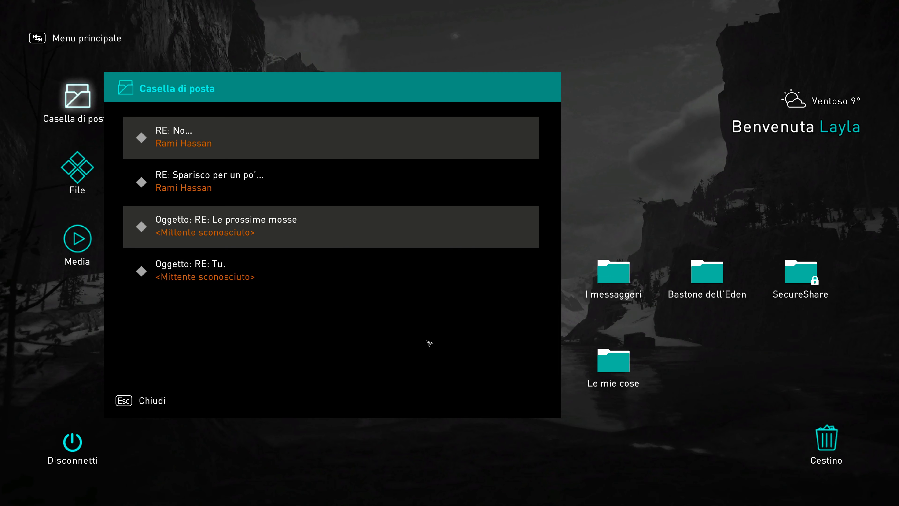
left_click(189, 141)
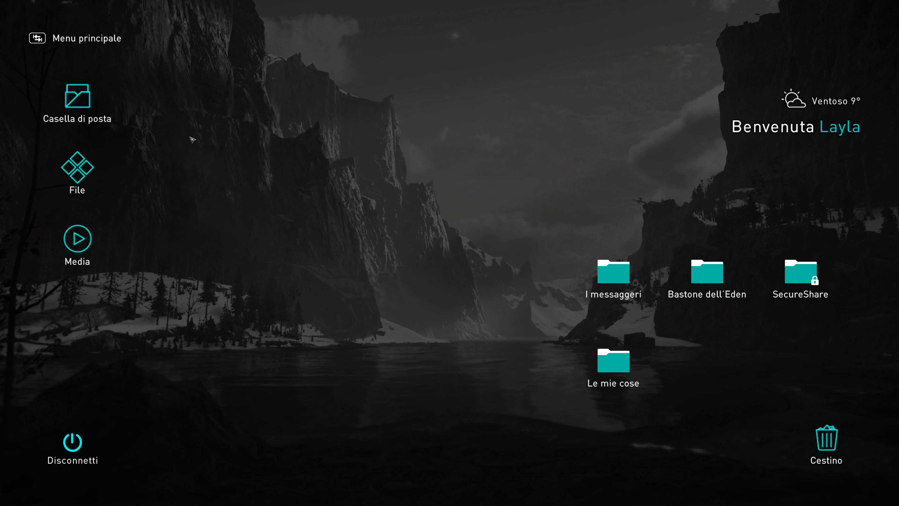
Start the first Desmond audio recording, StranoMessaggio, from the Media collection.
left_click(78, 169)
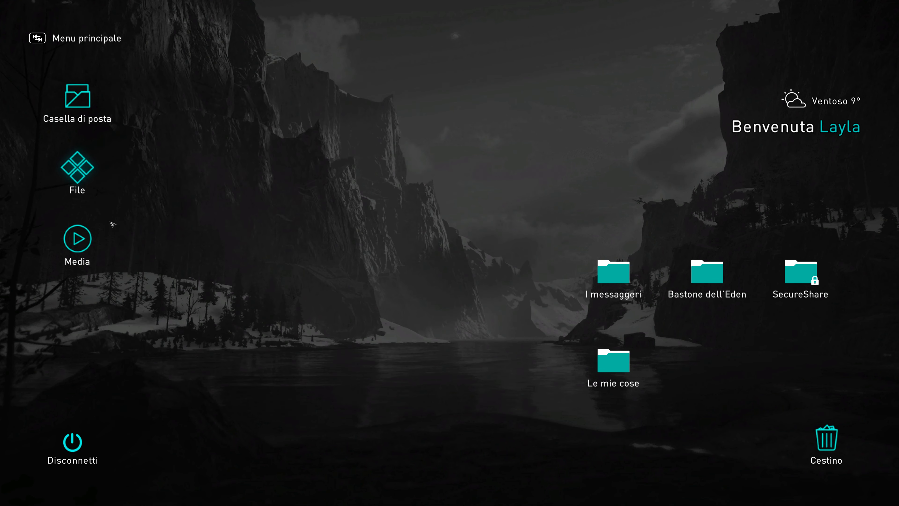
left_click(78, 238)
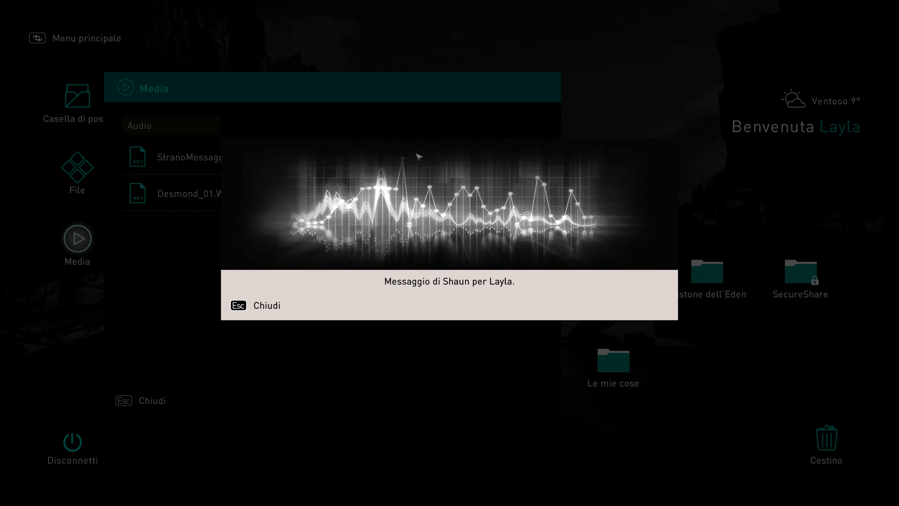
mouse_move(135, 51)
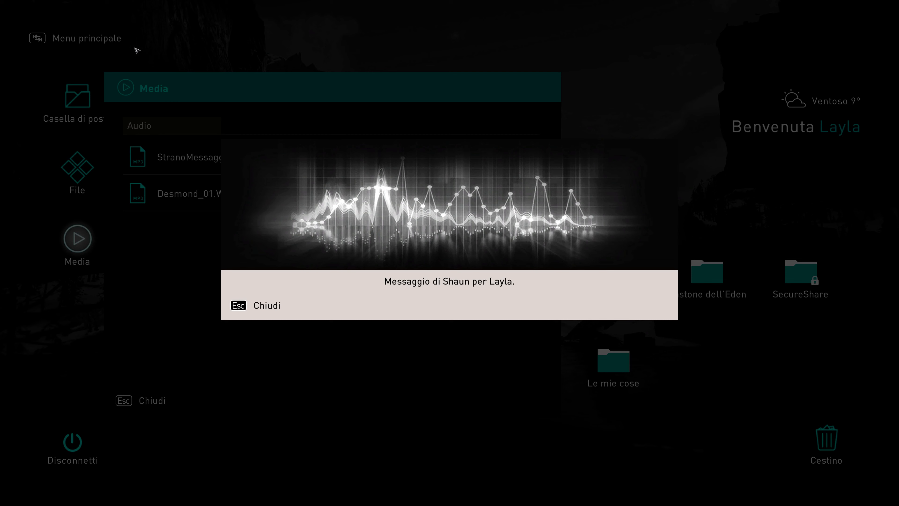
mouse_move(211, 122)
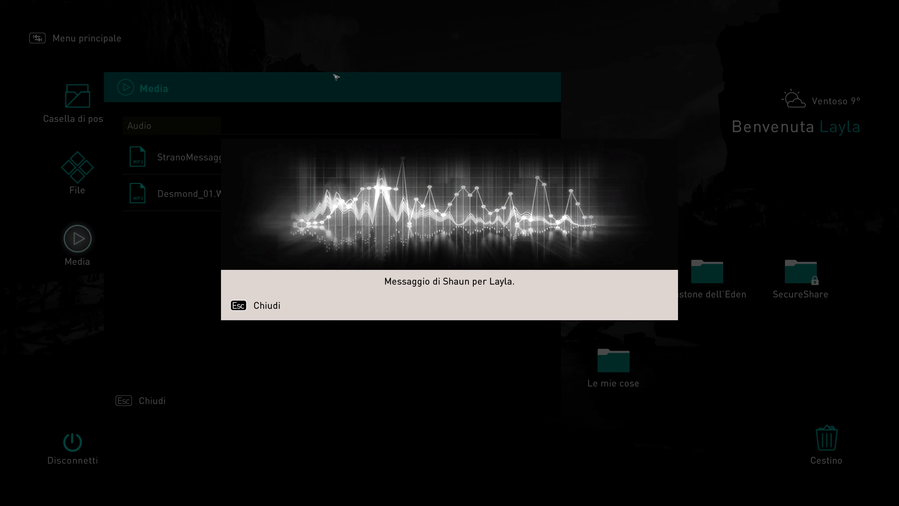
mouse_move(378, 127)
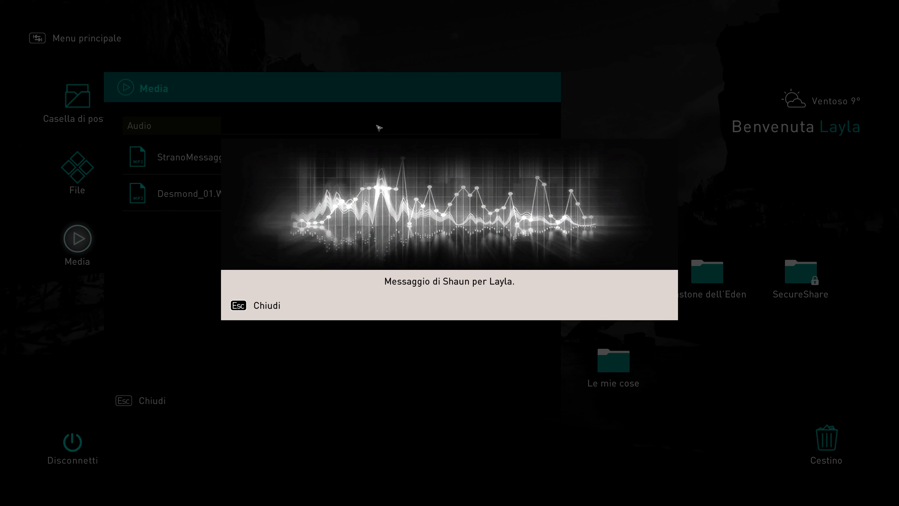
mouse_move(428, 22)
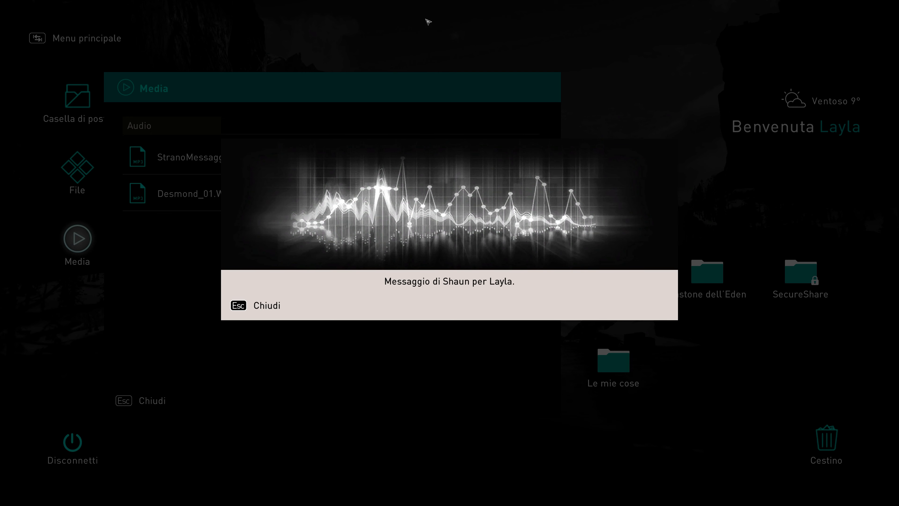
mouse_move(354, 77)
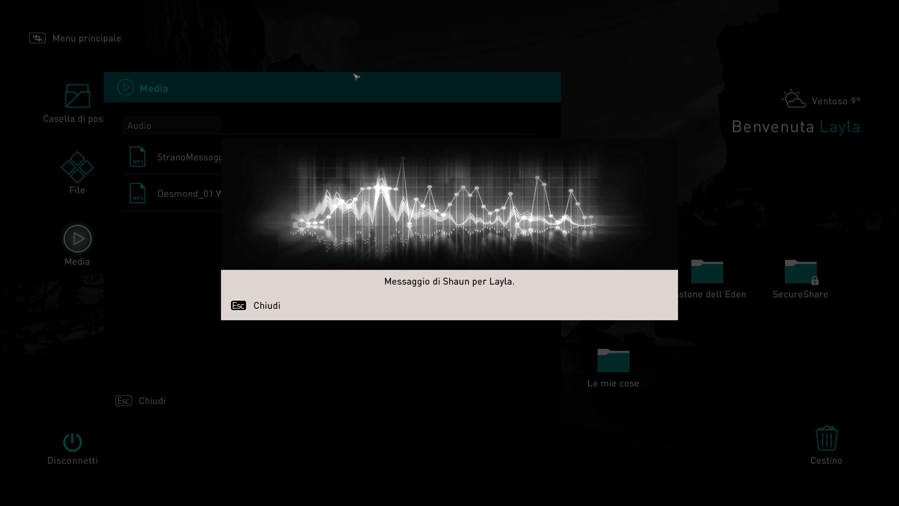
mouse_move(621, 47)
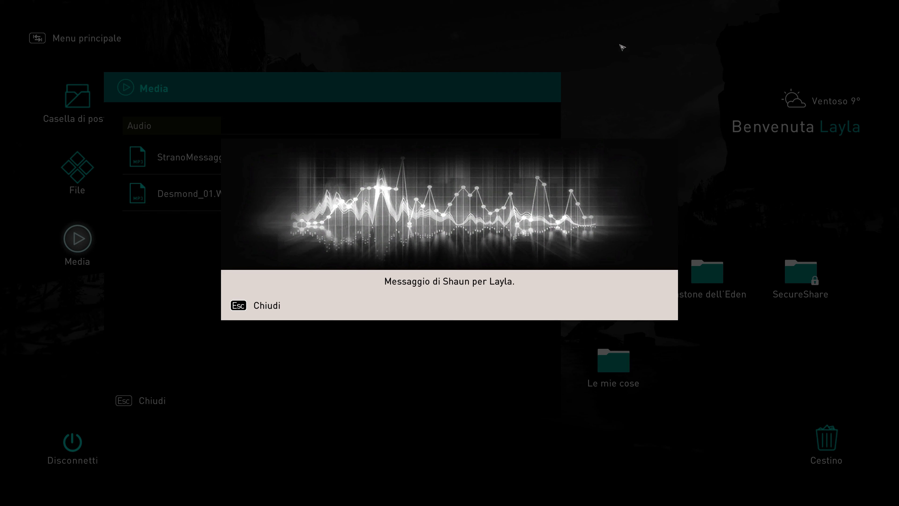
mouse_move(734, 155)
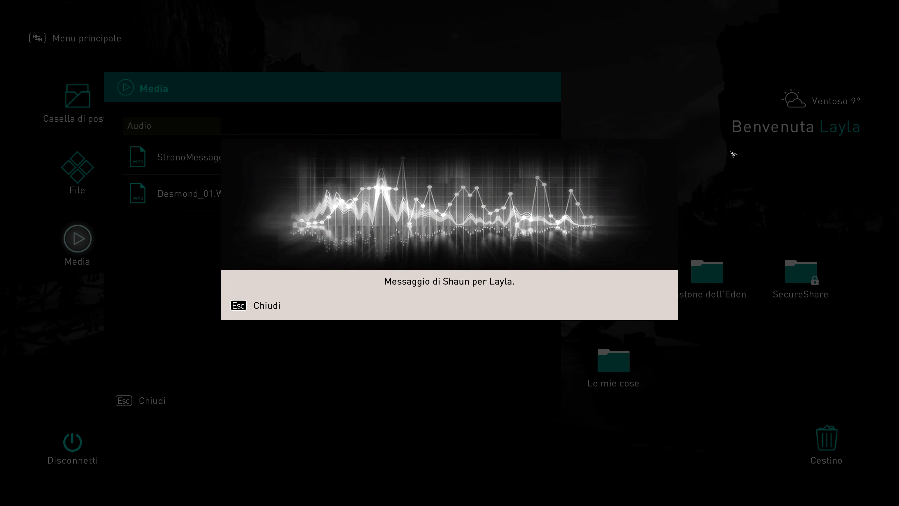
mouse_move(361, 36)
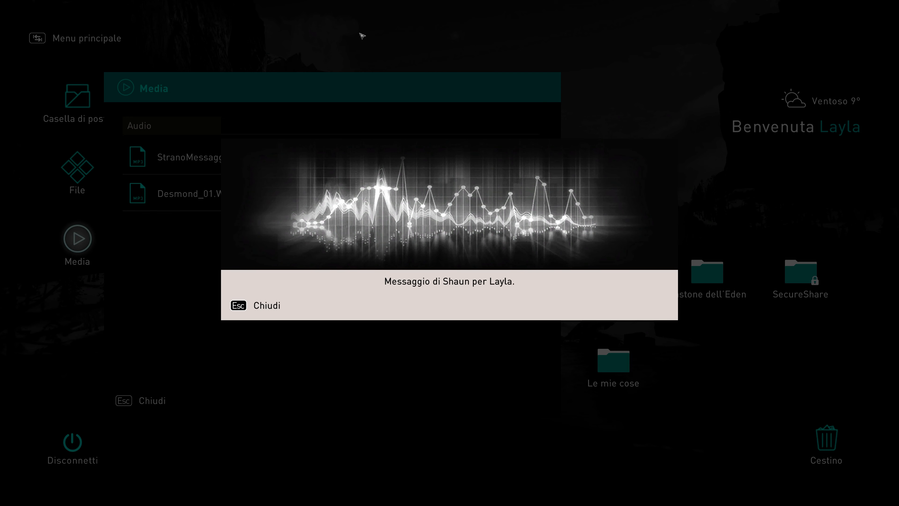
mouse_move(349, 86)
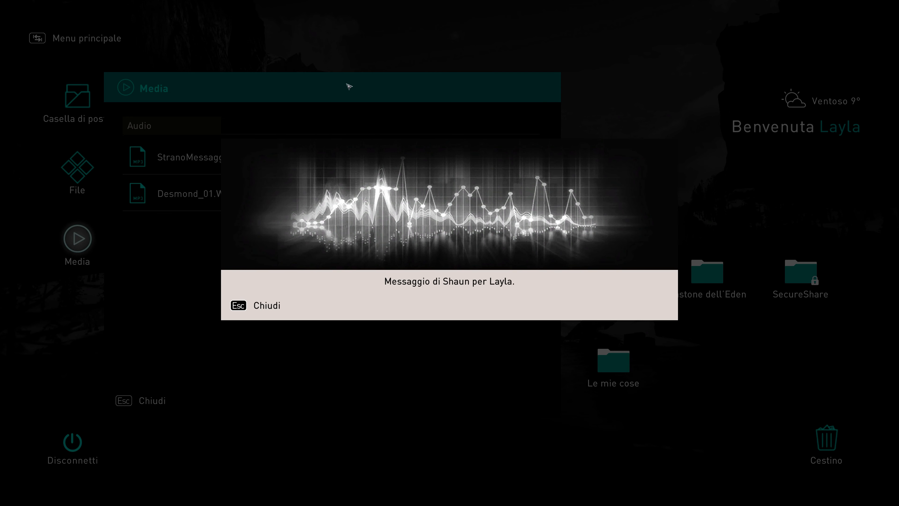
mouse_move(506, 41)
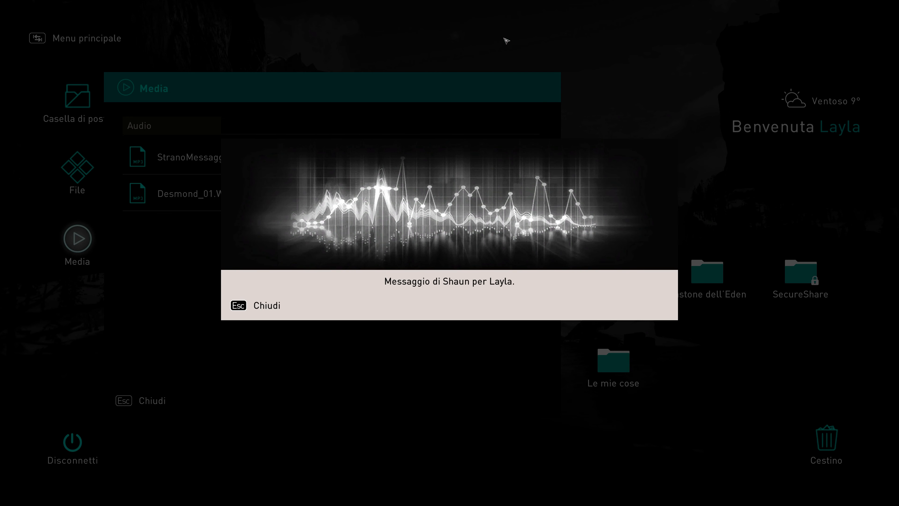
mouse_move(614, 92)
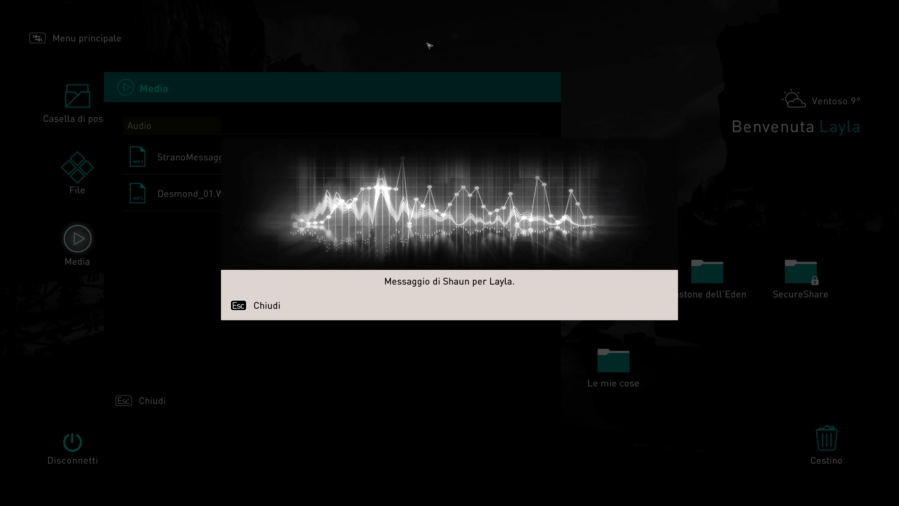
mouse_move(391, 335)
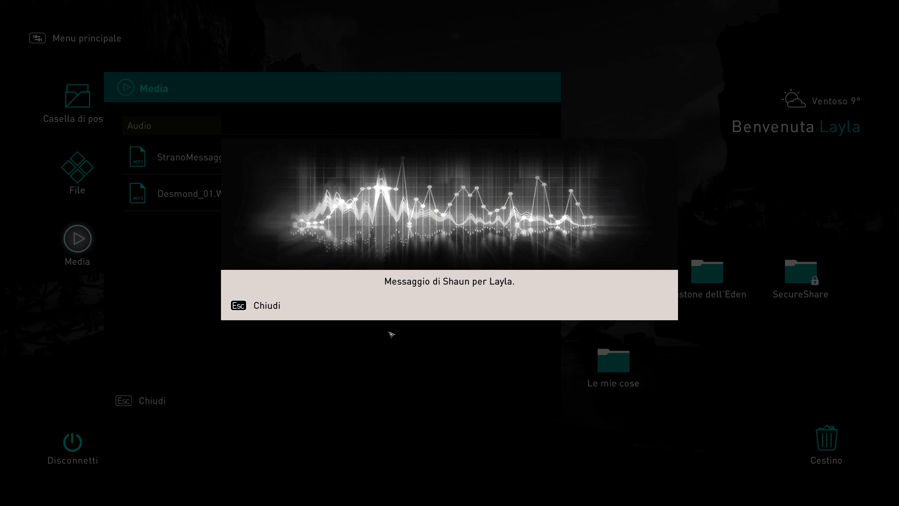
mouse_move(406, 370)
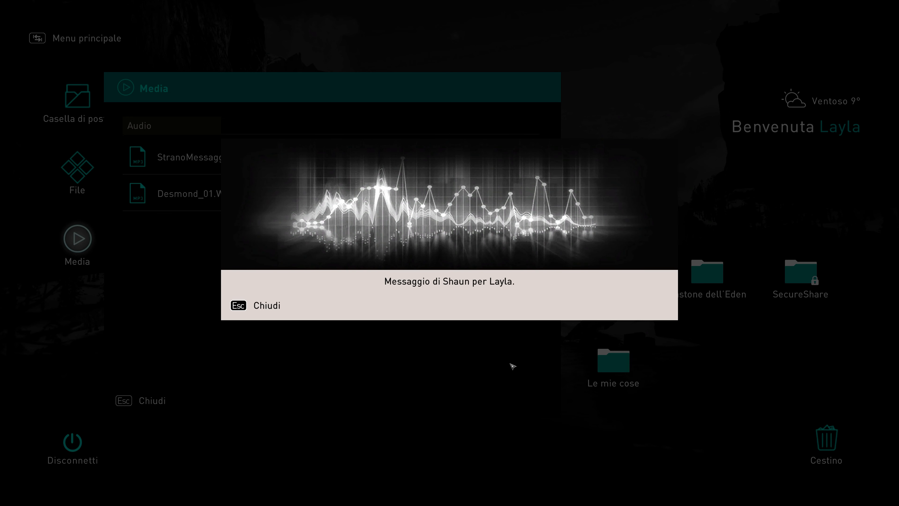
mouse_move(790, 373)
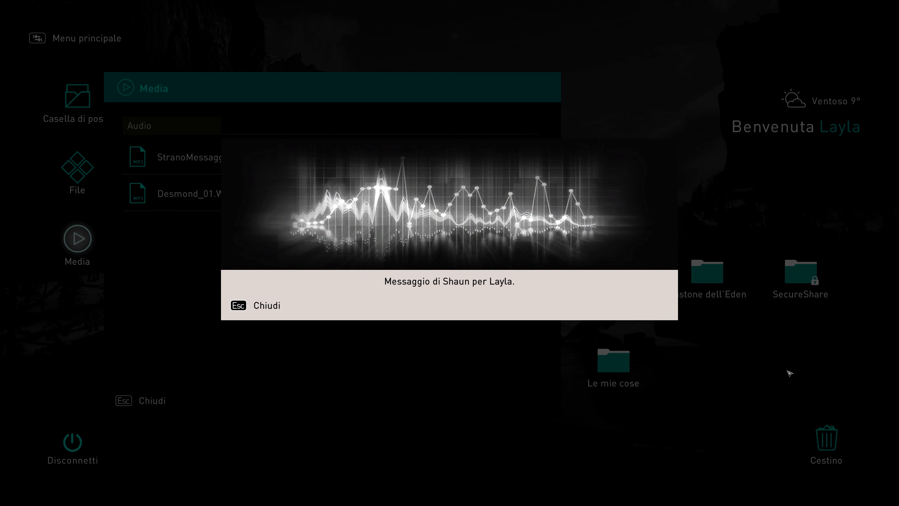
mouse_move(706, 401)
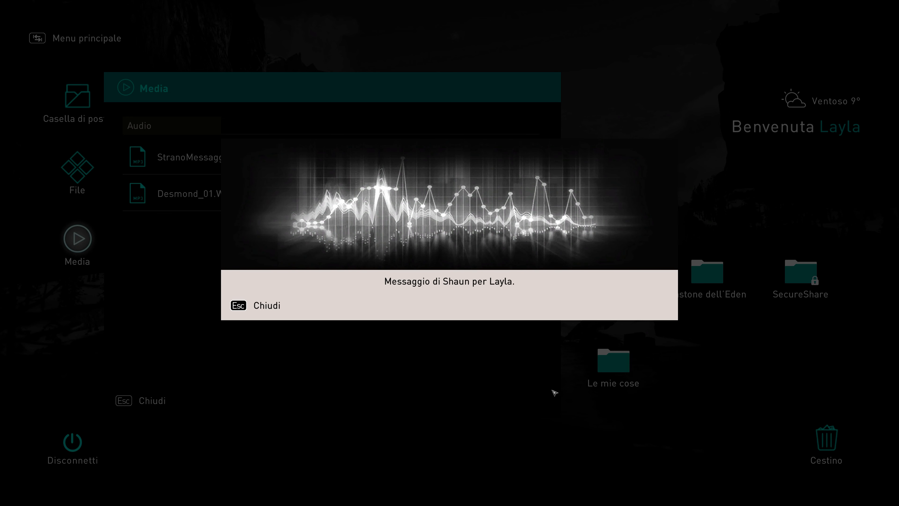
mouse_move(206, 376)
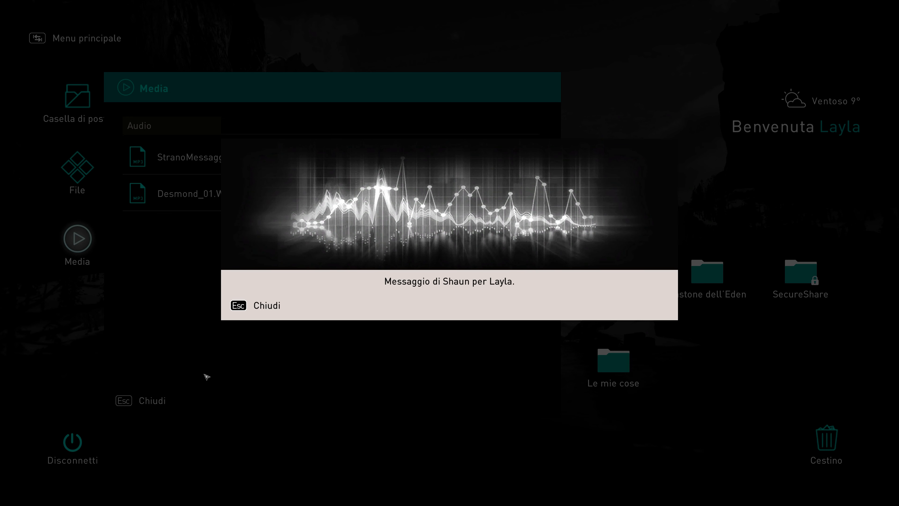
mouse_move(572, 101)
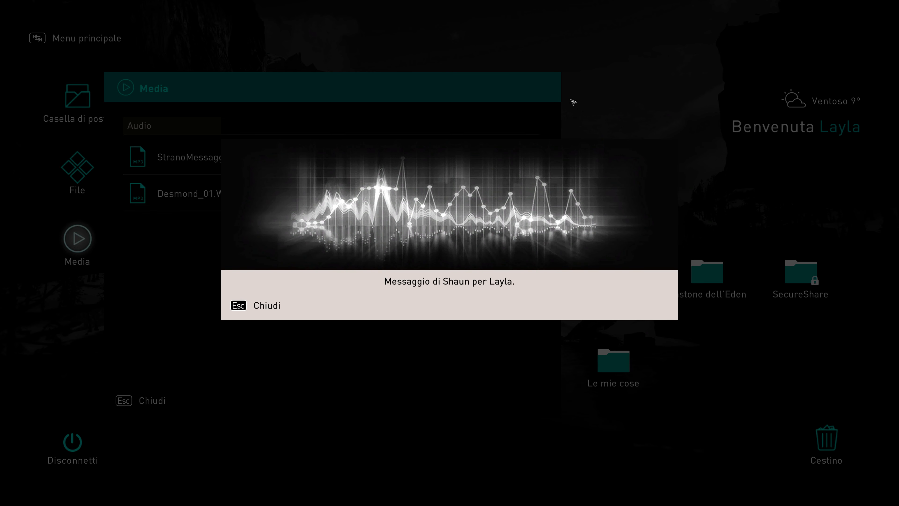
mouse_move(367, 387)
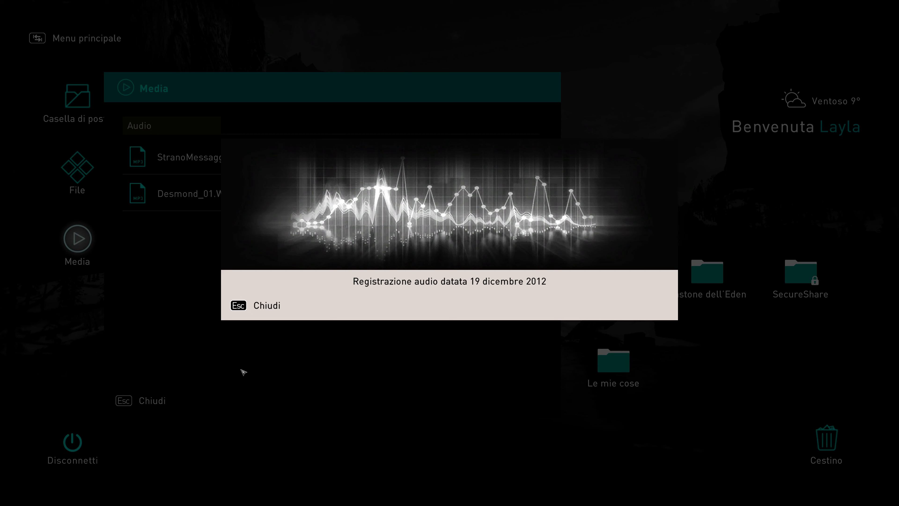
mouse_move(522, 367)
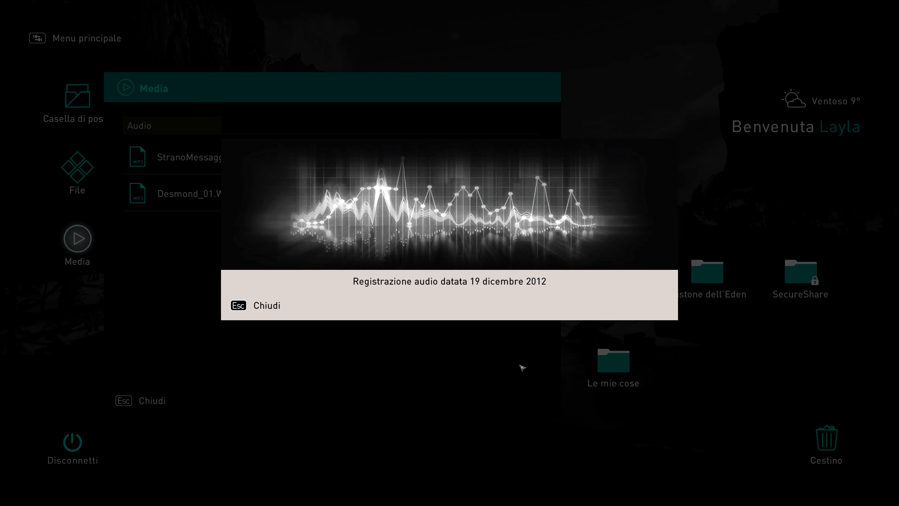
mouse_move(426, 85)
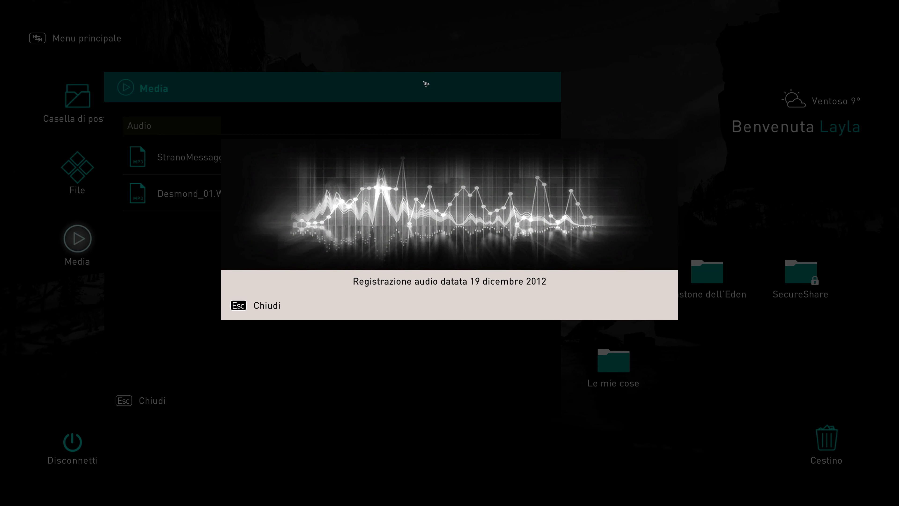
mouse_move(337, 344)
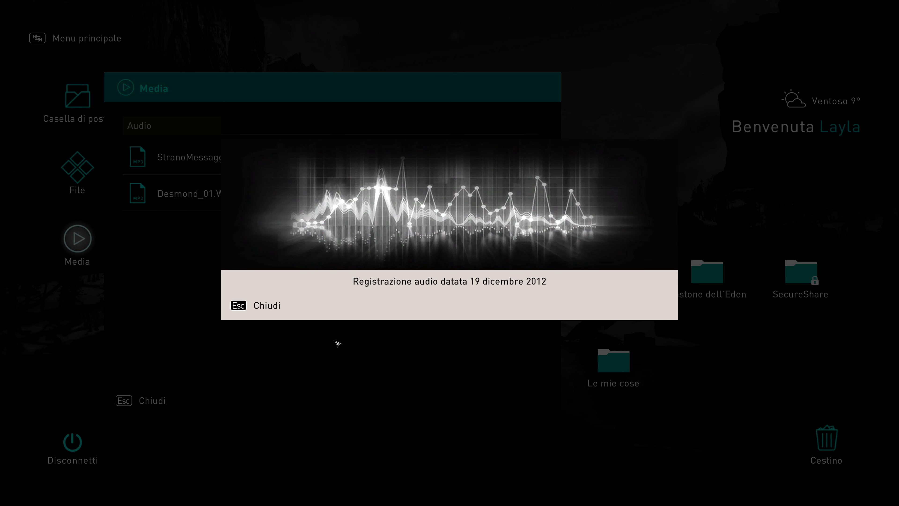
mouse_move(632, 80)
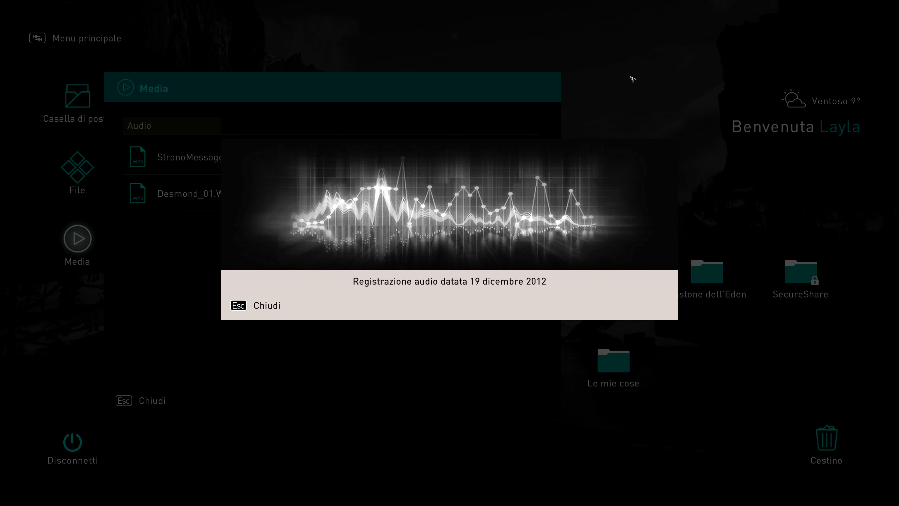
mouse_move(176, 339)
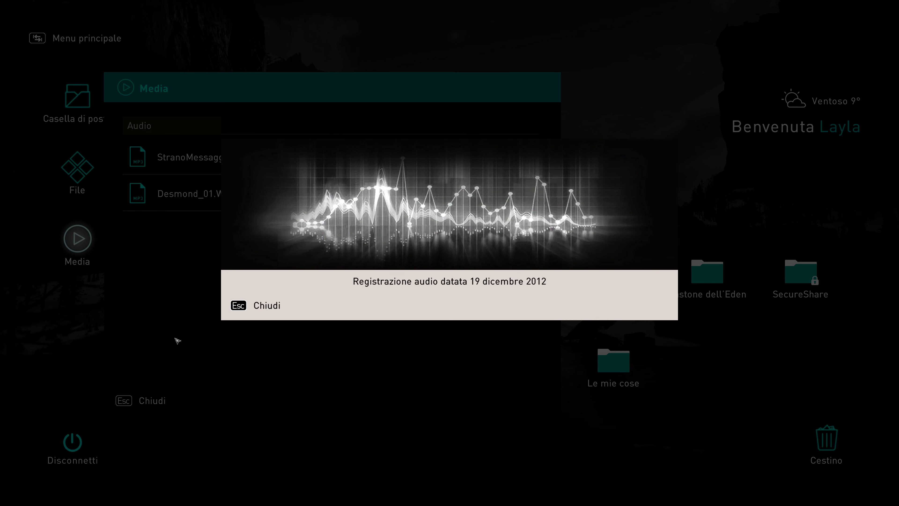
mouse_move(412, 377)
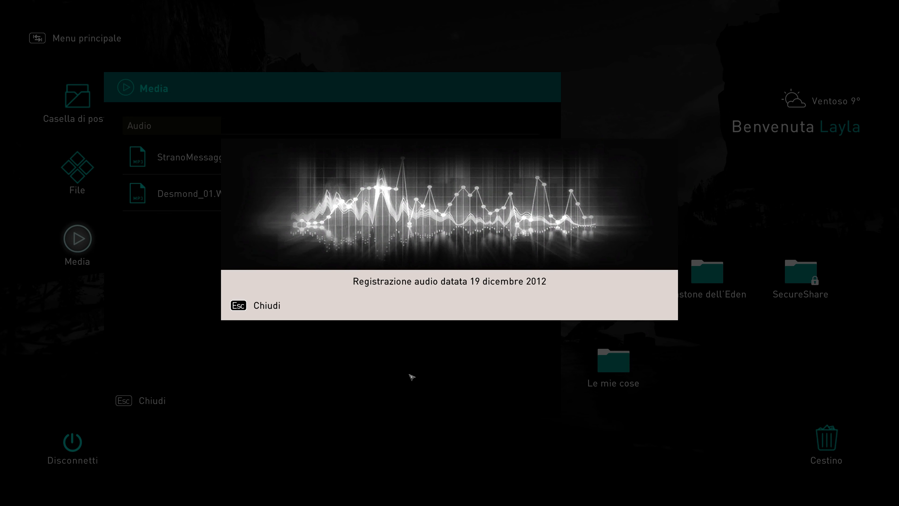
mouse_move(349, 377)
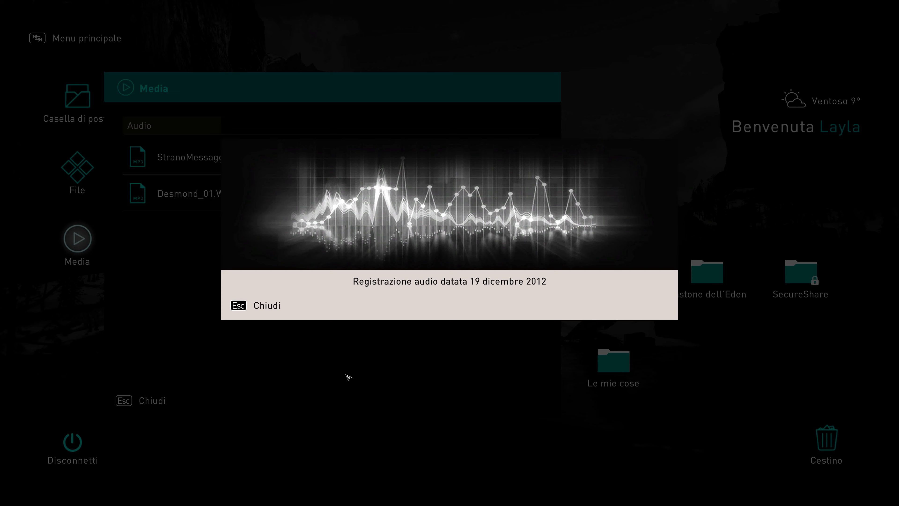
mouse_move(432, 322)
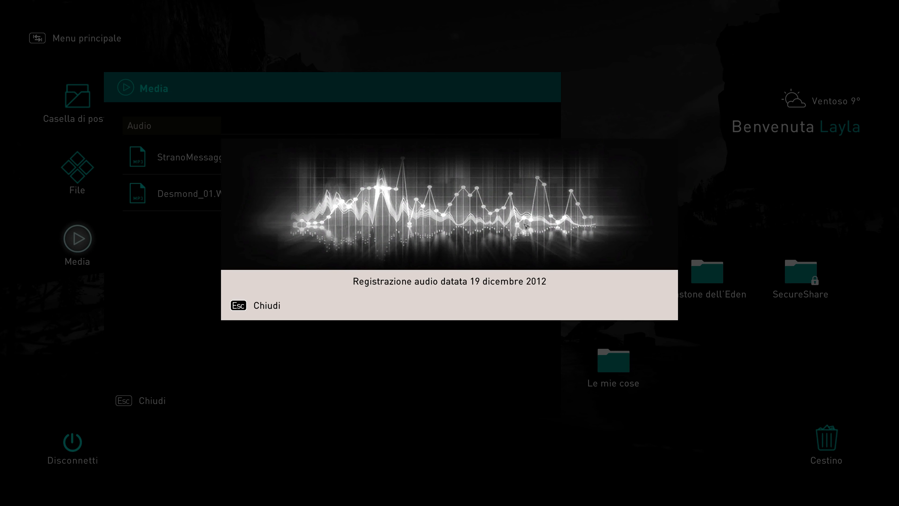
mouse_move(496, 377)
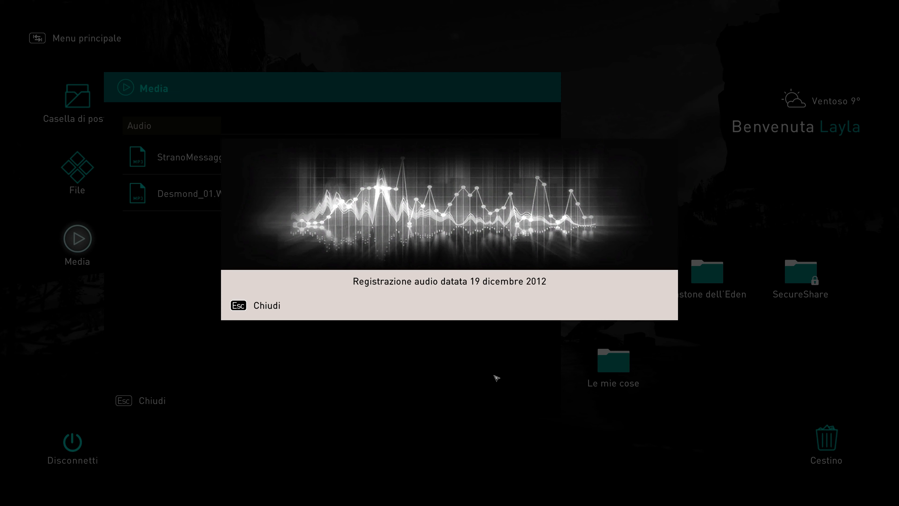
mouse_move(657, 83)
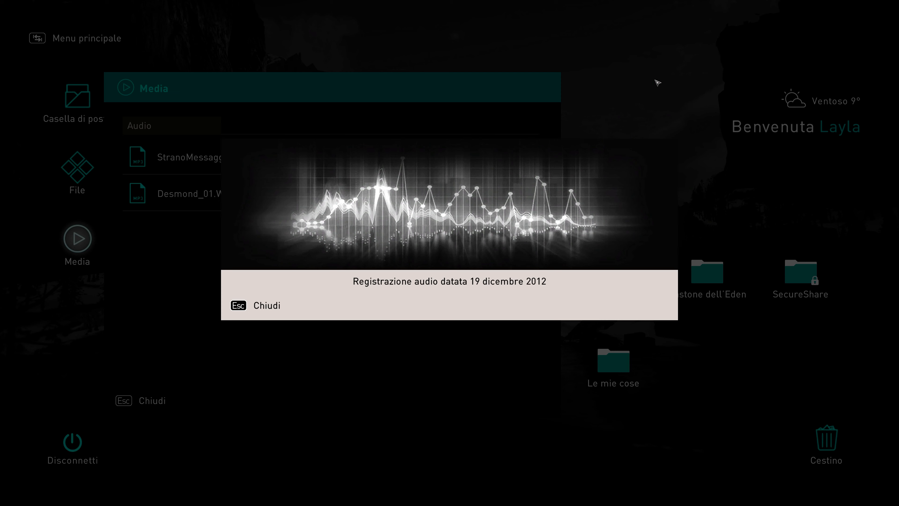
mouse_move(575, 258)
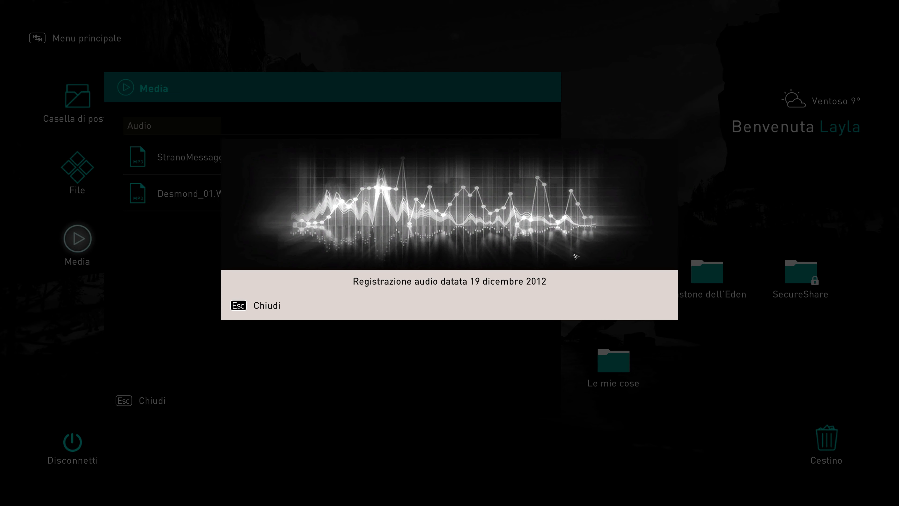
mouse_move(404, 234)
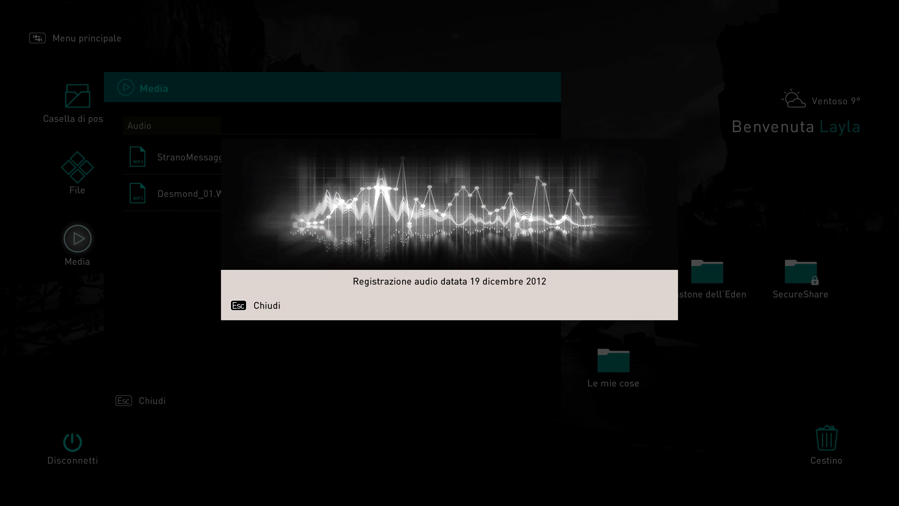
mouse_move(433, 331)
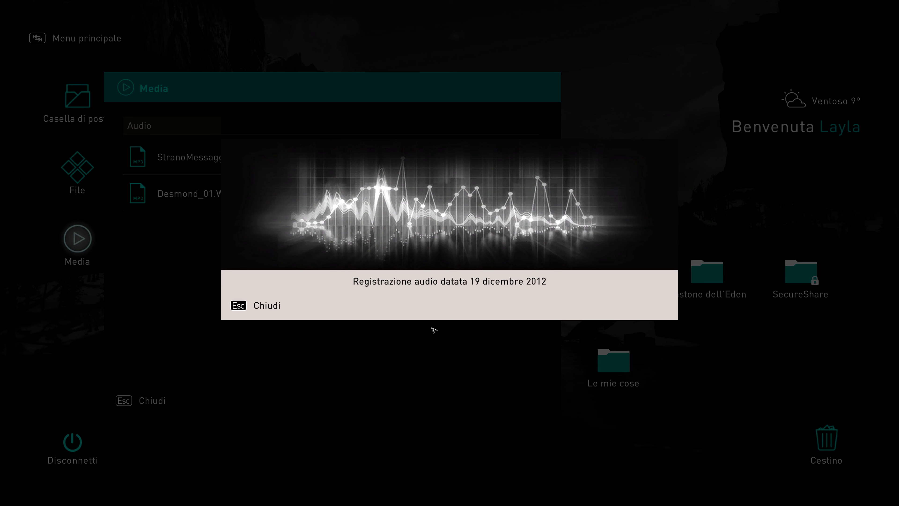
mouse_move(521, 121)
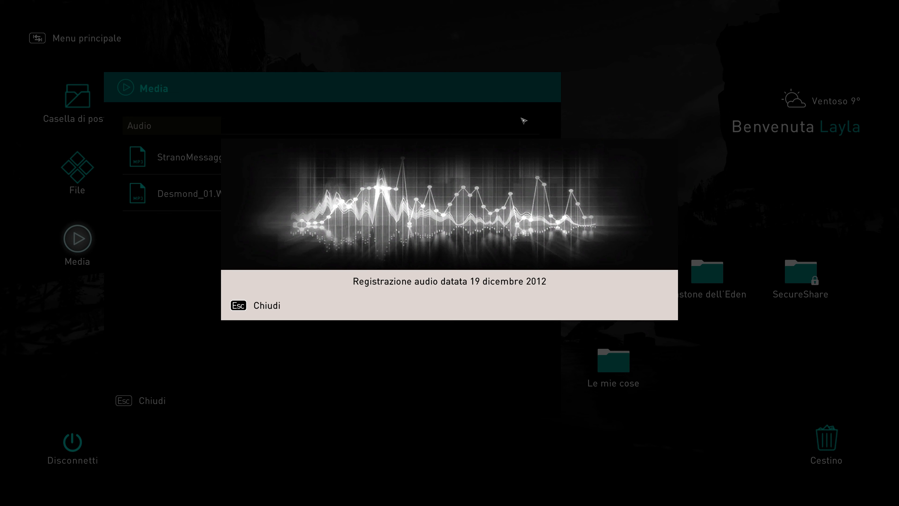
mouse_move(407, 76)
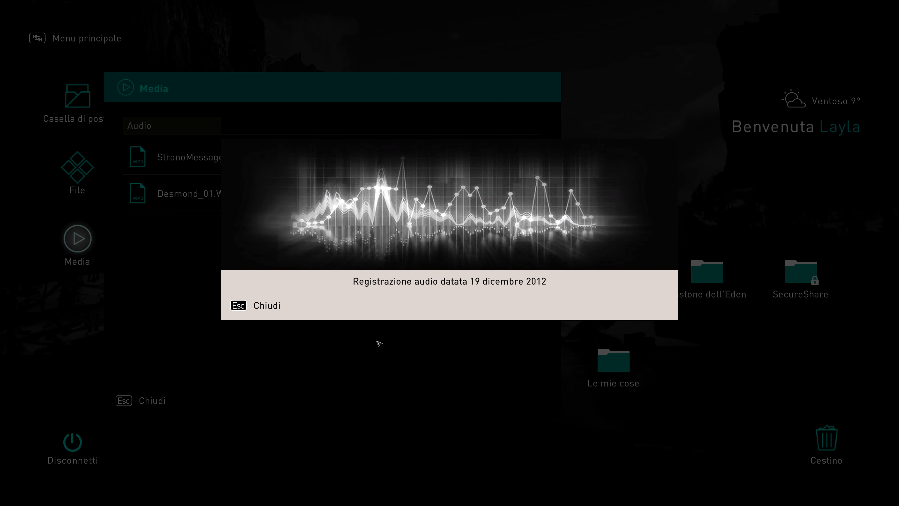
mouse_move(504, 110)
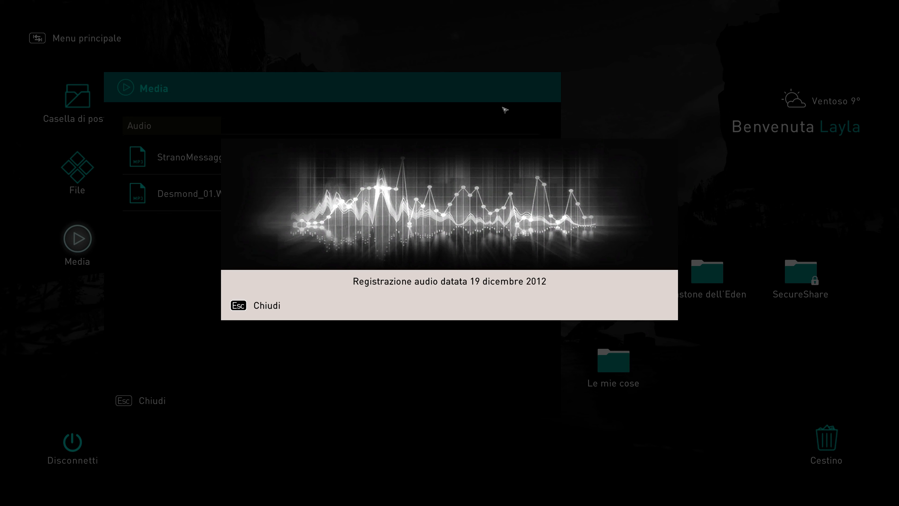
mouse_move(356, 383)
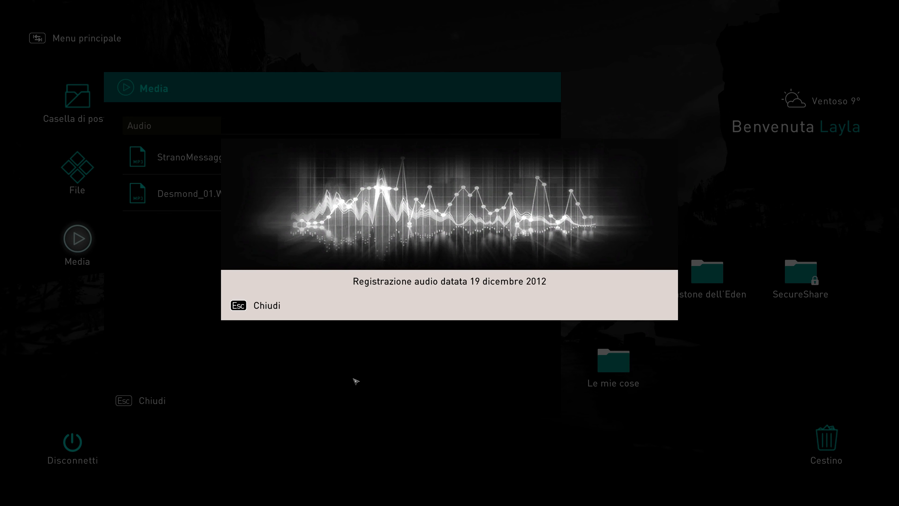
mouse_move(347, 396)
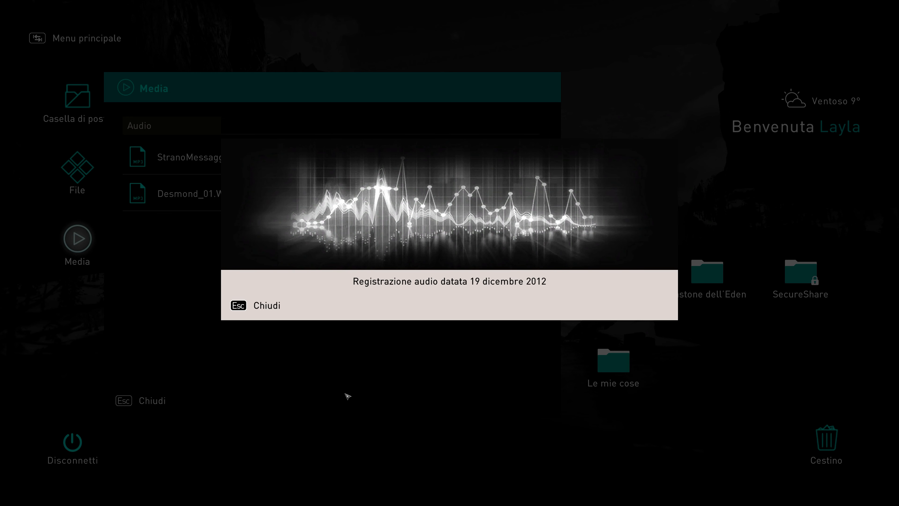
mouse_move(716, 73)
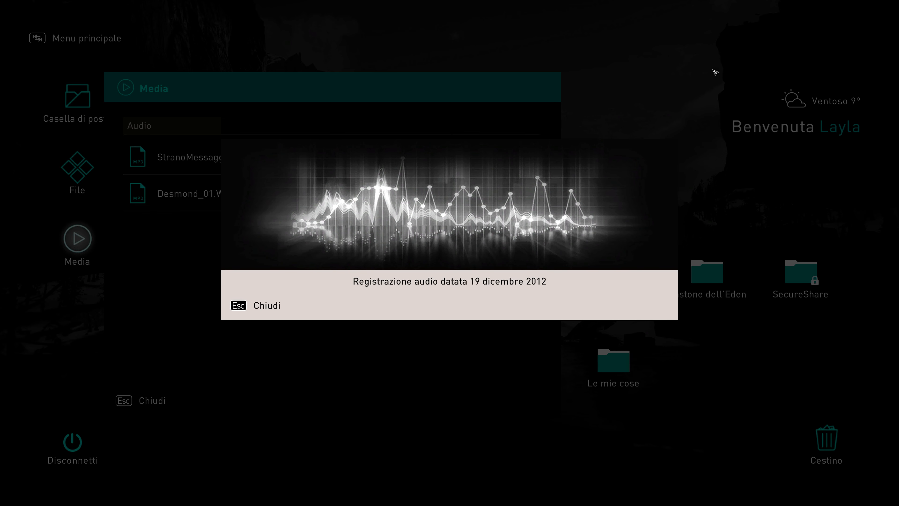
mouse_move(225, 398)
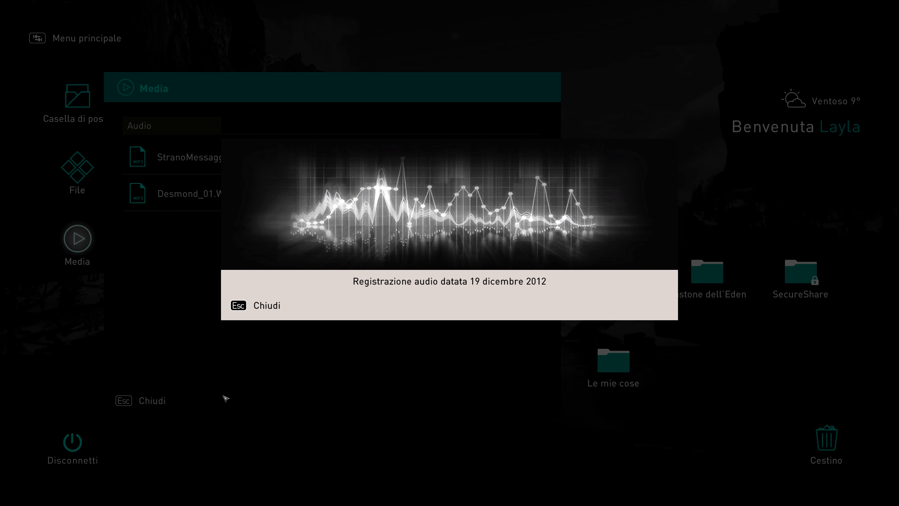
mouse_move(328, 243)
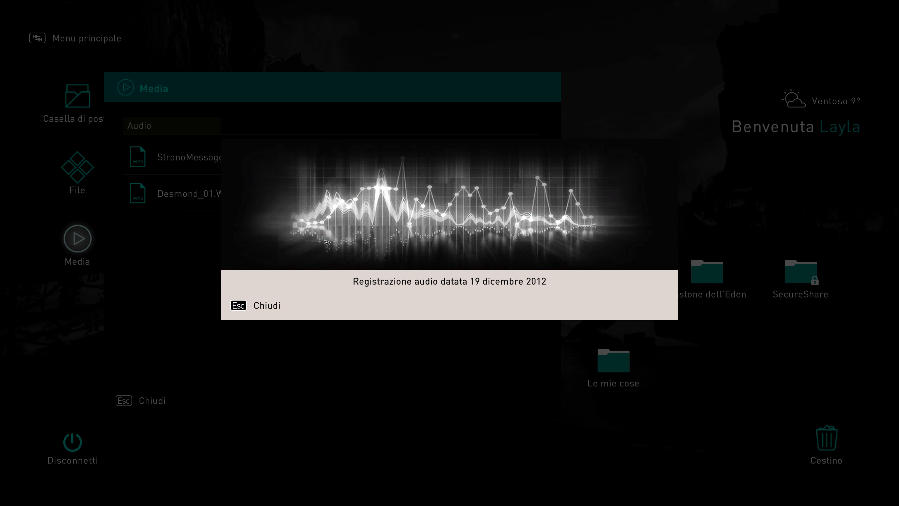
mouse_move(303, 216)
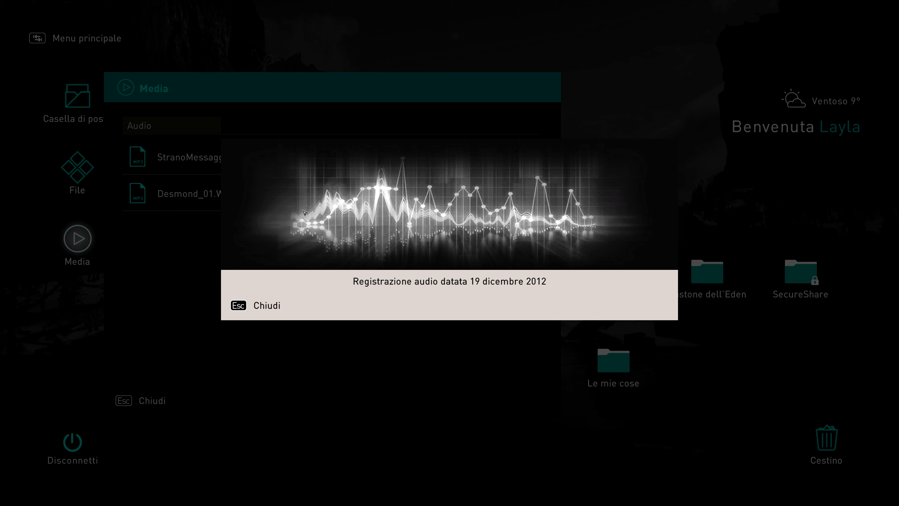
mouse_move(342, 211)
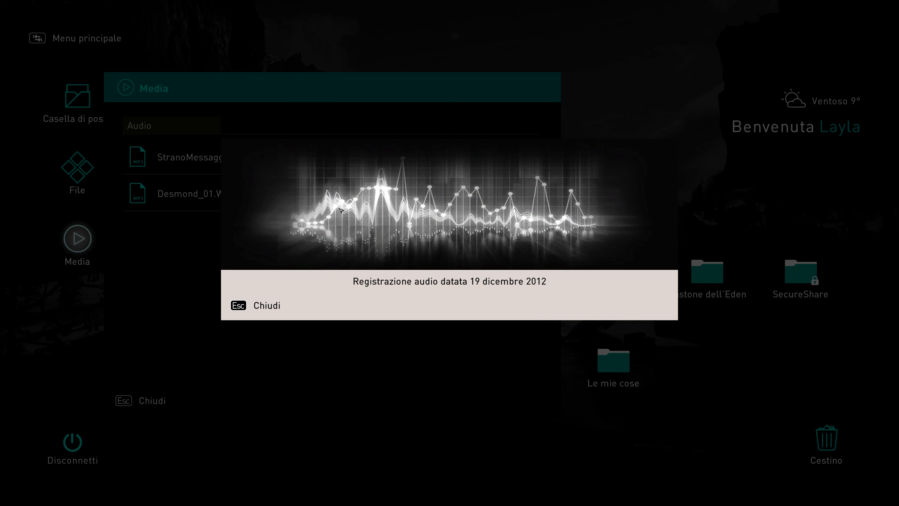
mouse_move(373, 207)
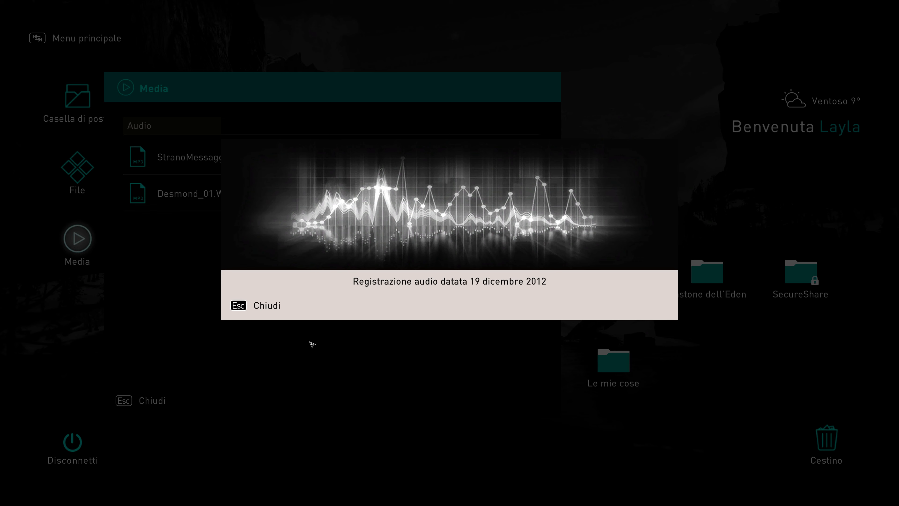
mouse_move(251, 294)
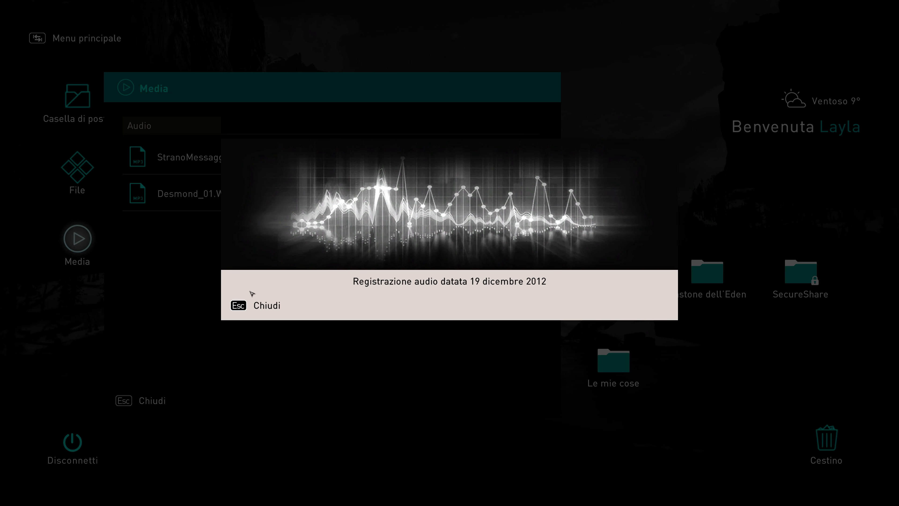
mouse_move(298, 221)
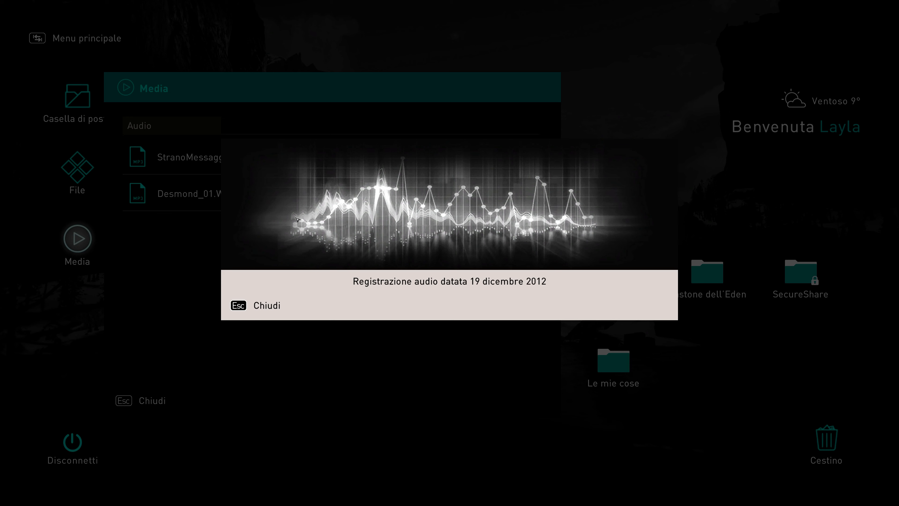
mouse_move(332, 206)
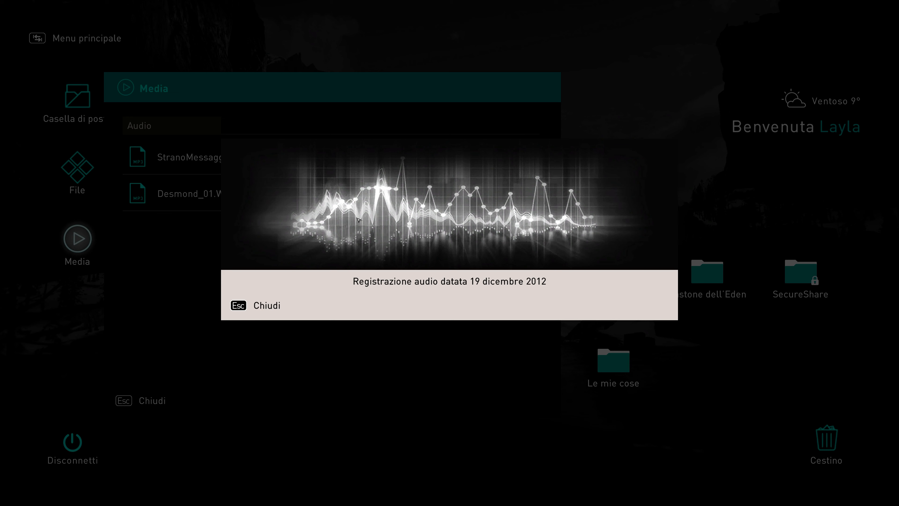
mouse_move(404, 220)
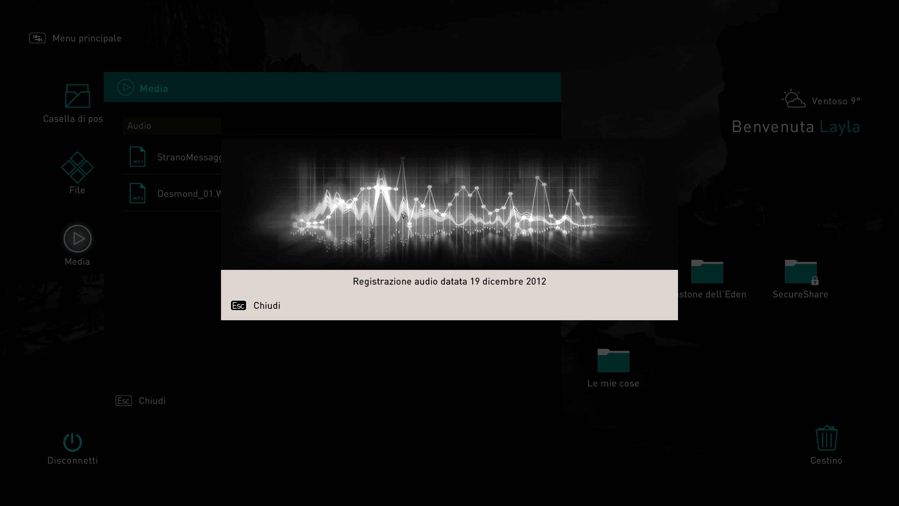
mouse_move(509, 223)
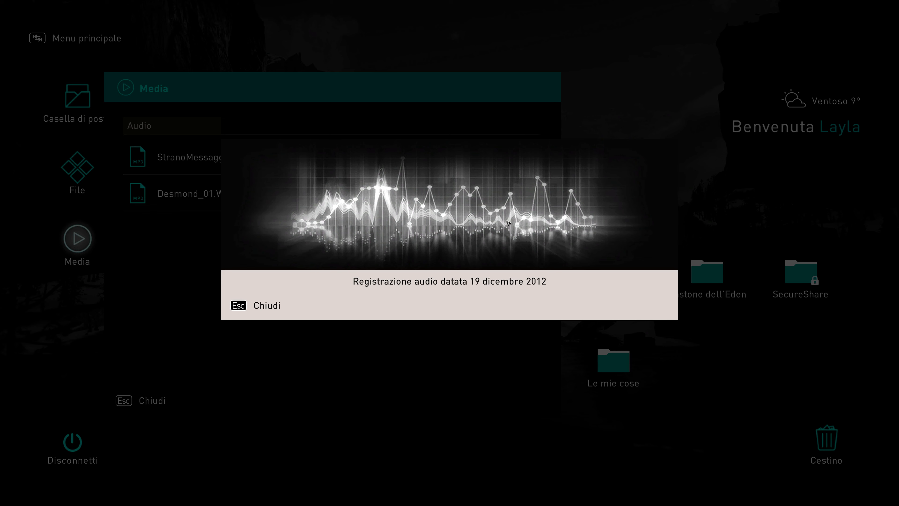
mouse_move(475, 237)
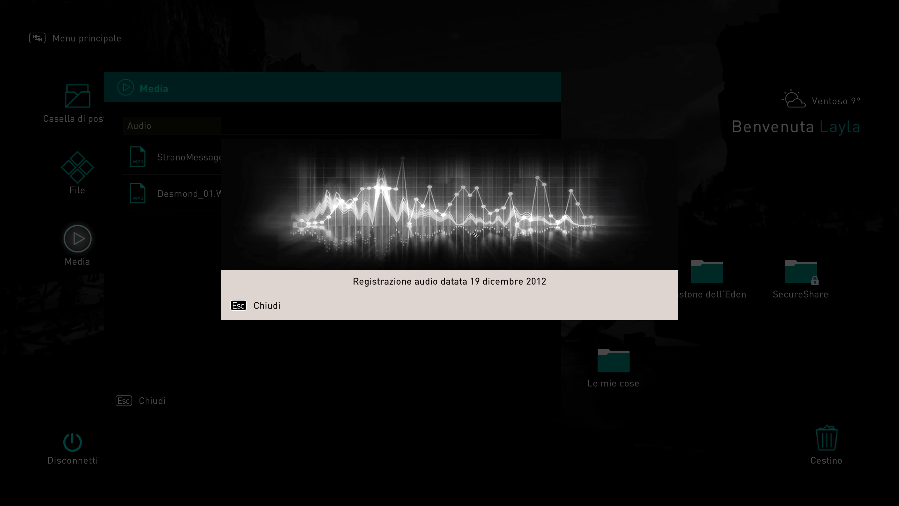
mouse_move(419, 240)
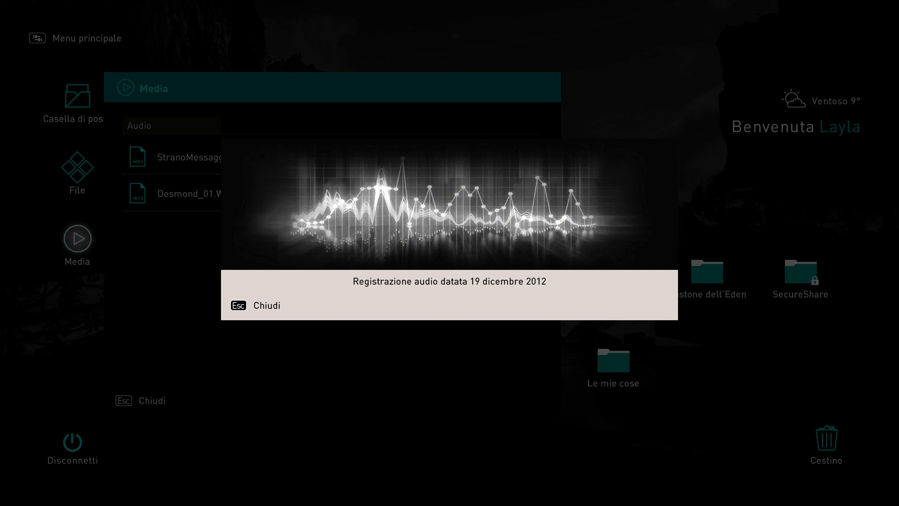
mouse_move(378, 260)
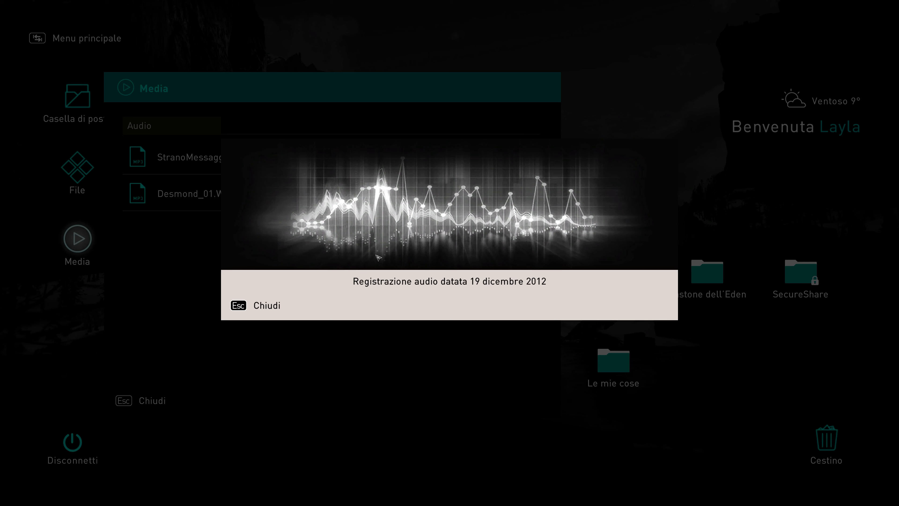
mouse_move(354, 247)
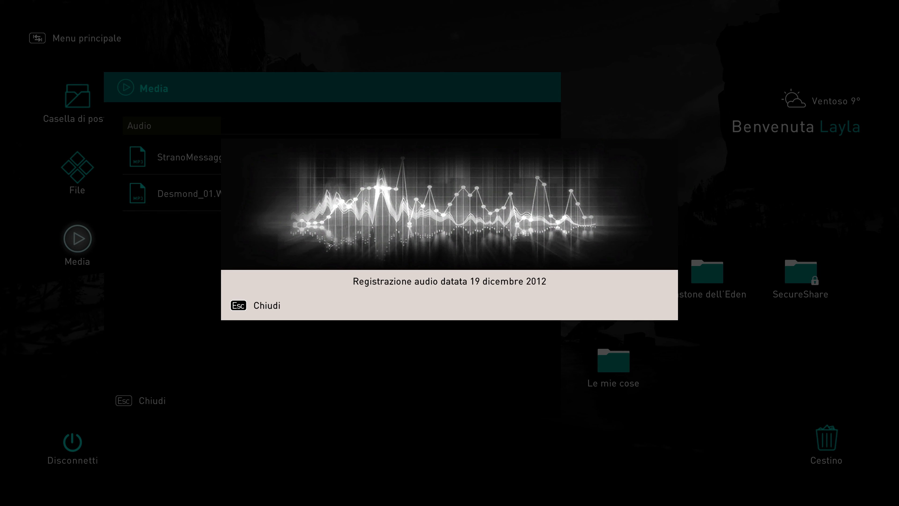
mouse_move(336, 217)
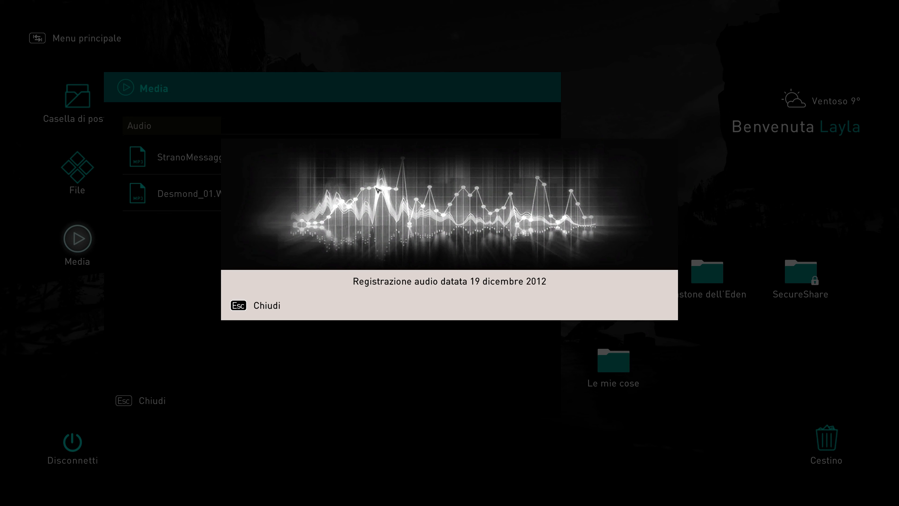
mouse_move(418, 228)
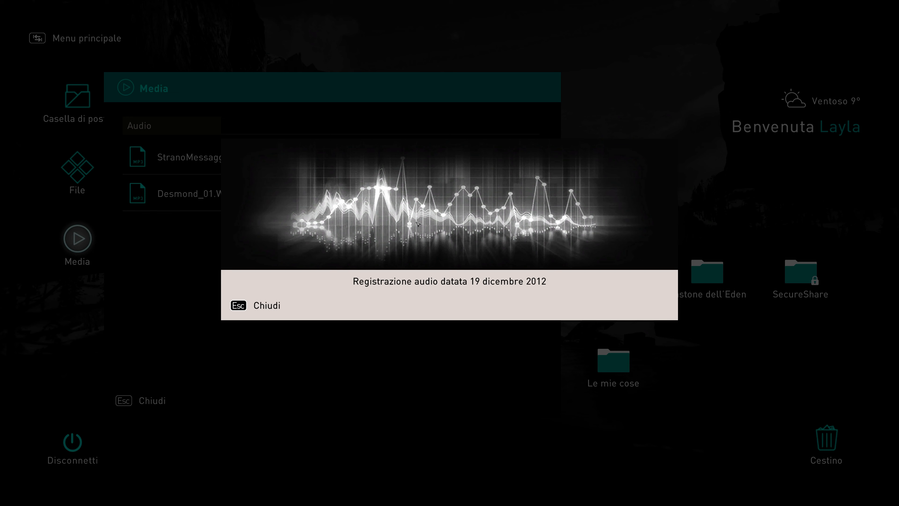
mouse_move(443, 219)
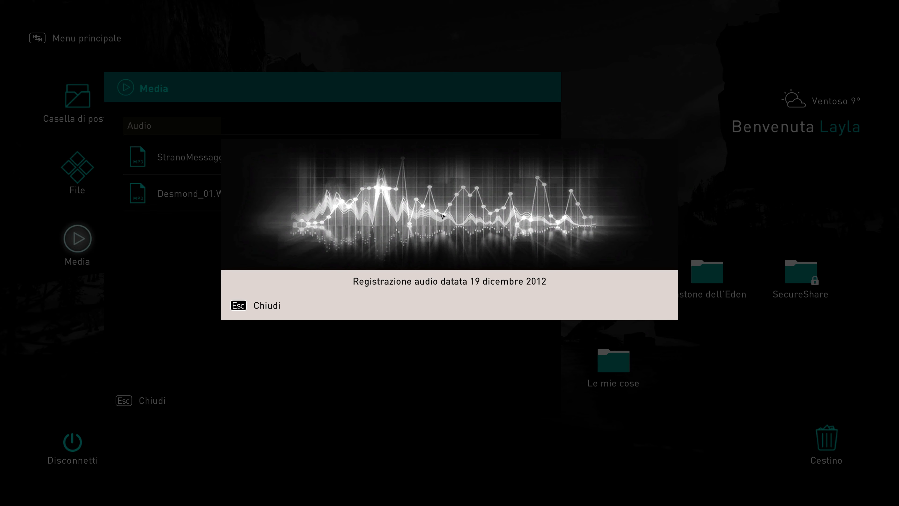
mouse_move(480, 203)
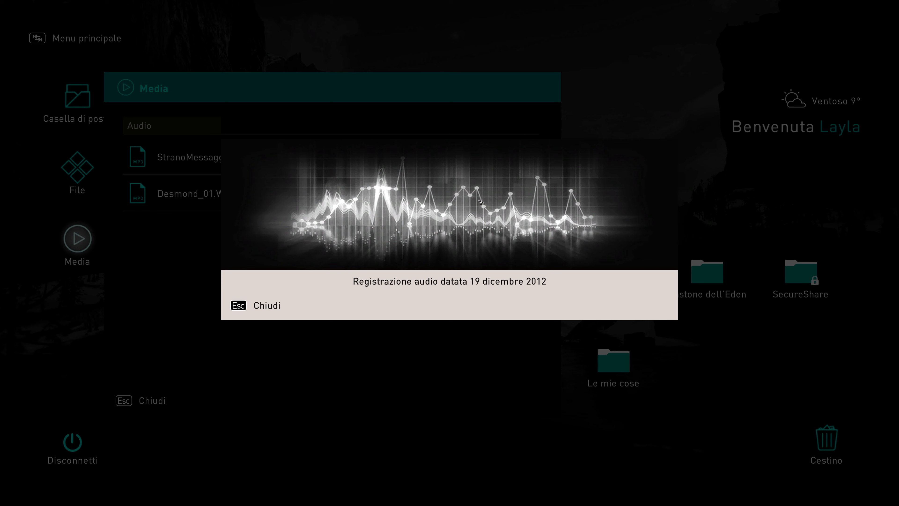
mouse_move(526, 229)
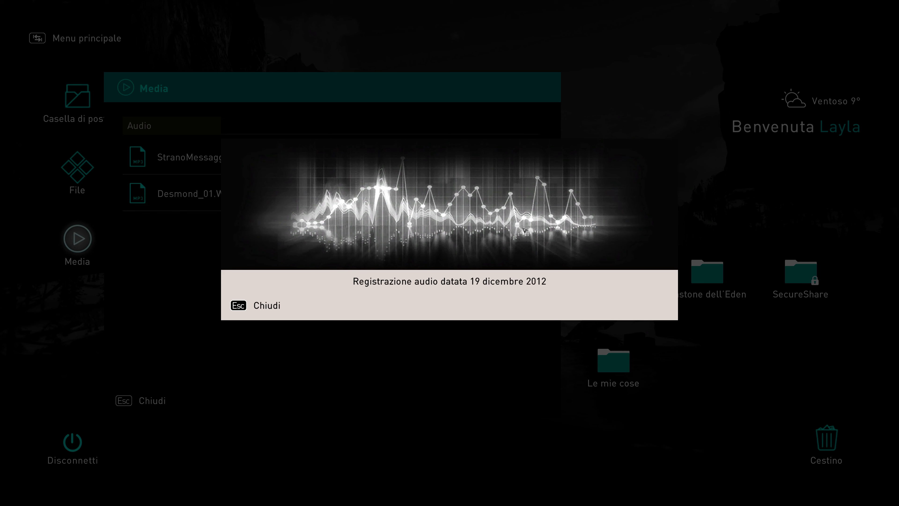
mouse_move(556, 222)
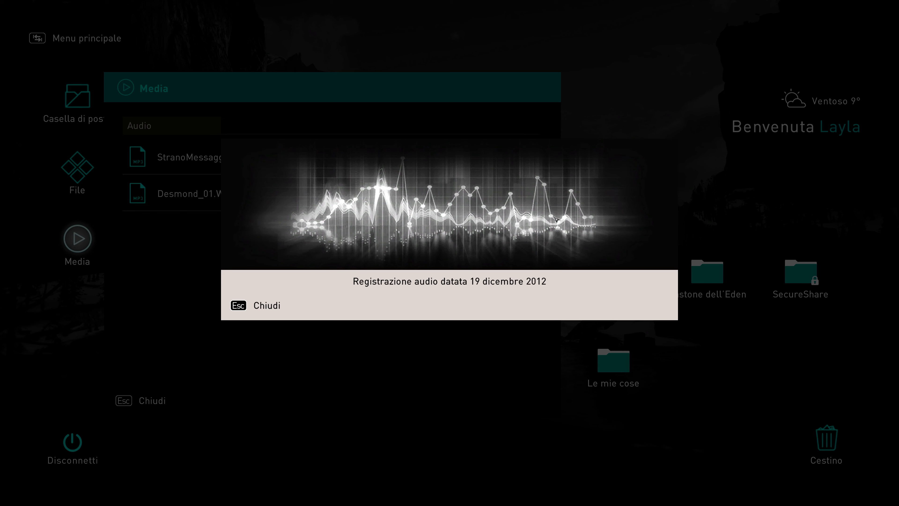
mouse_move(389, 402)
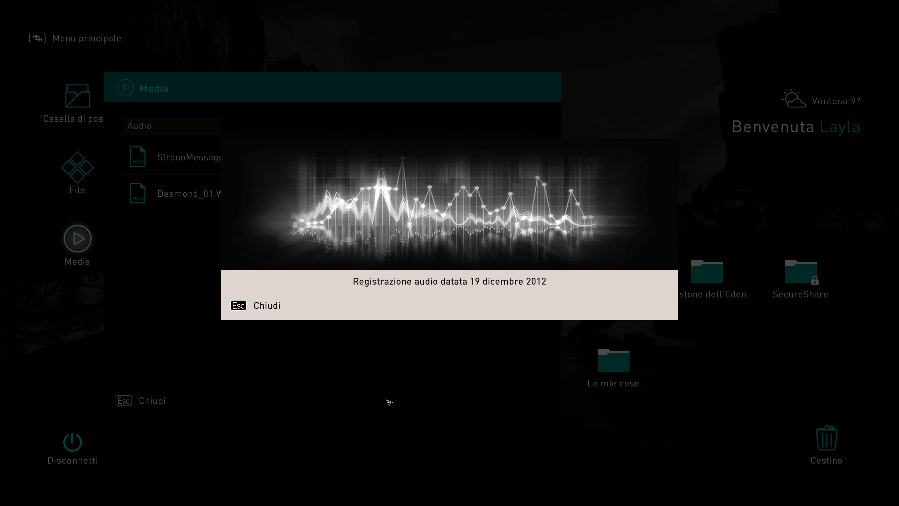
mouse_move(481, 157)
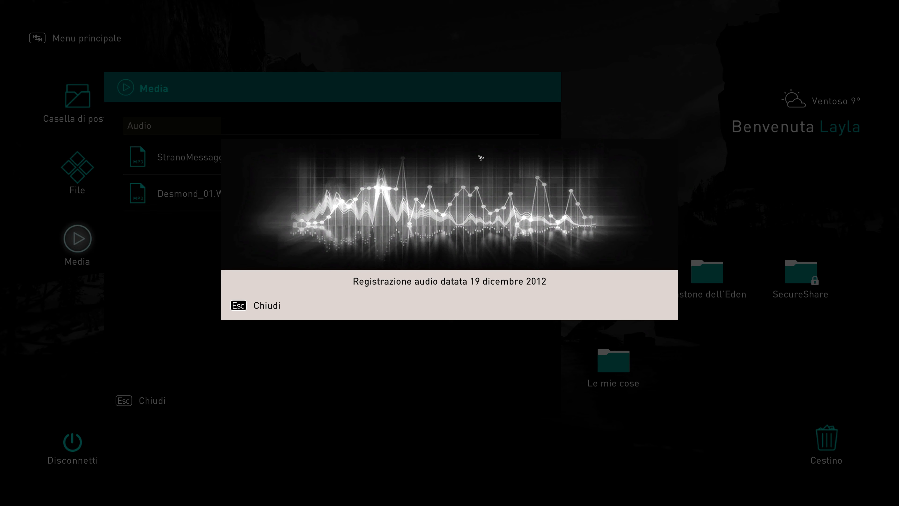
mouse_move(333, 392)
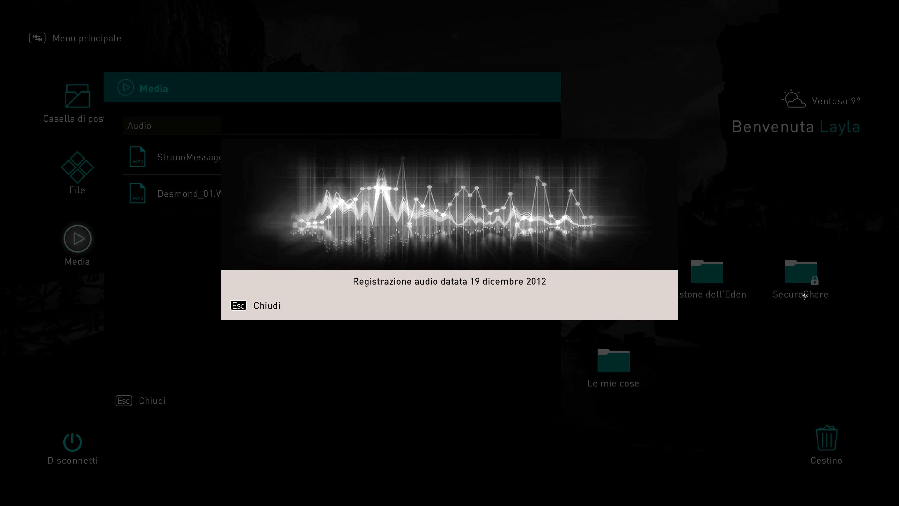
mouse_move(693, 258)
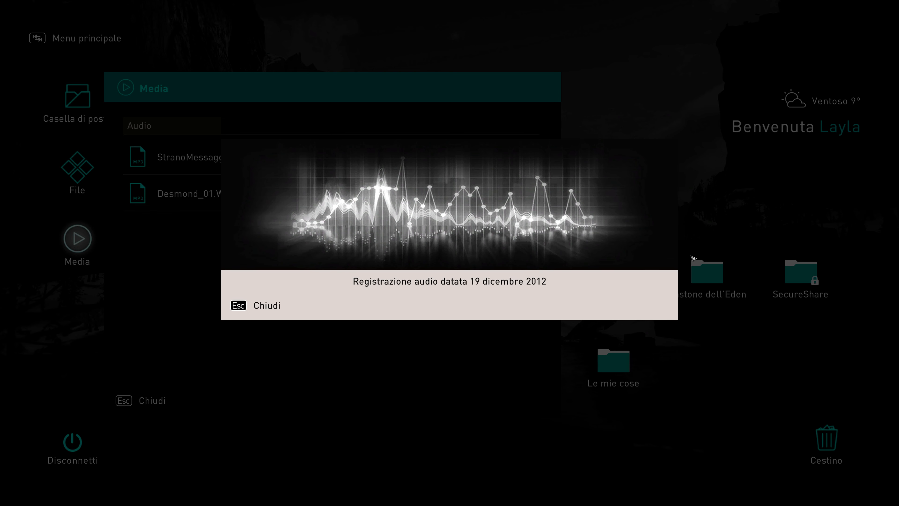
mouse_move(520, 232)
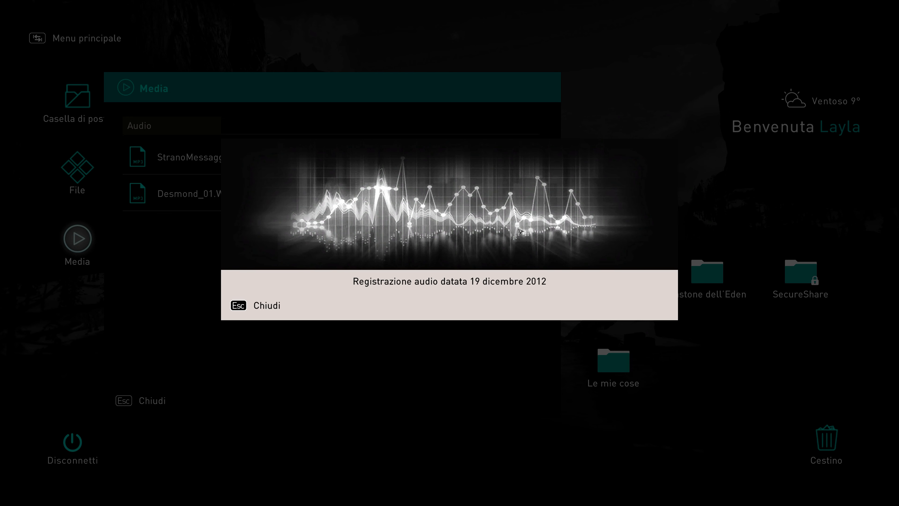
mouse_move(466, 287)
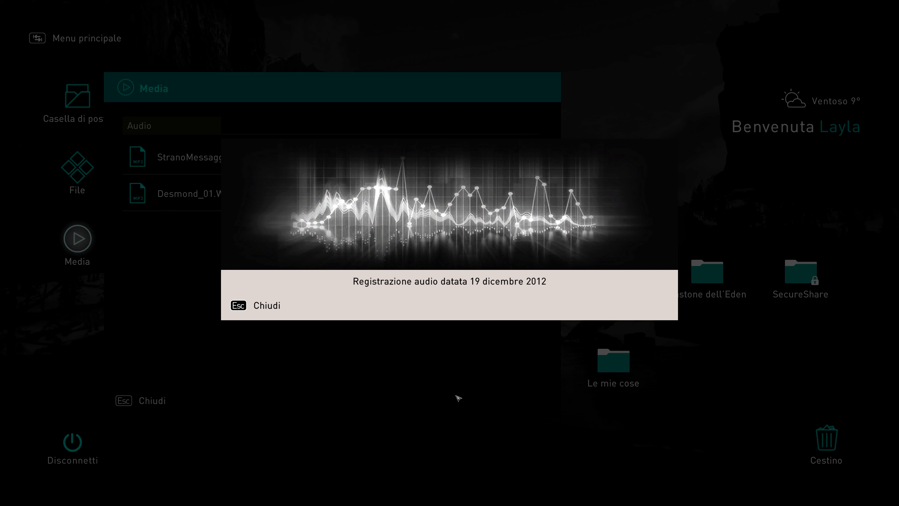
mouse_move(623, 125)
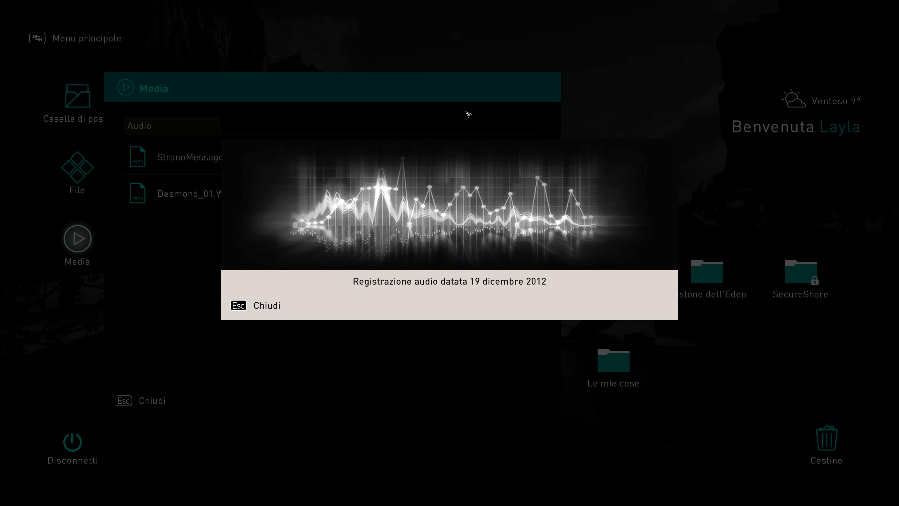
mouse_move(460, 266)
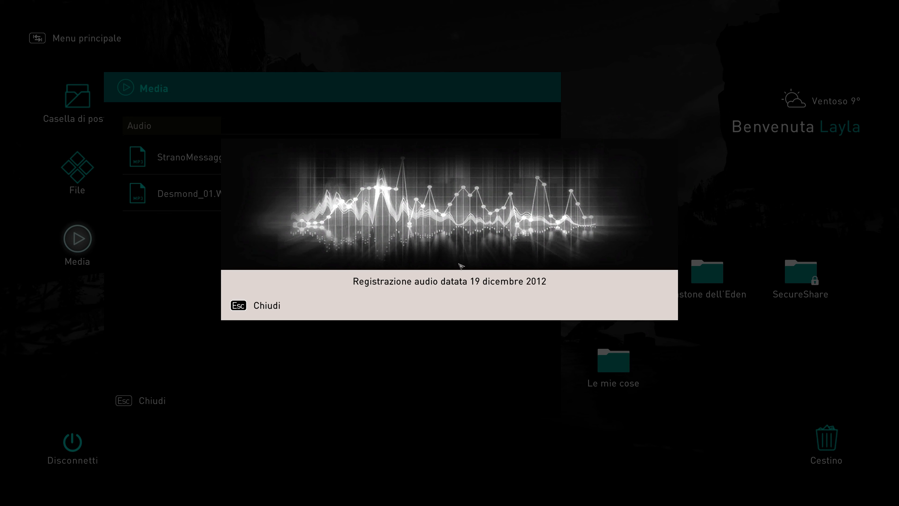
mouse_move(480, 253)
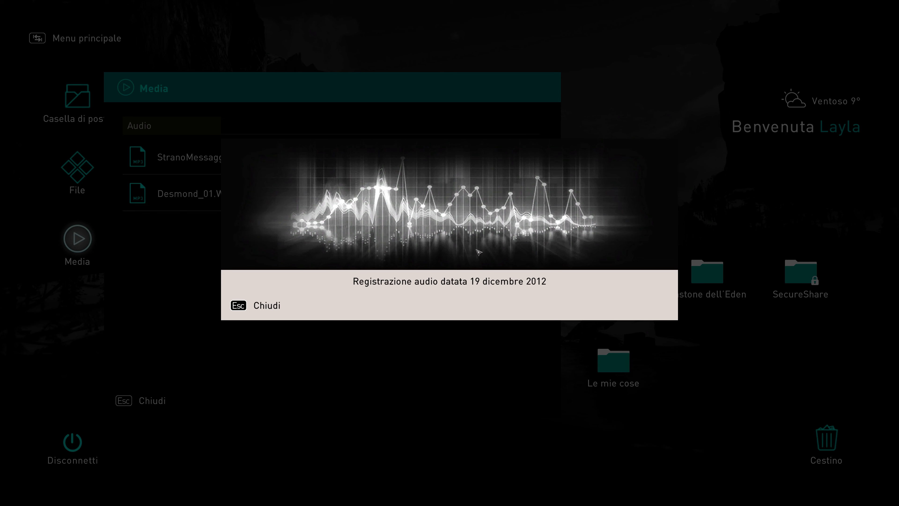
mouse_move(481, 248)
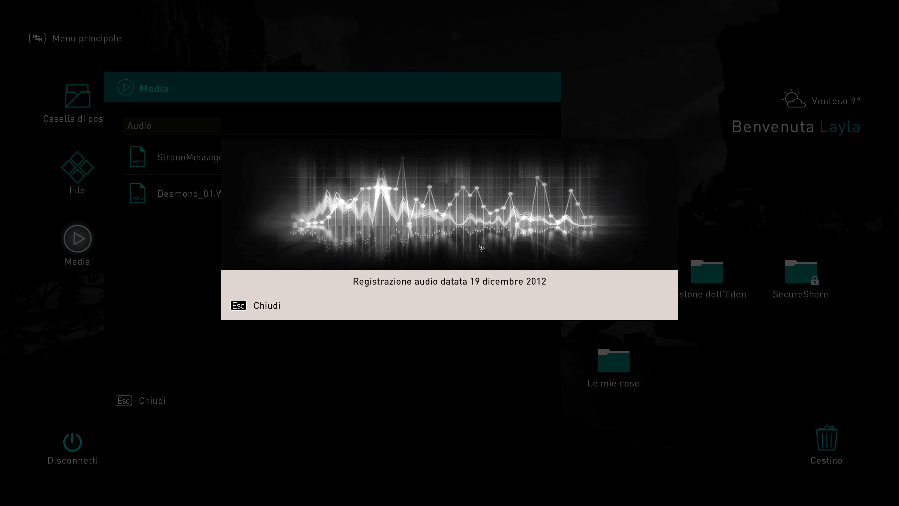
mouse_move(454, 212)
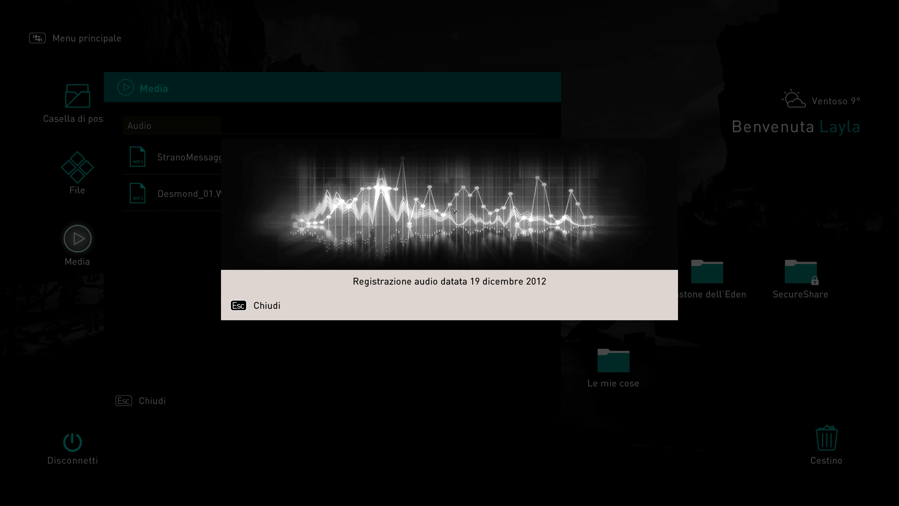
mouse_move(337, 361)
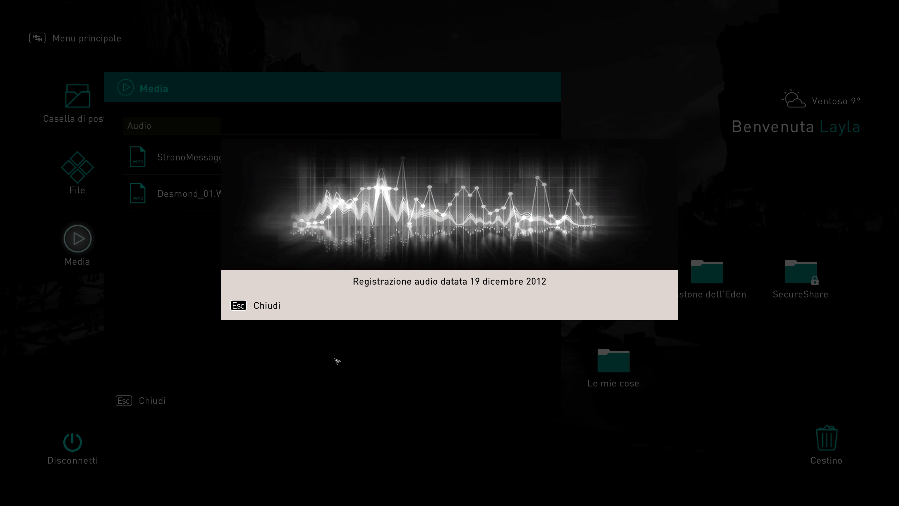
mouse_move(177, 282)
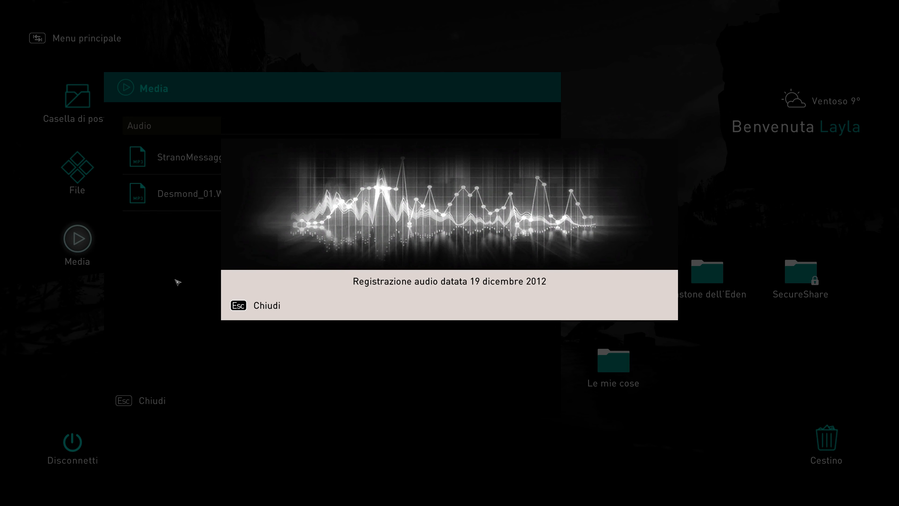
mouse_move(662, 57)
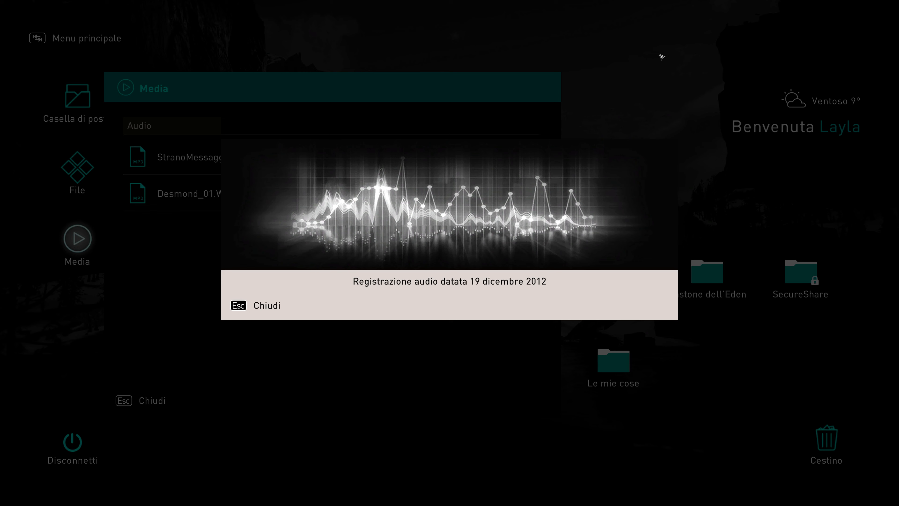
mouse_move(732, 109)
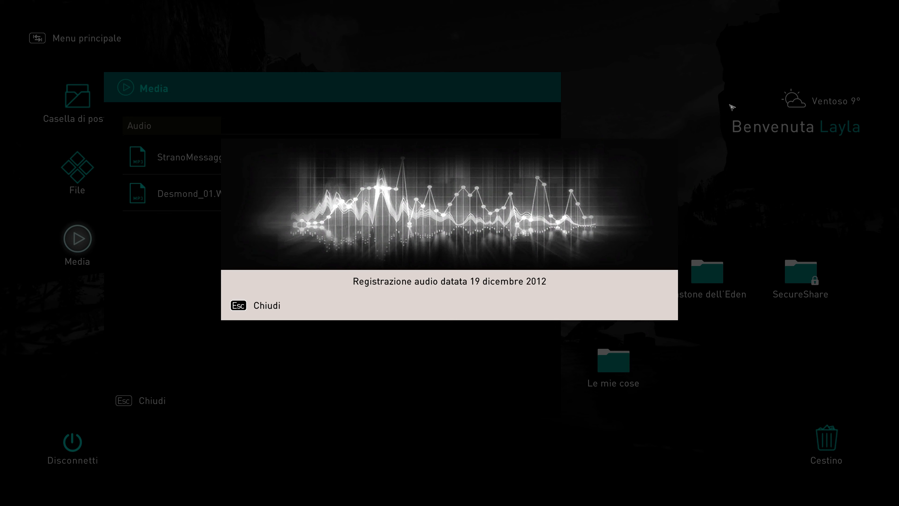
mouse_move(777, 355)
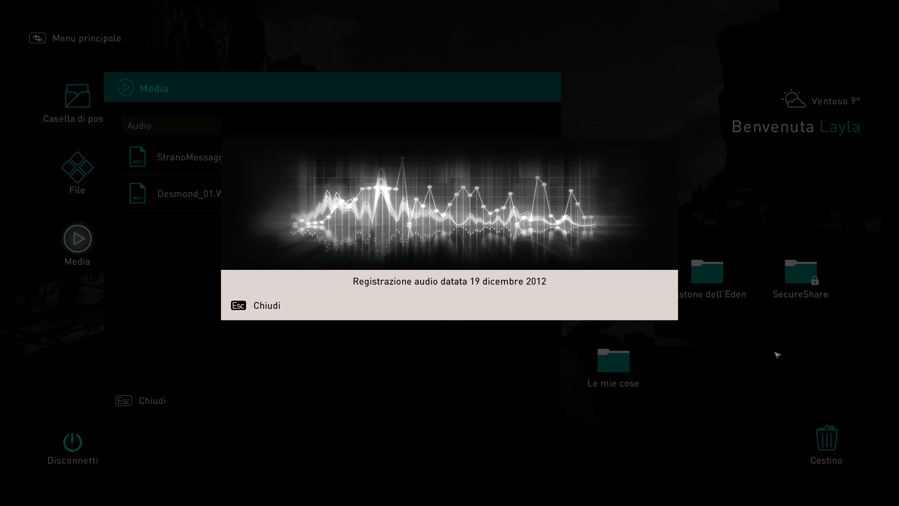
mouse_move(316, 383)
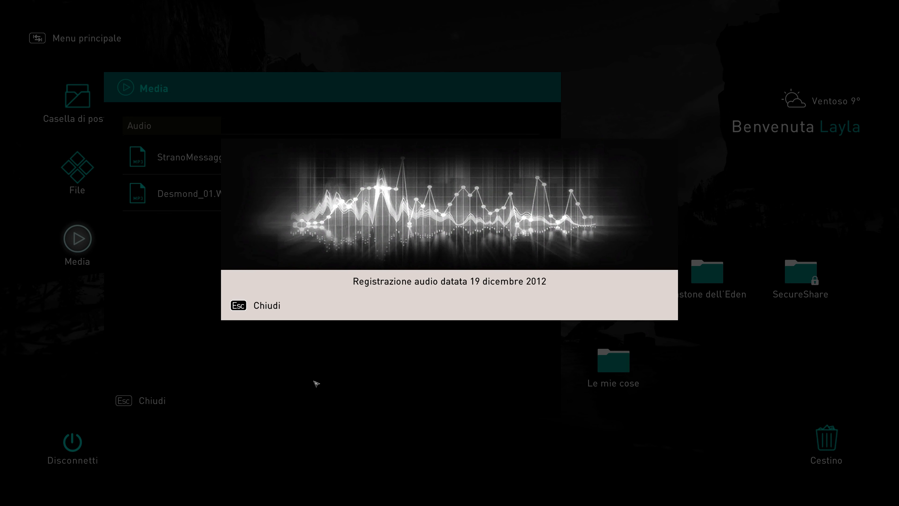
mouse_move(494, 35)
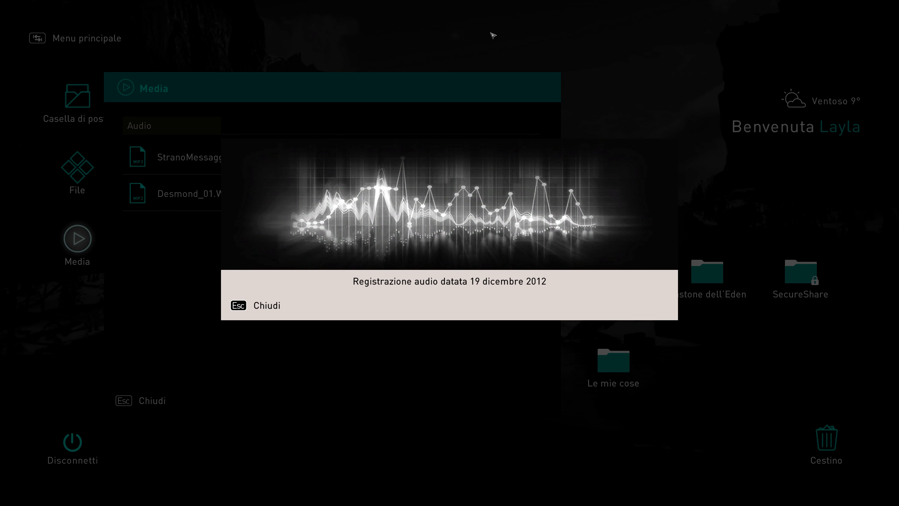
mouse_move(515, 100)
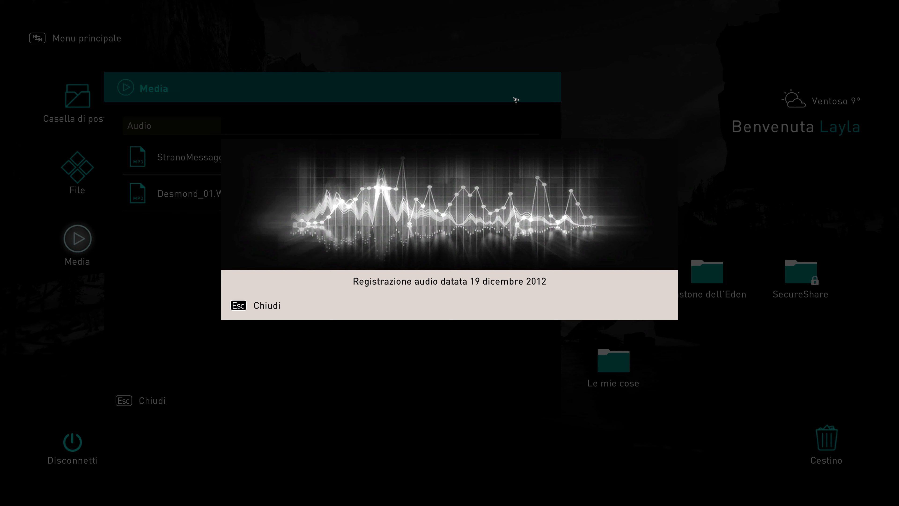
mouse_move(425, 71)
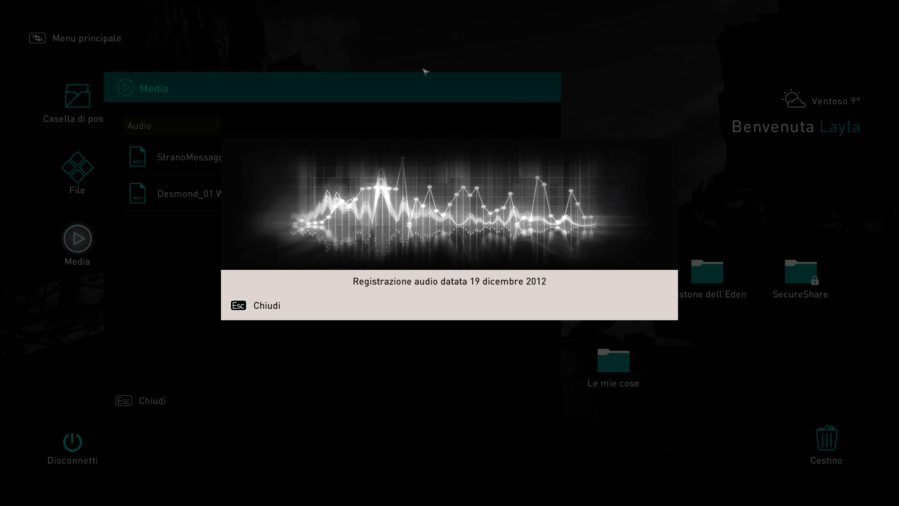
mouse_move(499, 91)
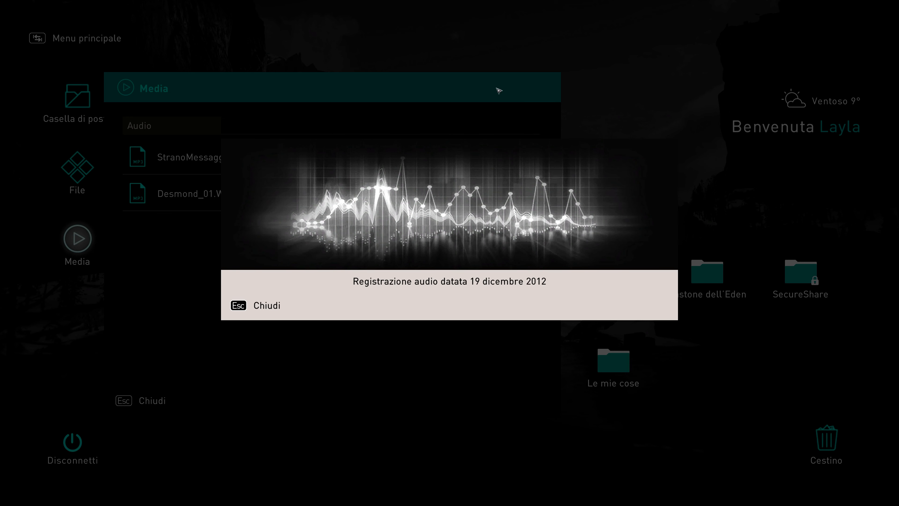
mouse_move(347, 383)
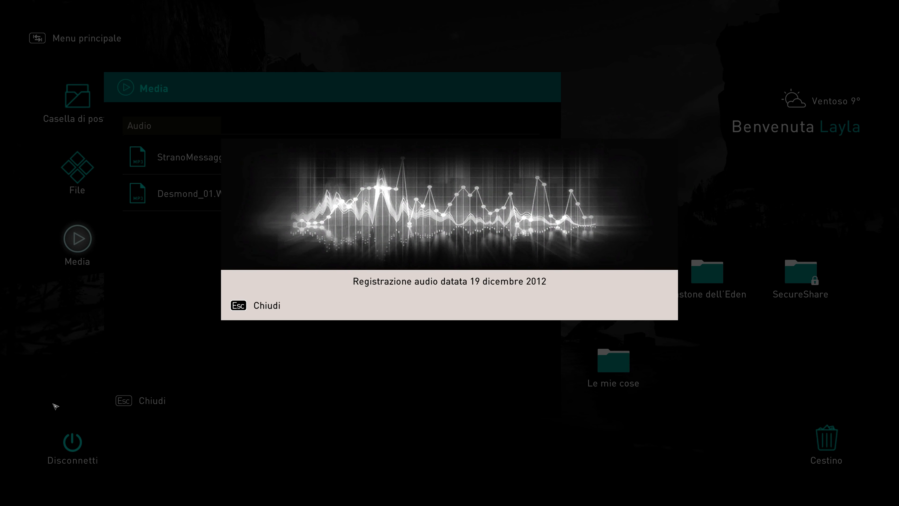
mouse_move(96, 126)
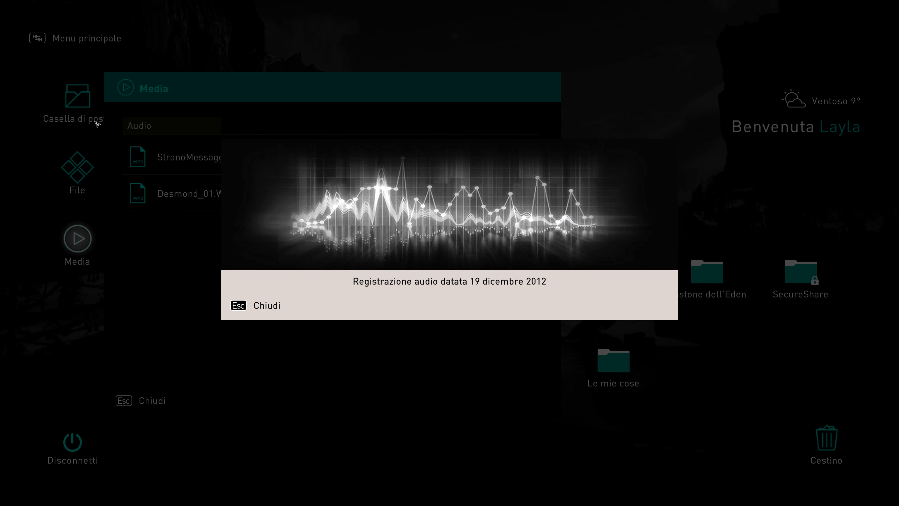
mouse_move(502, 326)
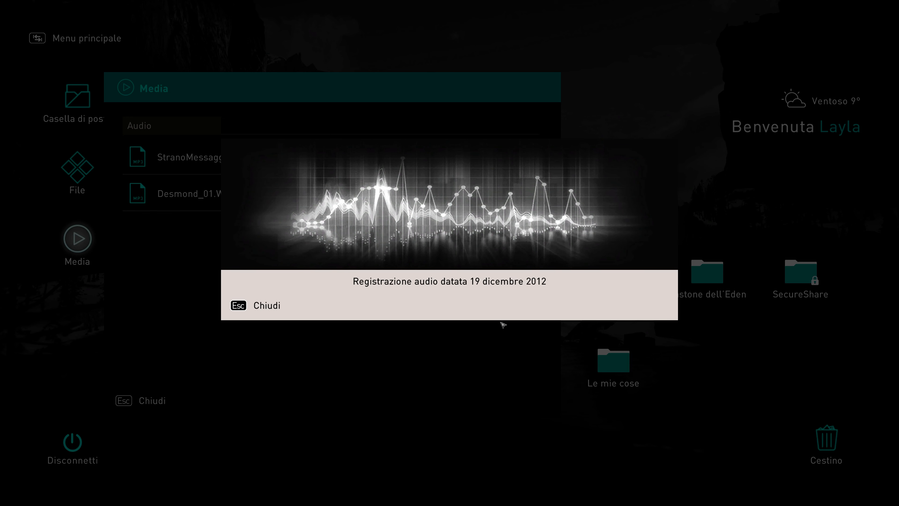
mouse_move(538, 88)
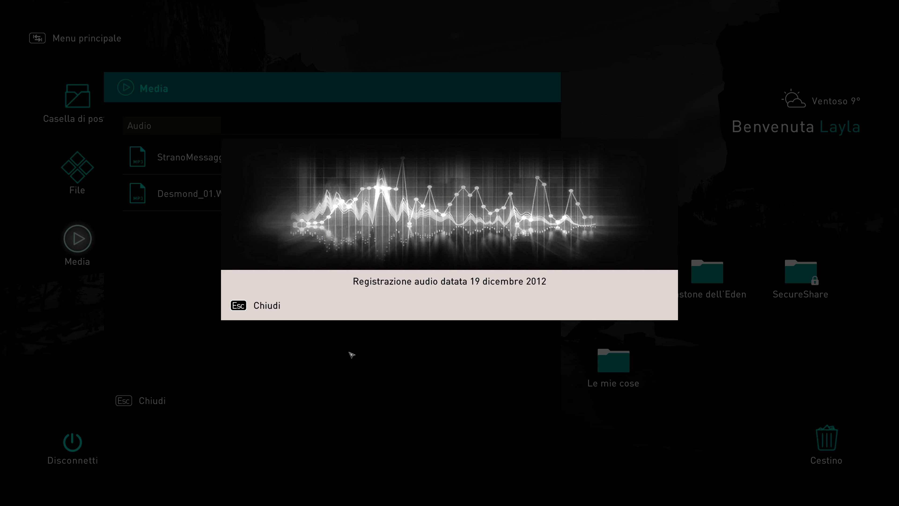
mouse_move(582, 306)
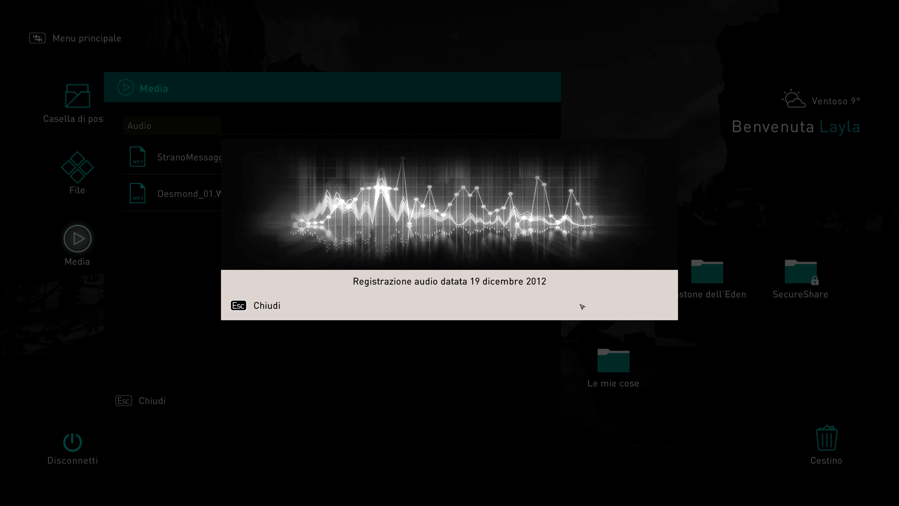
mouse_move(332, 401)
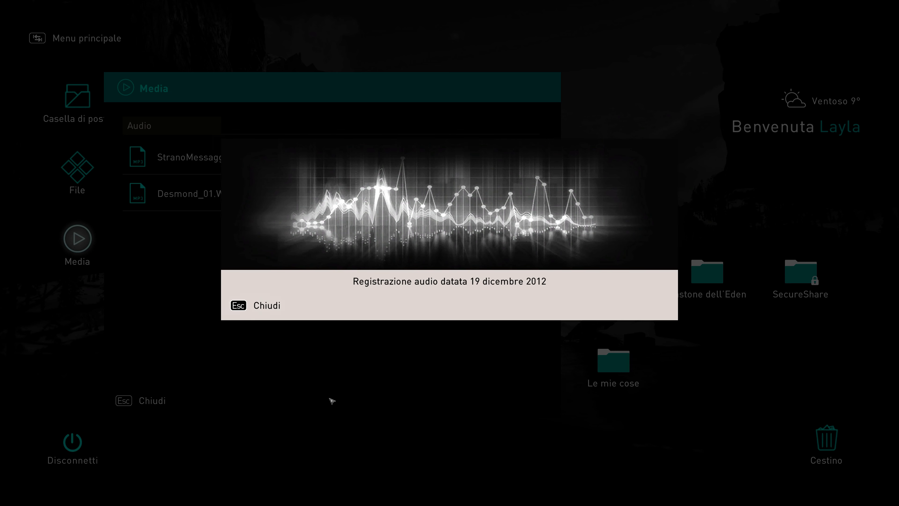
mouse_move(737, 191)
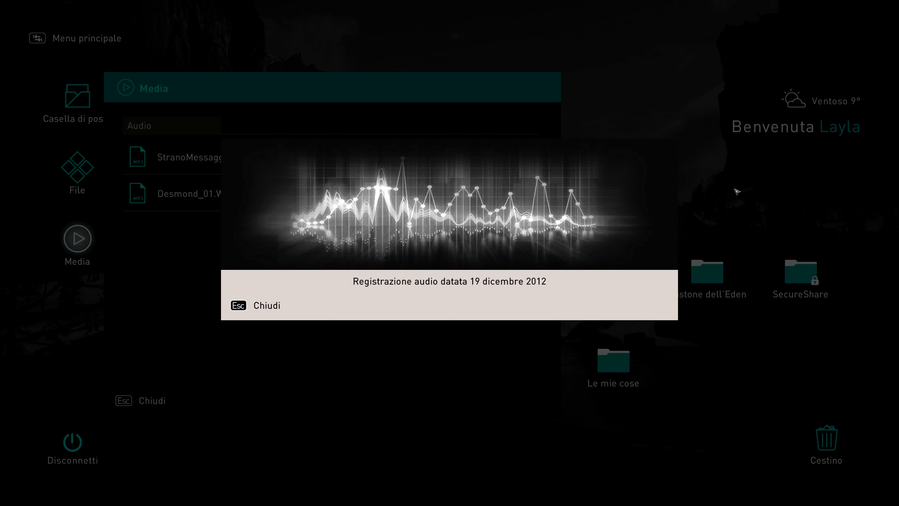
mouse_move(562, 144)
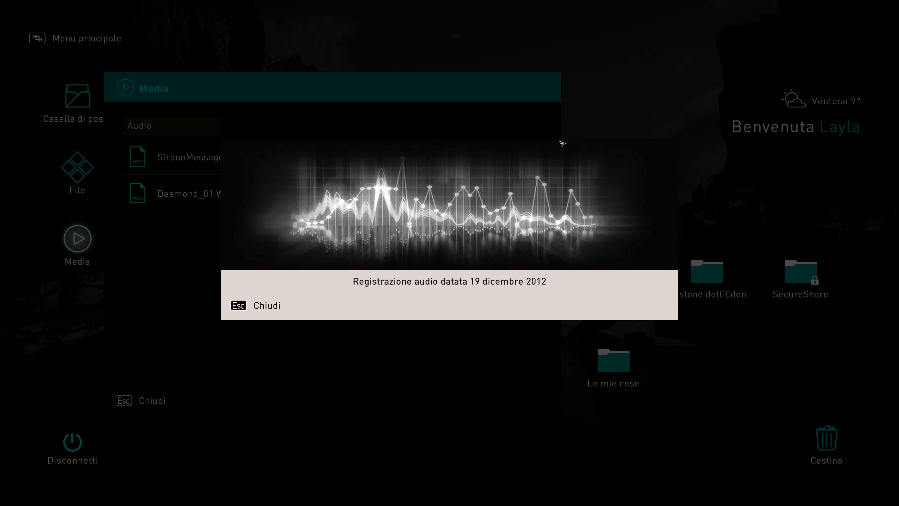
mouse_move(337, 246)
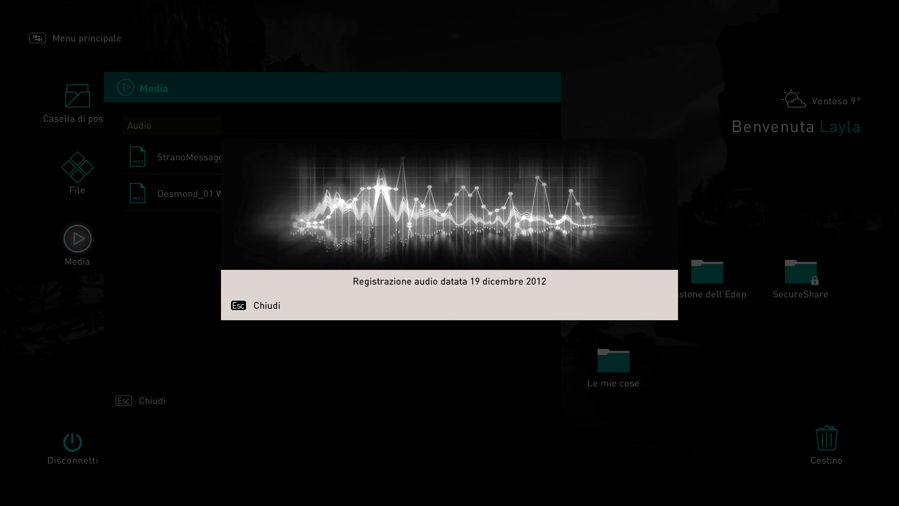
mouse_move(709, 347)
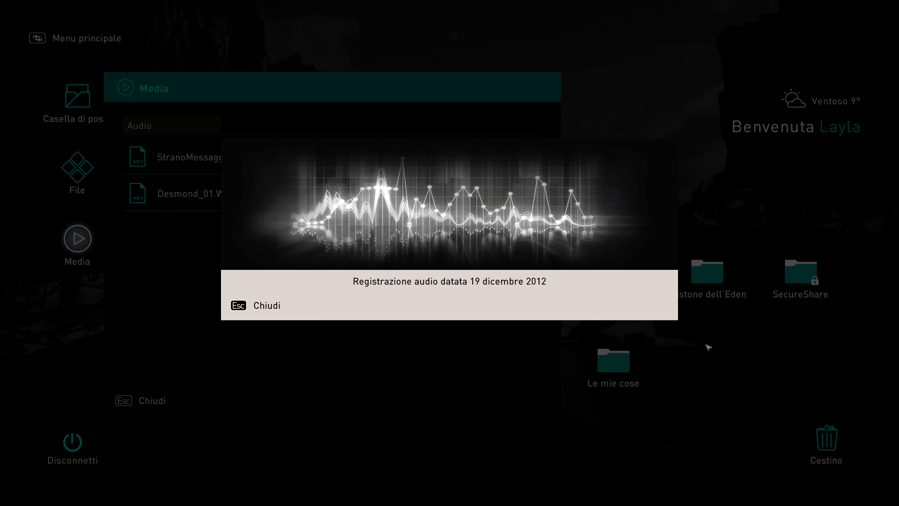
mouse_move(394, 269)
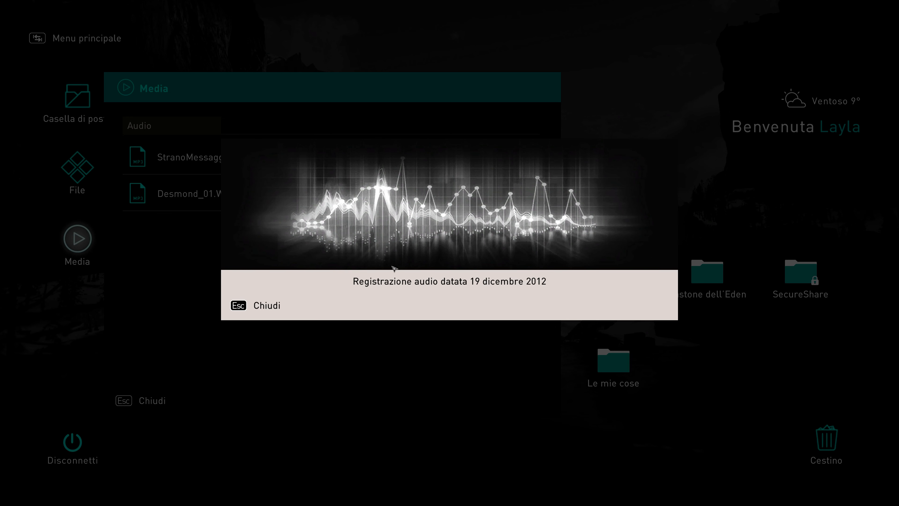
mouse_move(540, 363)
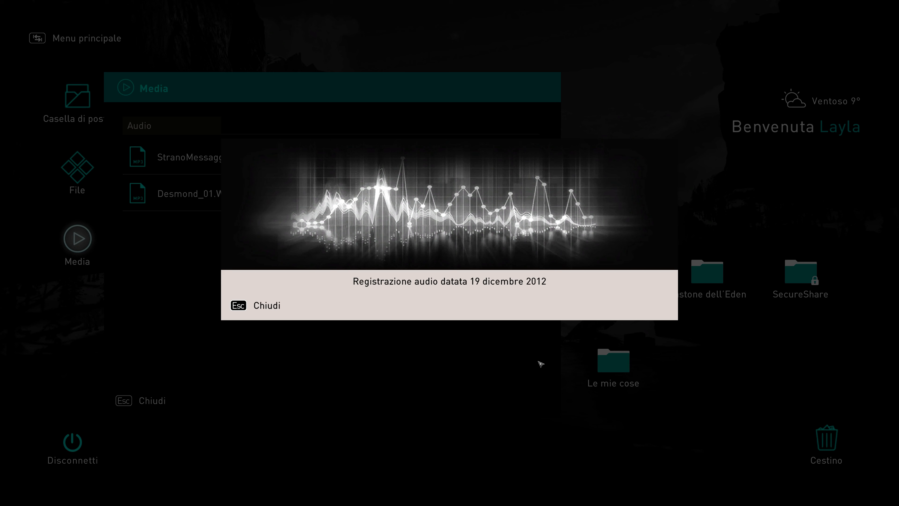
mouse_move(647, 121)
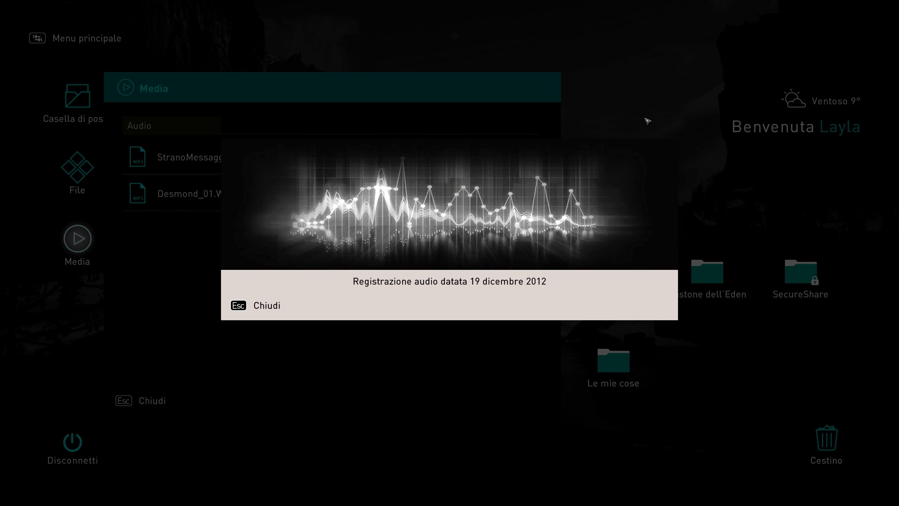
mouse_move(546, 360)
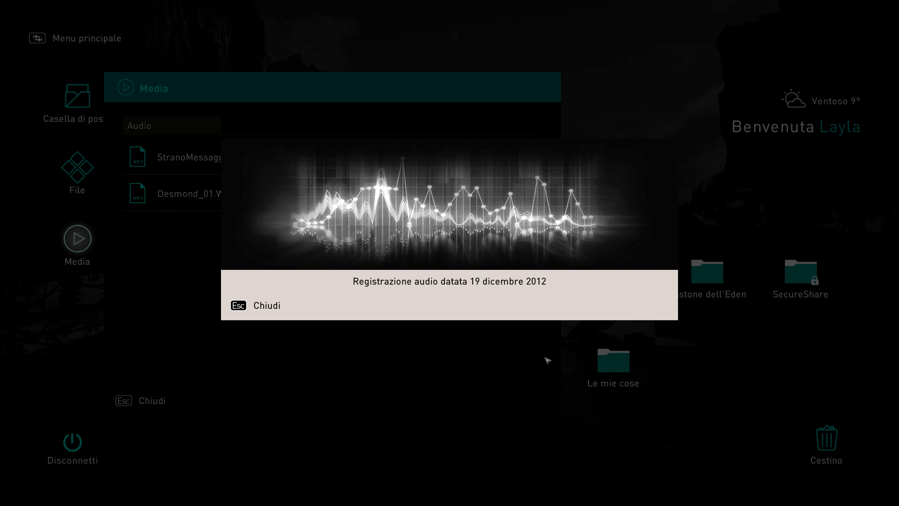
mouse_move(544, 115)
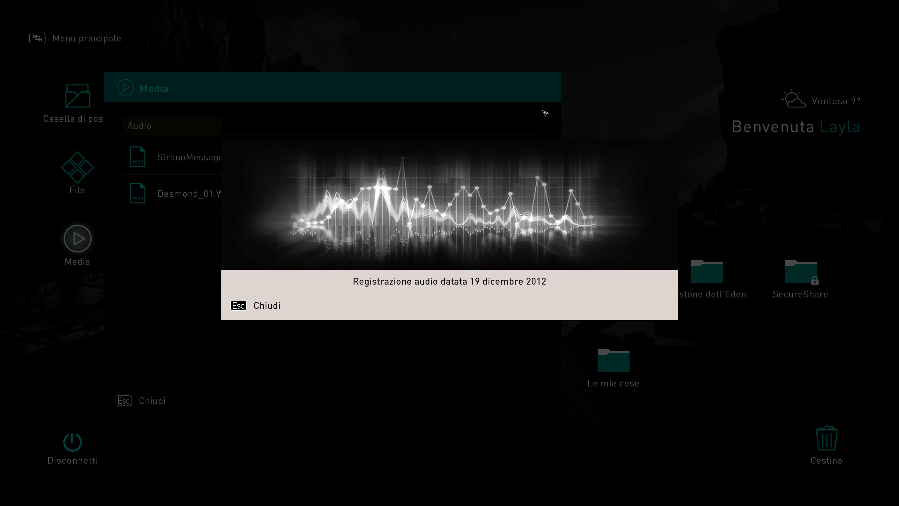
mouse_move(500, 366)
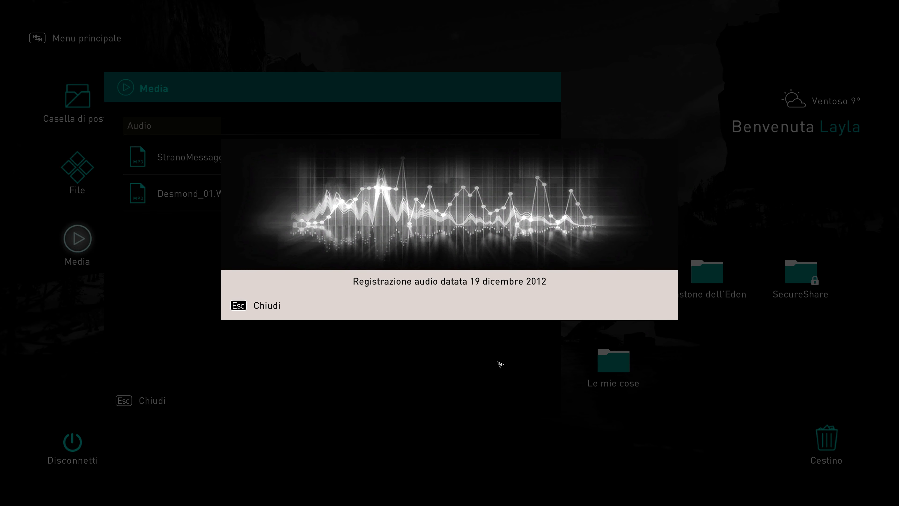
mouse_move(144, 154)
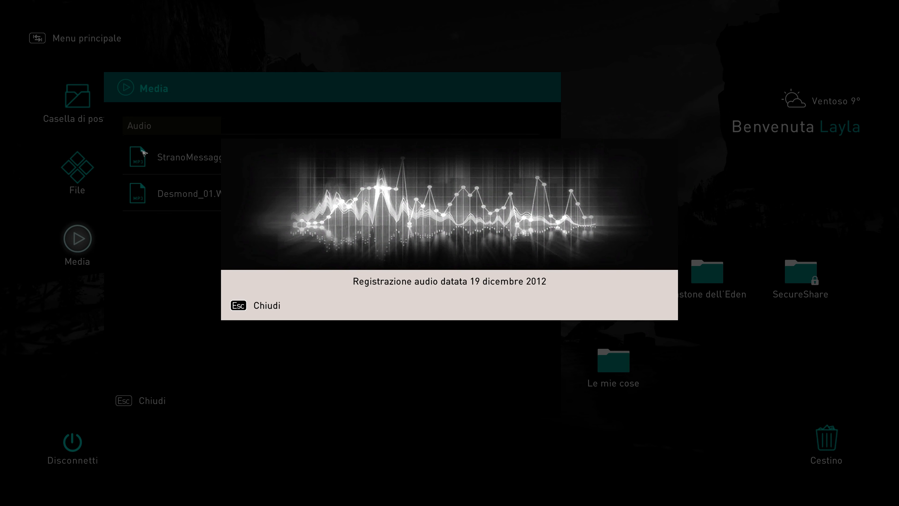
mouse_move(464, 415)
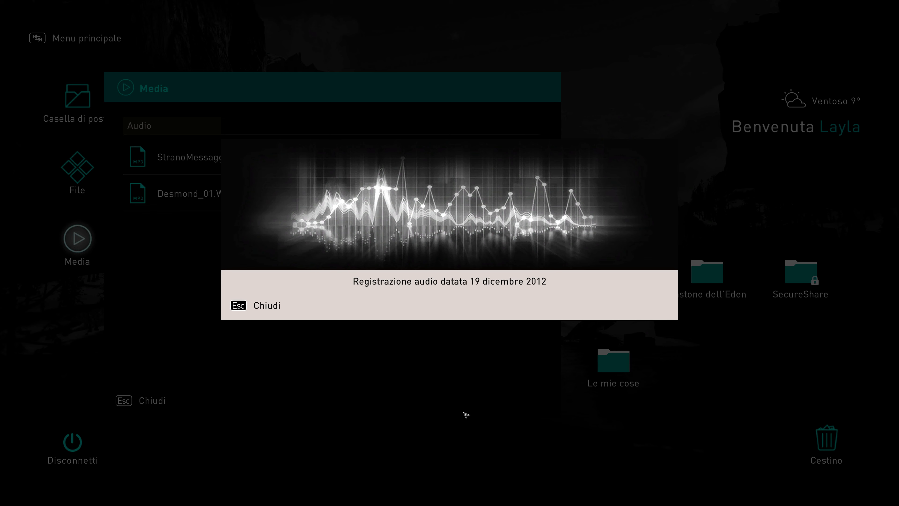
mouse_move(633, 331)
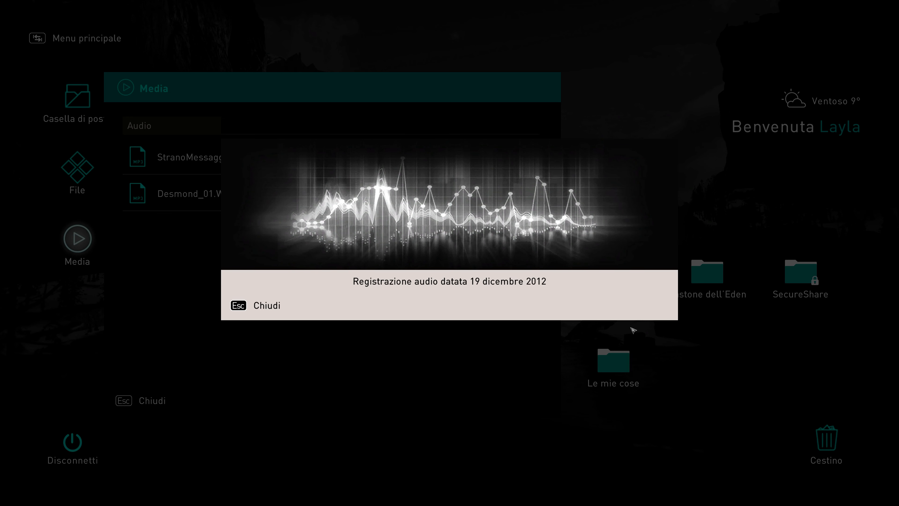
mouse_move(387, 179)
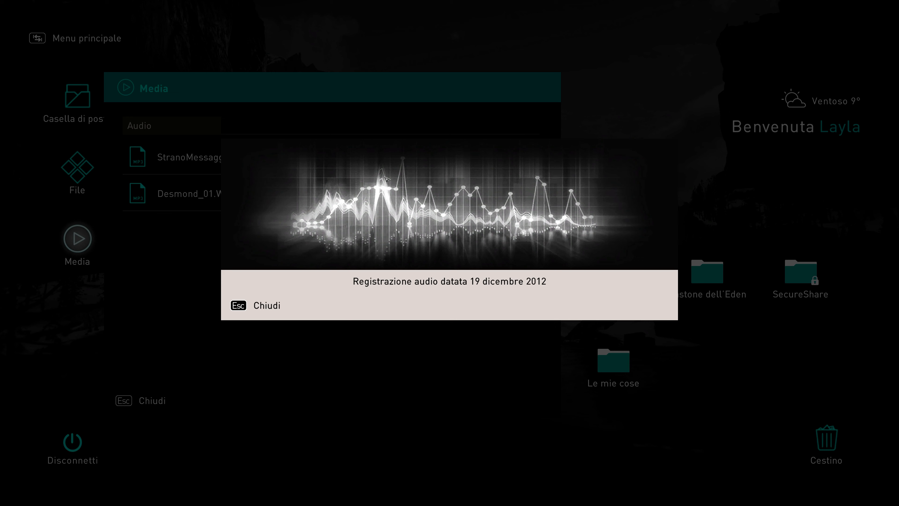
mouse_move(123, 151)
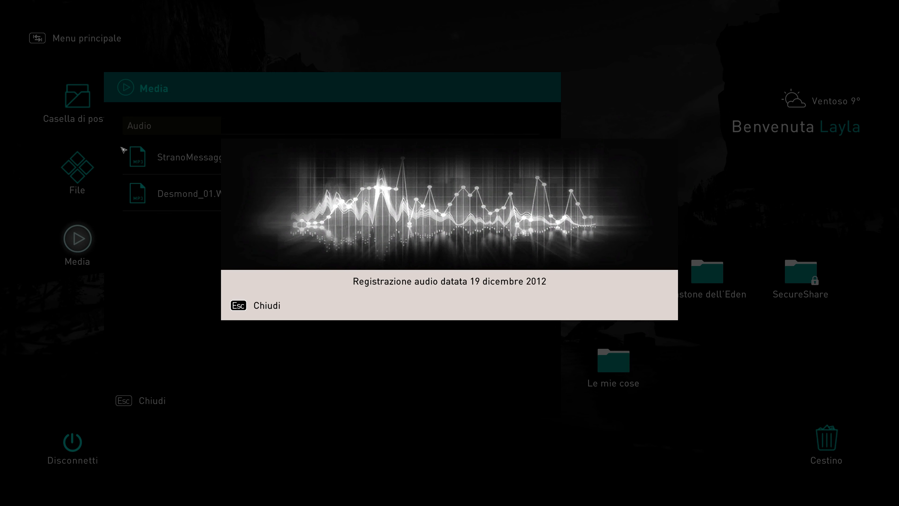
mouse_move(460, 194)
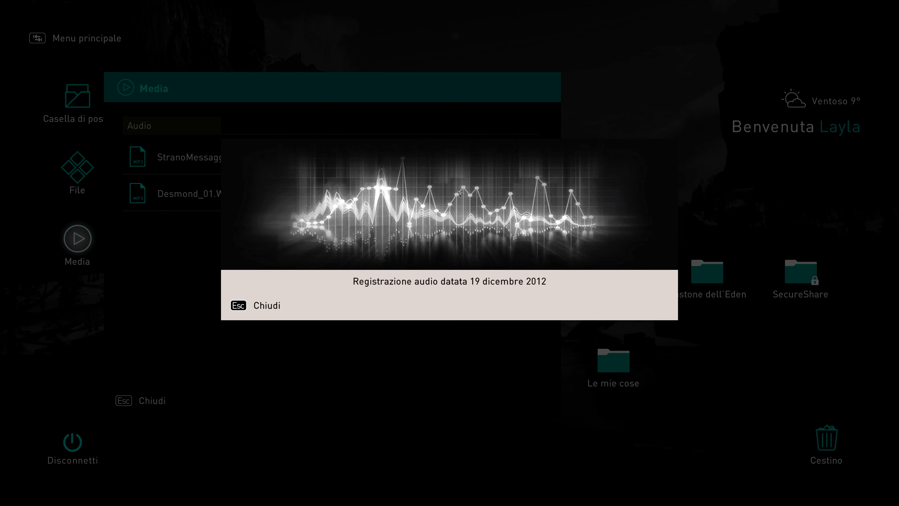
mouse_move(570, 166)
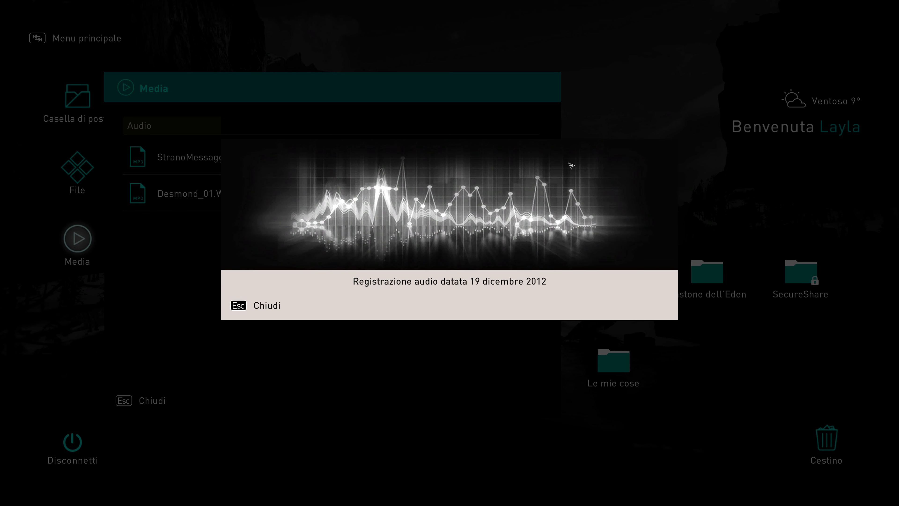
mouse_move(516, 306)
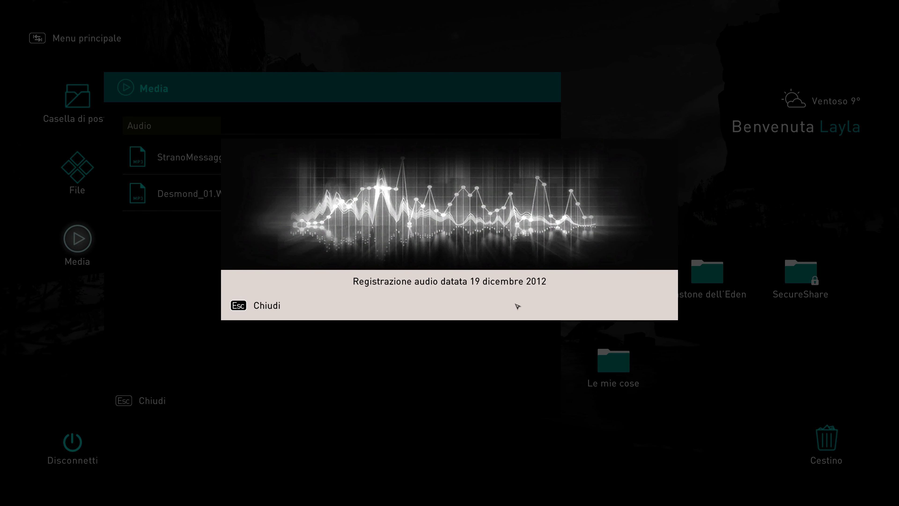
mouse_move(523, 64)
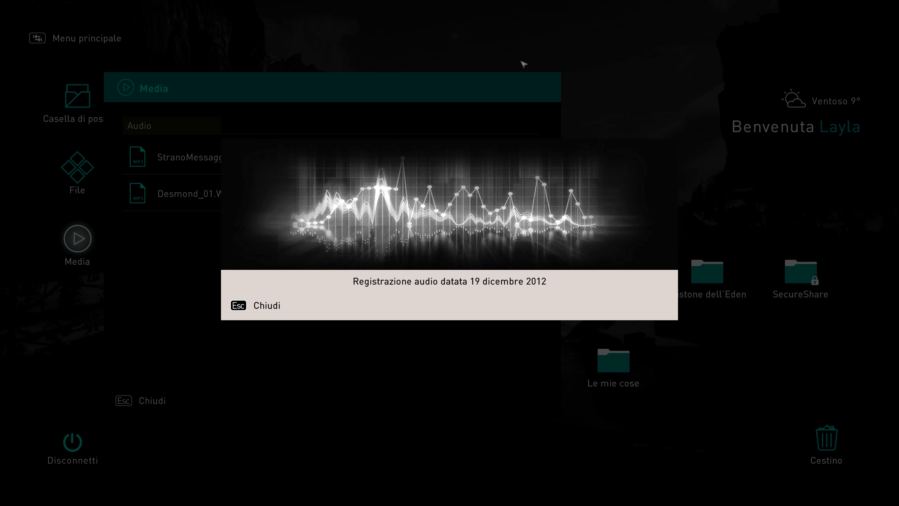
mouse_move(148, 264)
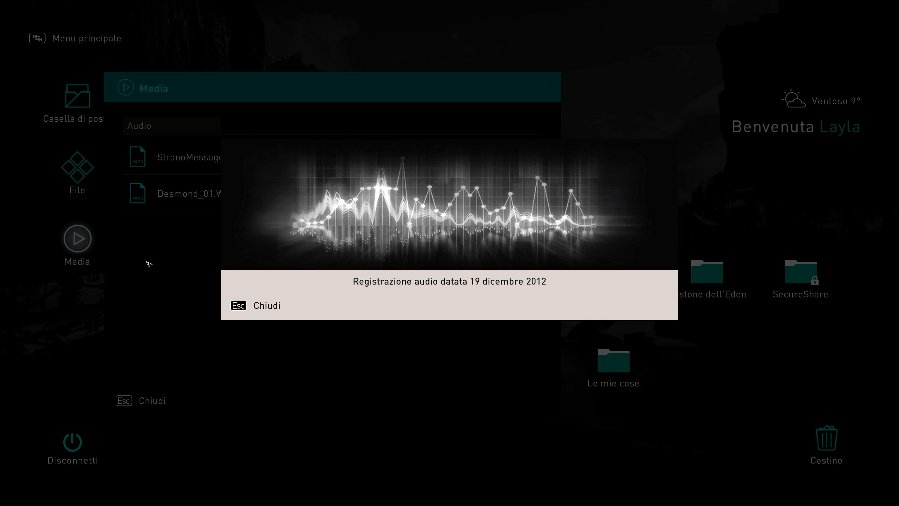
mouse_move(406, 424)
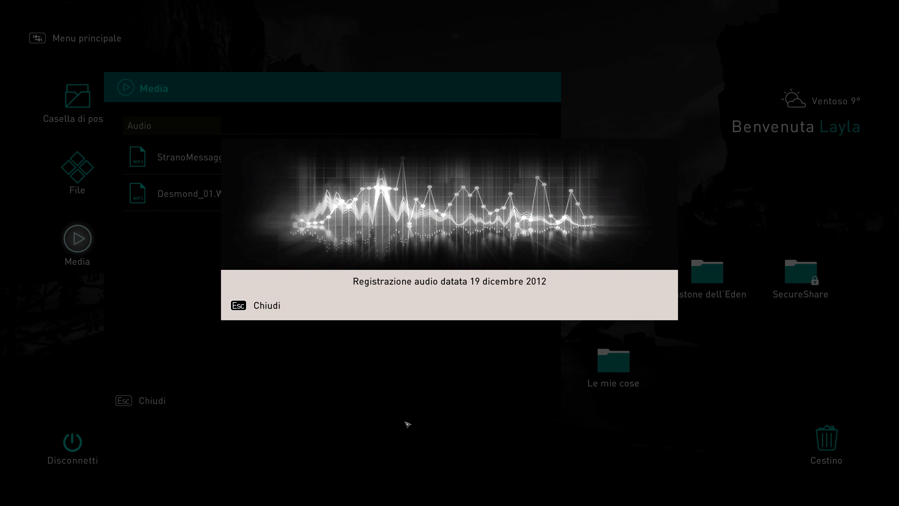
mouse_move(333, 382)
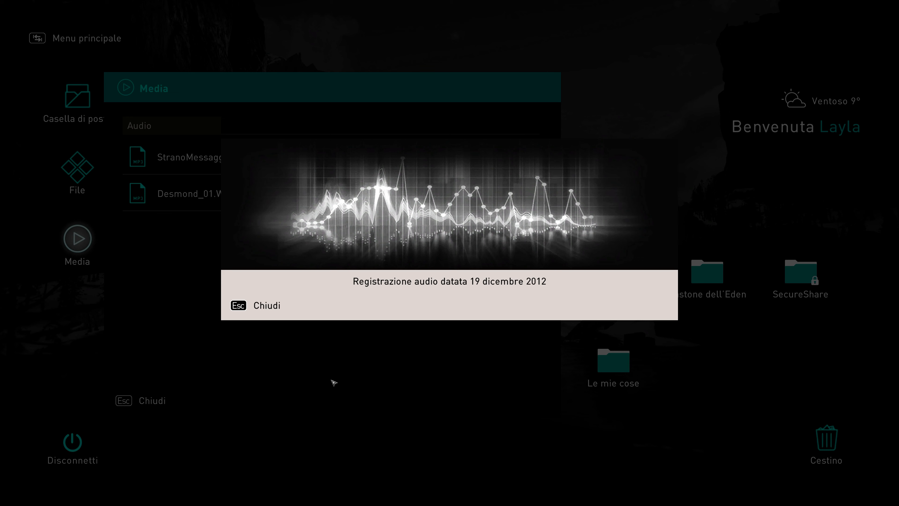
mouse_move(490, 378)
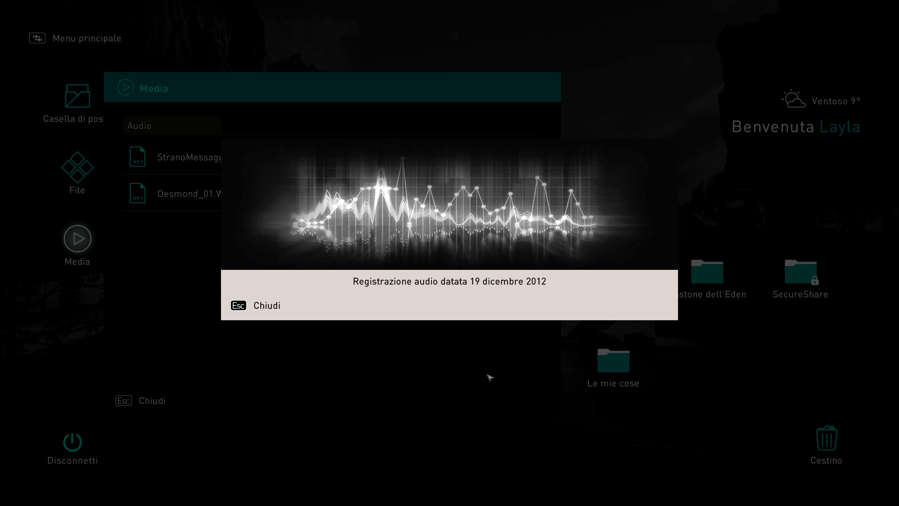
mouse_move(208, 448)
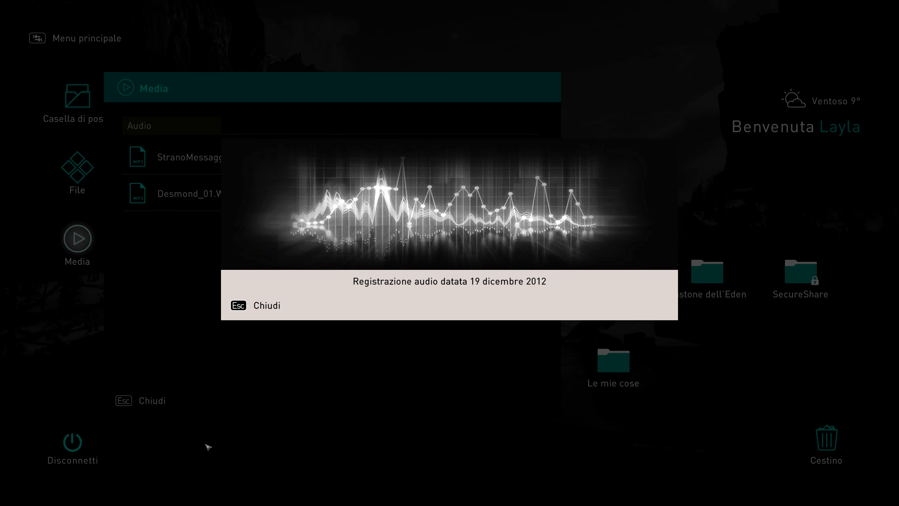
mouse_move(356, 376)
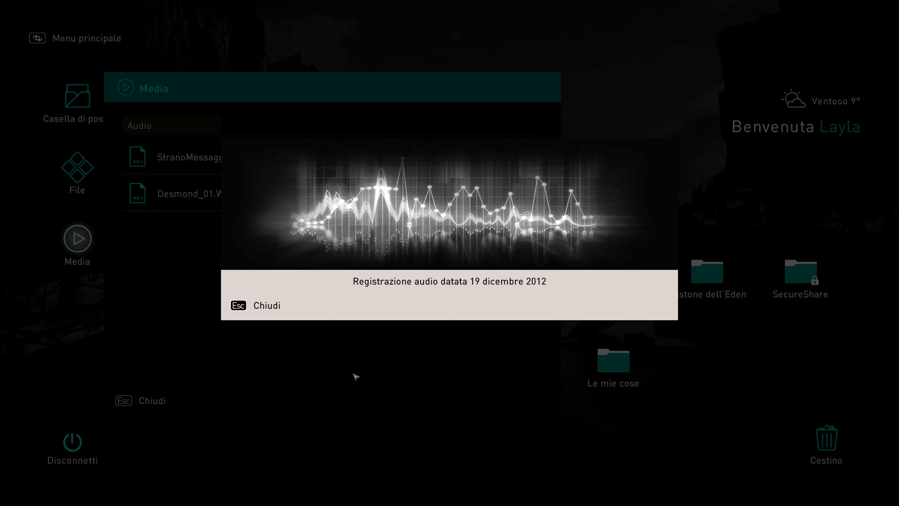
mouse_move(375, 435)
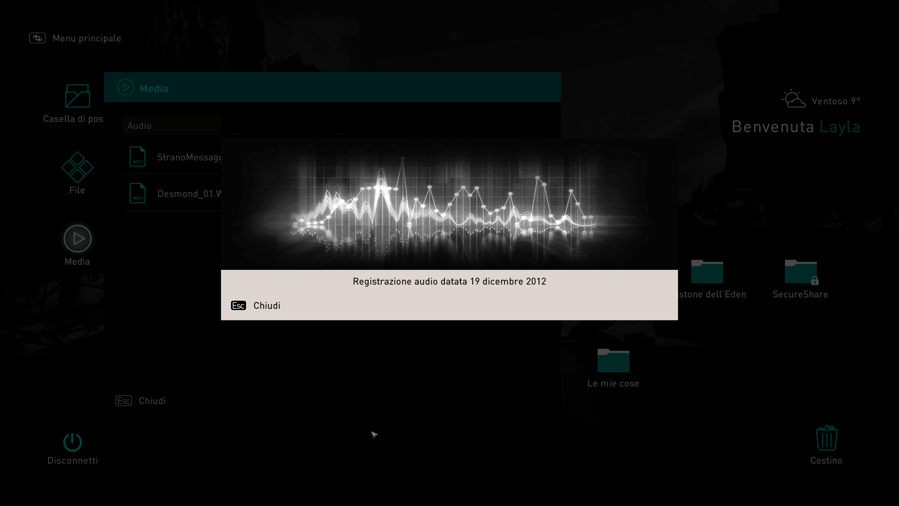
mouse_move(607, 390)
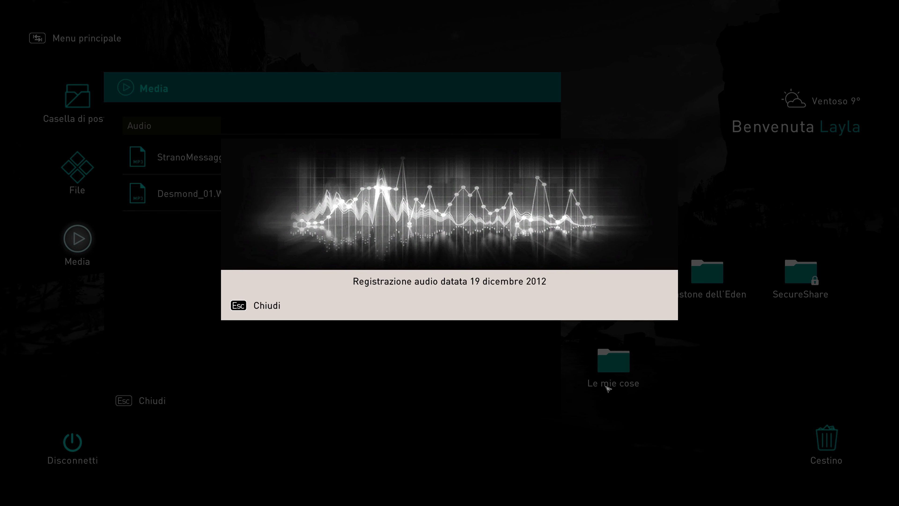
mouse_move(251, 411)
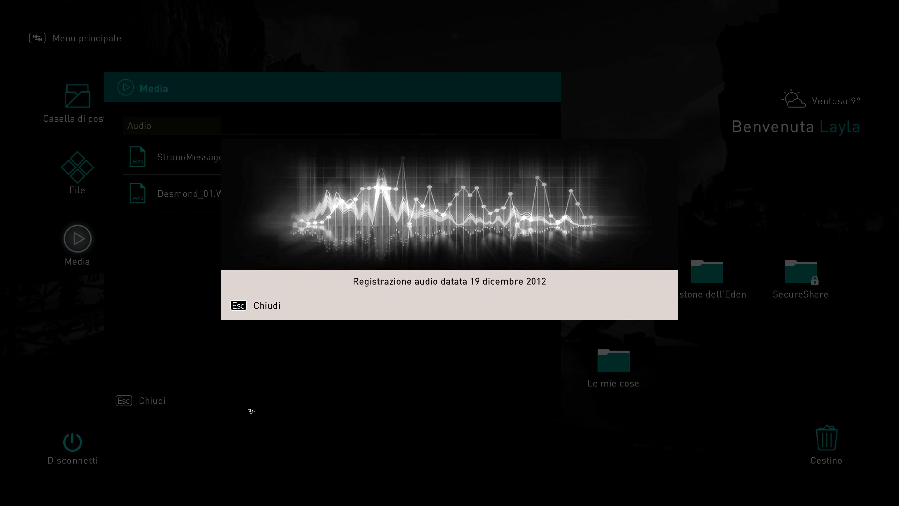
mouse_move(221, 390)
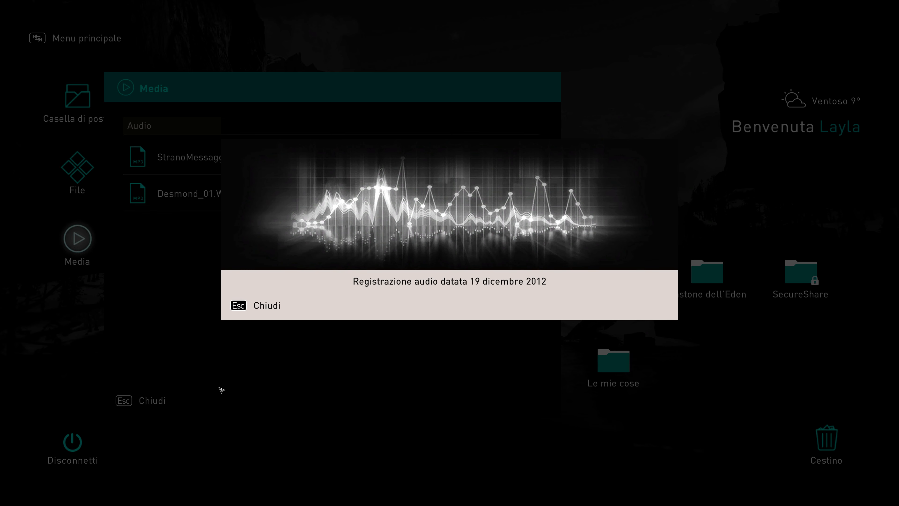
mouse_move(192, 439)
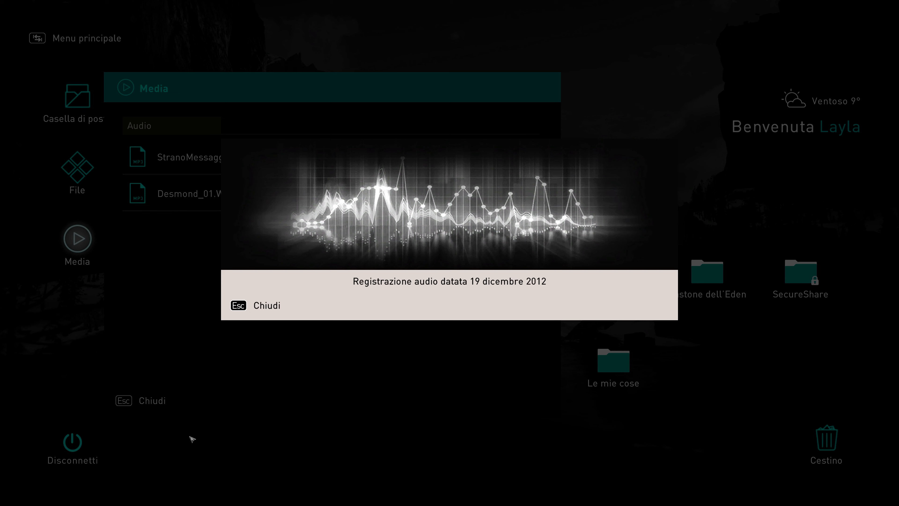
mouse_move(321, 464)
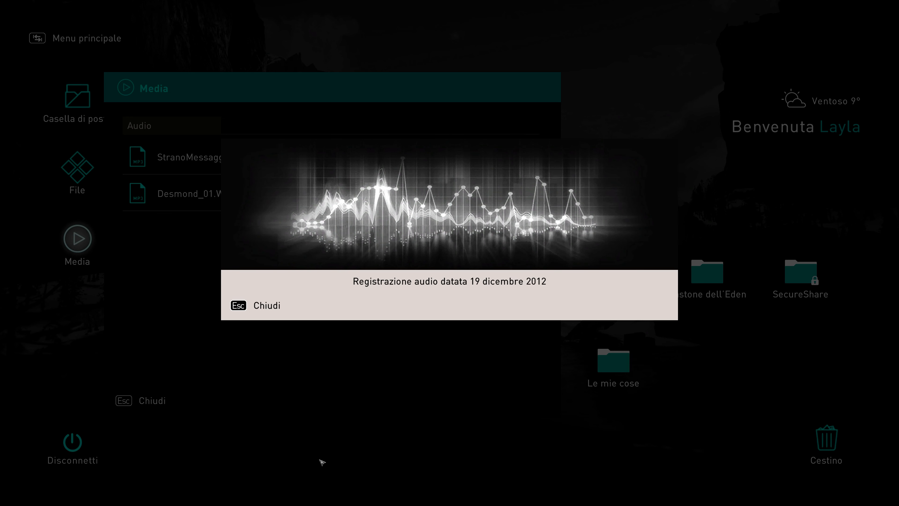
mouse_move(458, 475)
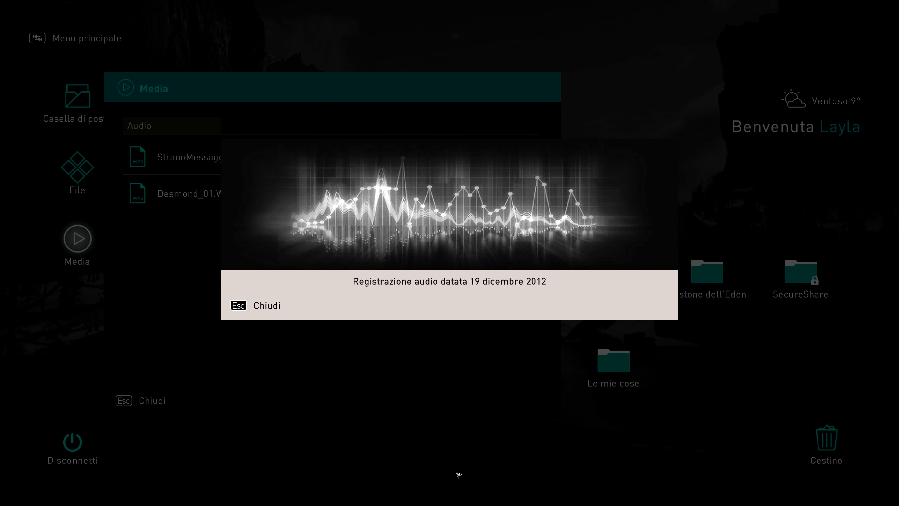
mouse_move(253, 441)
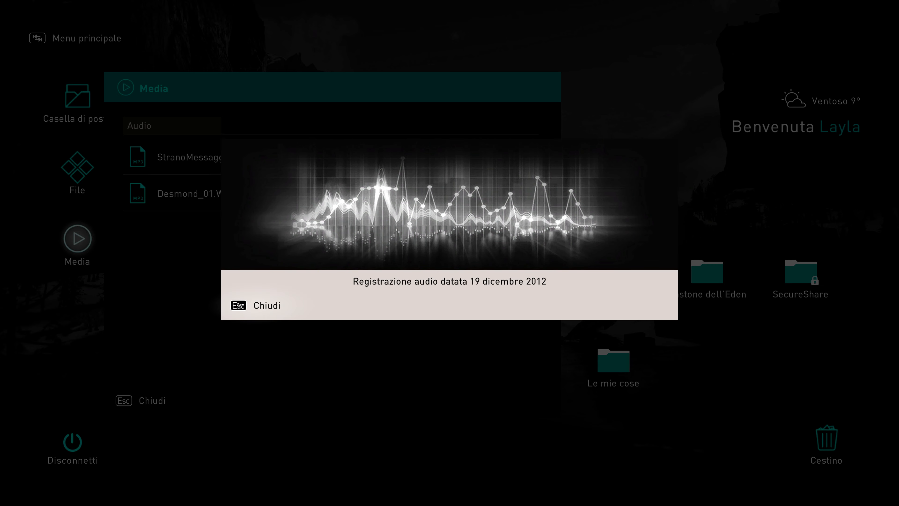
left_click(241, 305)
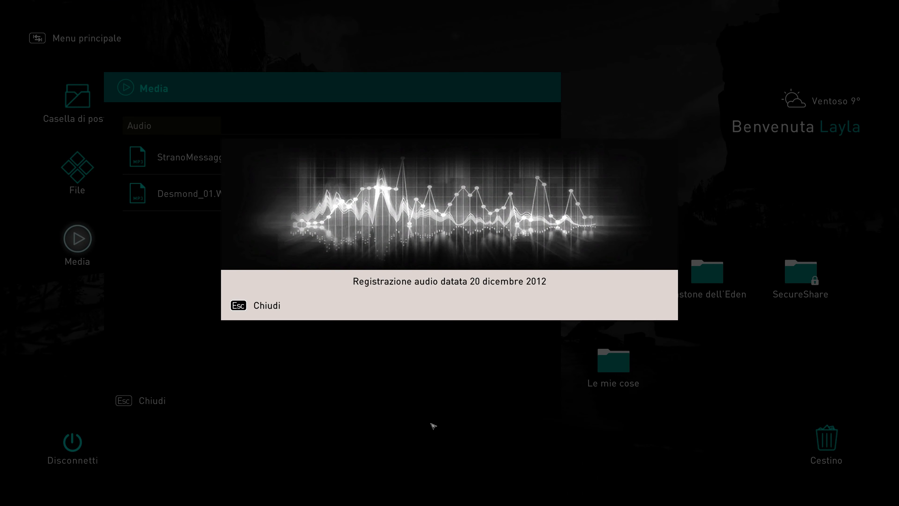
mouse_move(430, 415)
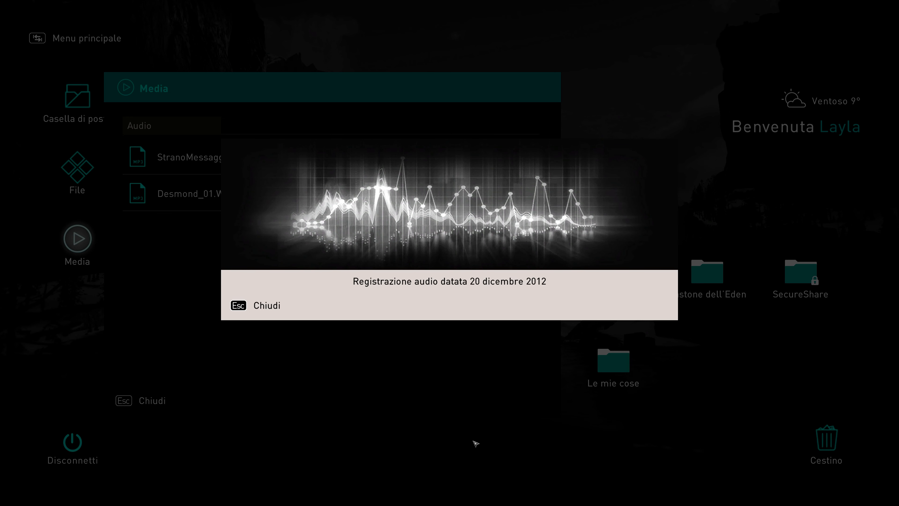
mouse_move(745, 323)
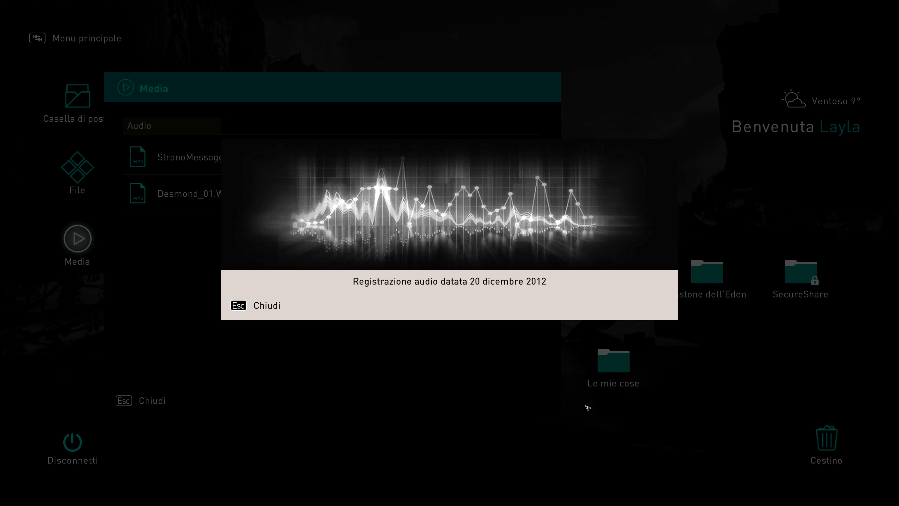
mouse_move(265, 361)
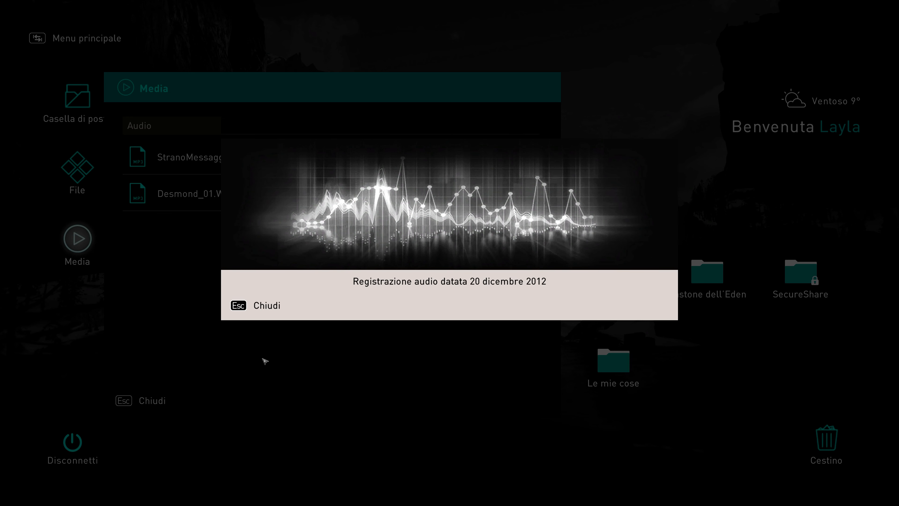
mouse_move(784, 279)
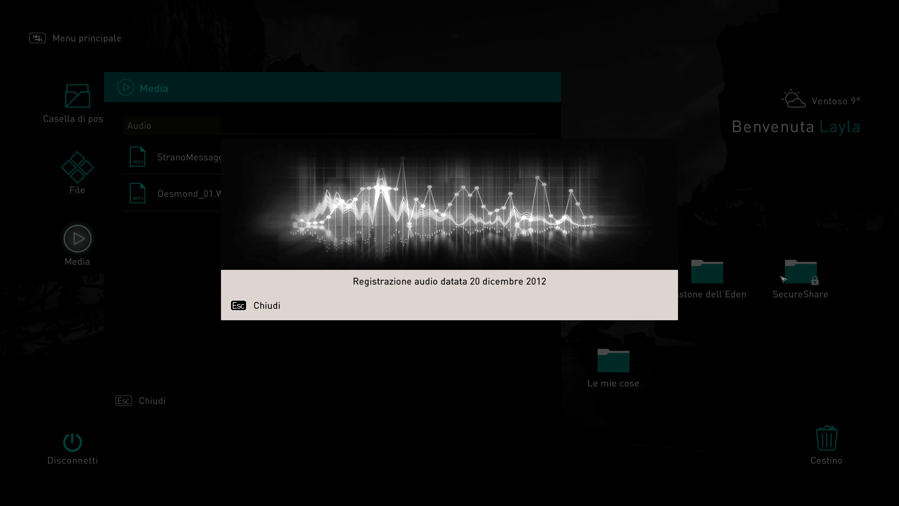
mouse_move(357, 223)
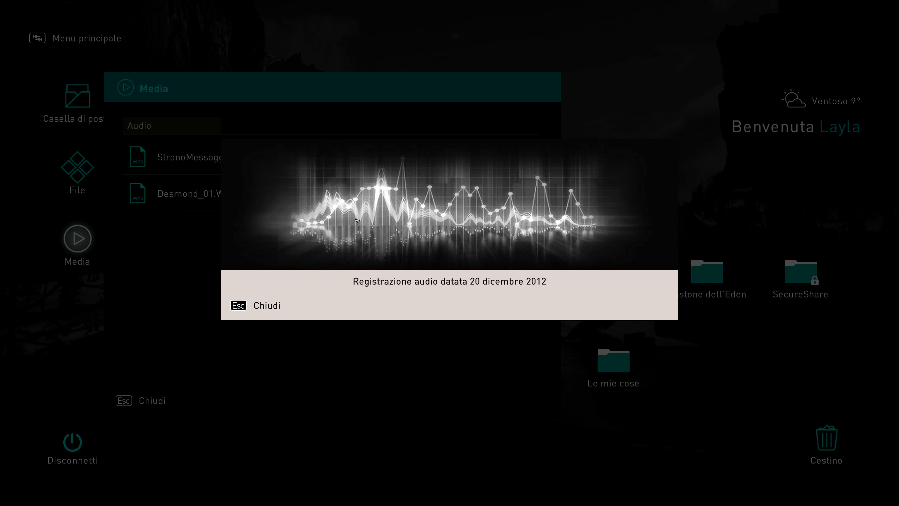
mouse_move(486, 208)
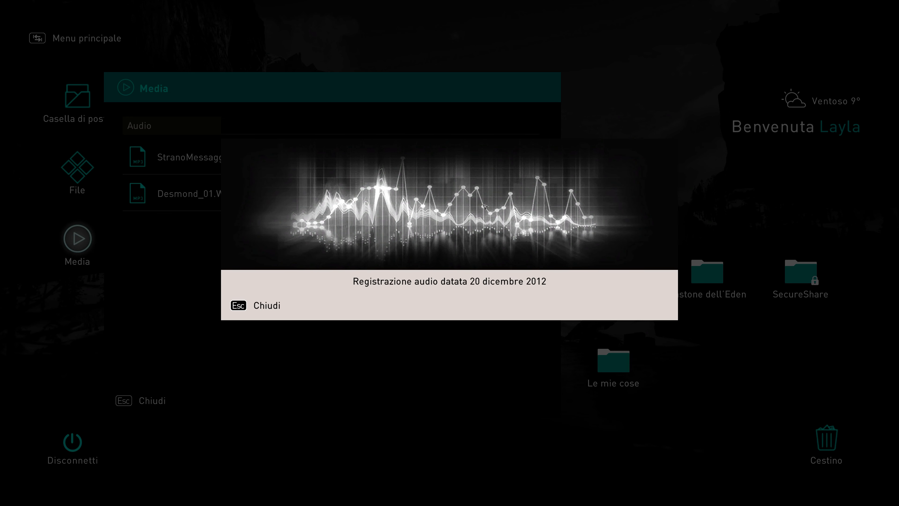
mouse_move(257, 196)
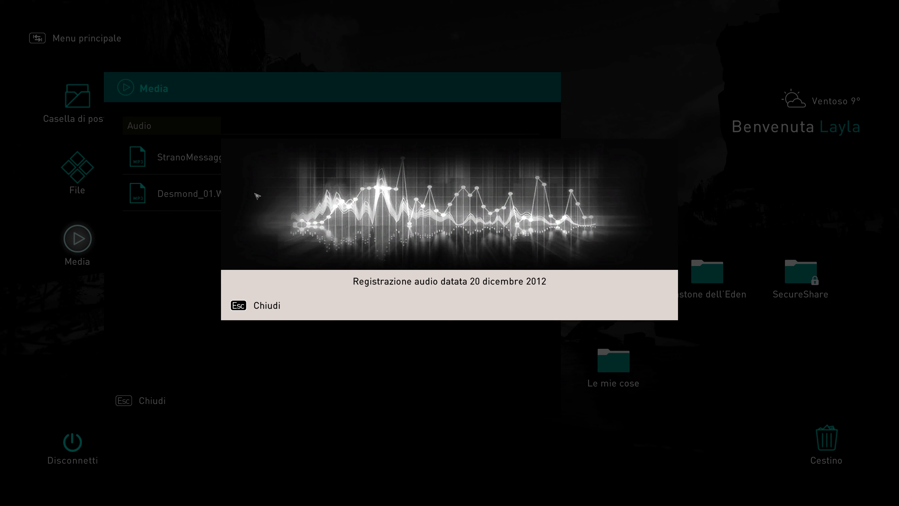
mouse_move(260, 419)
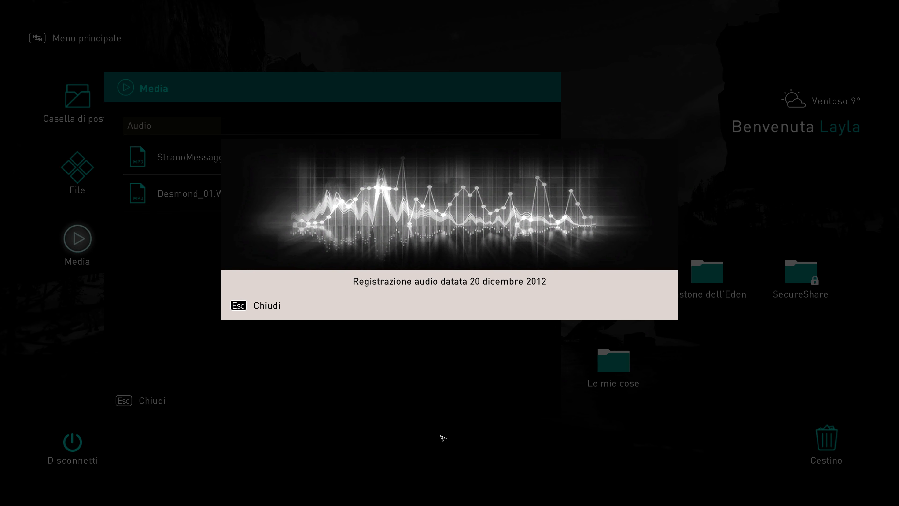
mouse_move(200, 415)
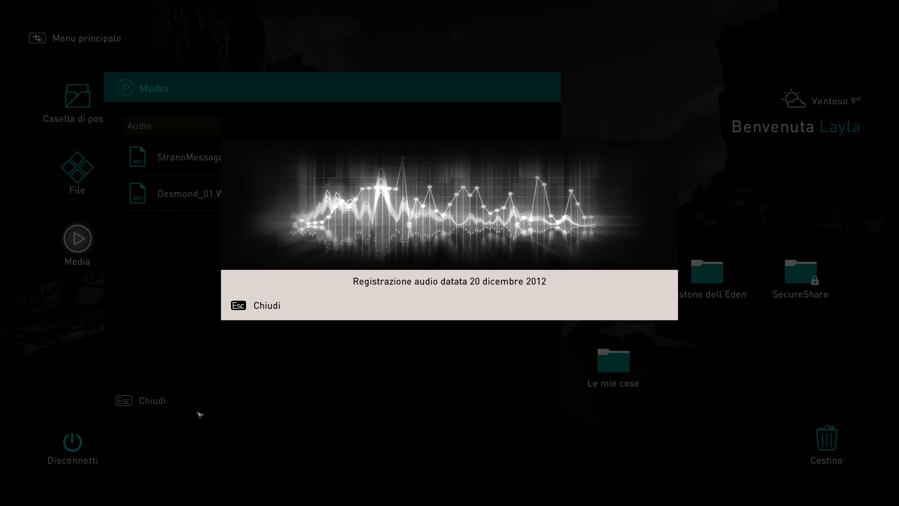
mouse_move(478, 420)
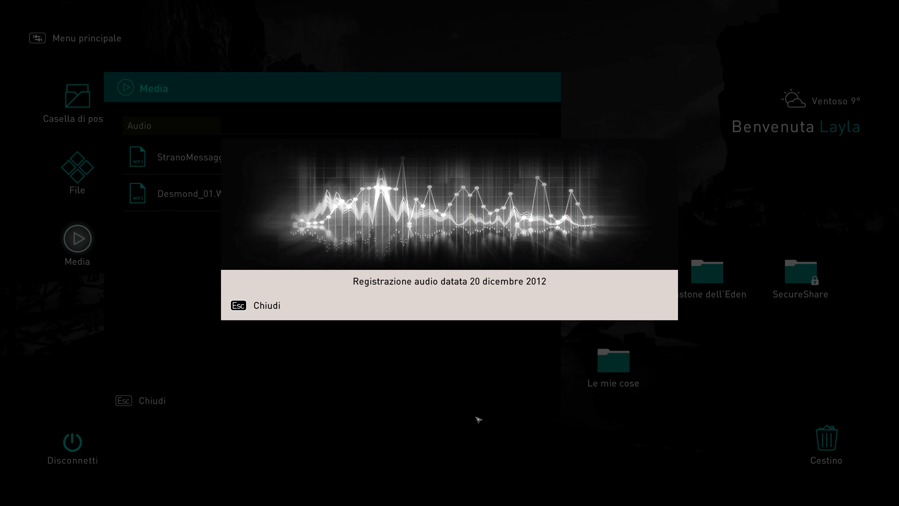
mouse_move(696, 340)
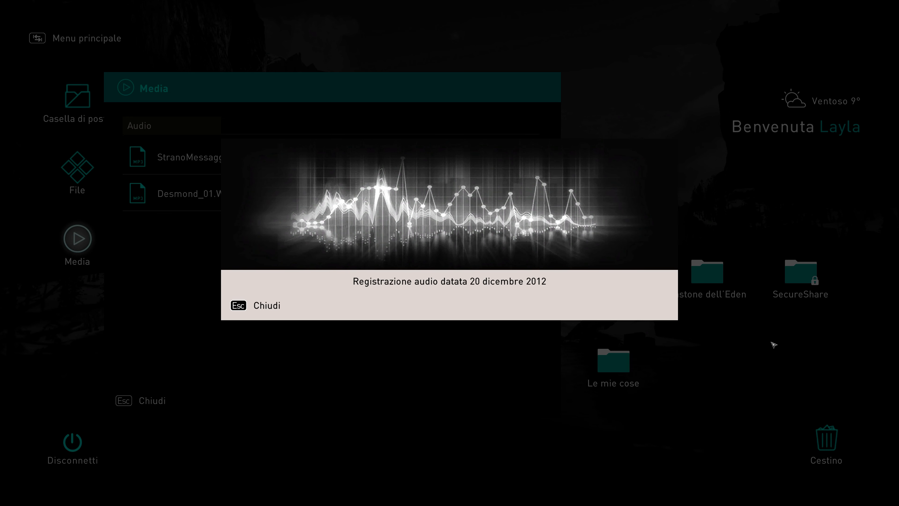
mouse_move(245, 206)
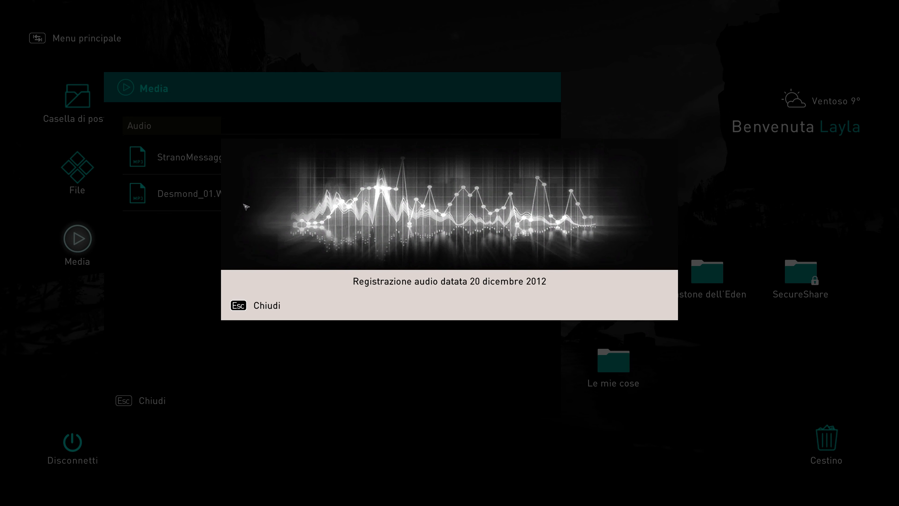
mouse_move(231, 437)
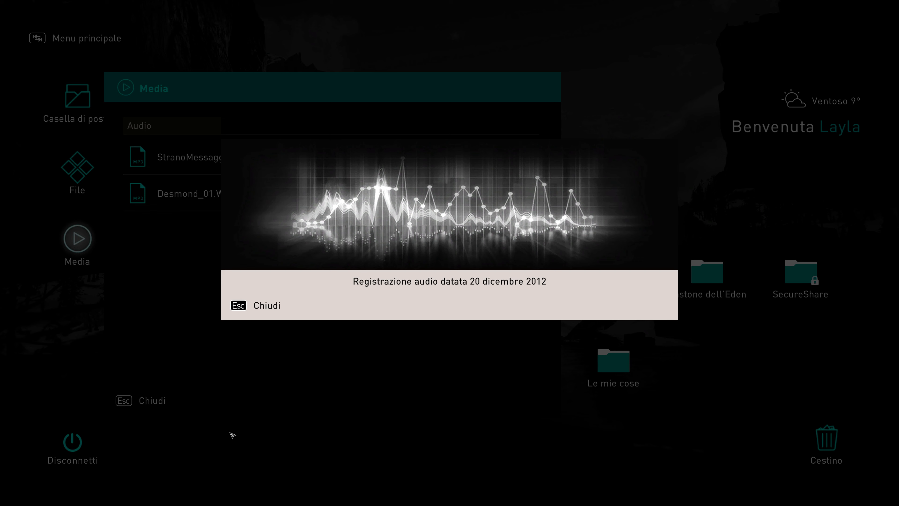
mouse_move(307, 401)
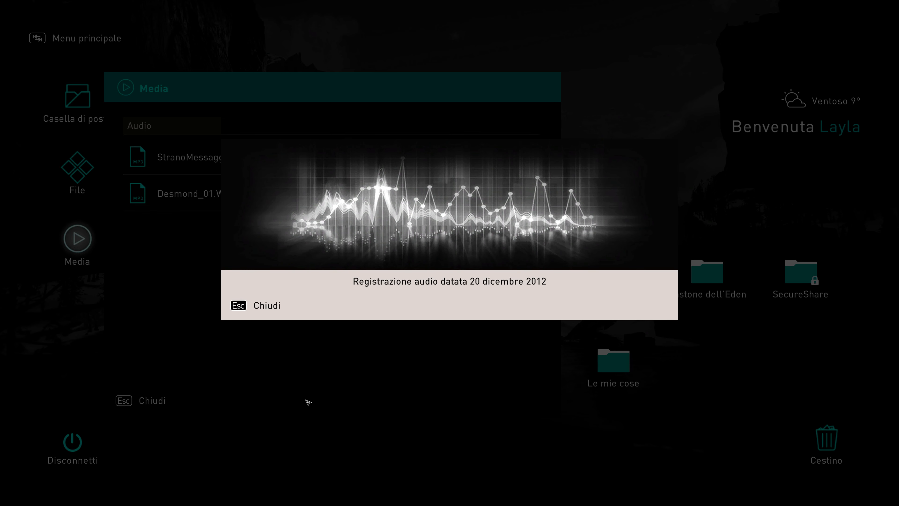
mouse_move(388, 410)
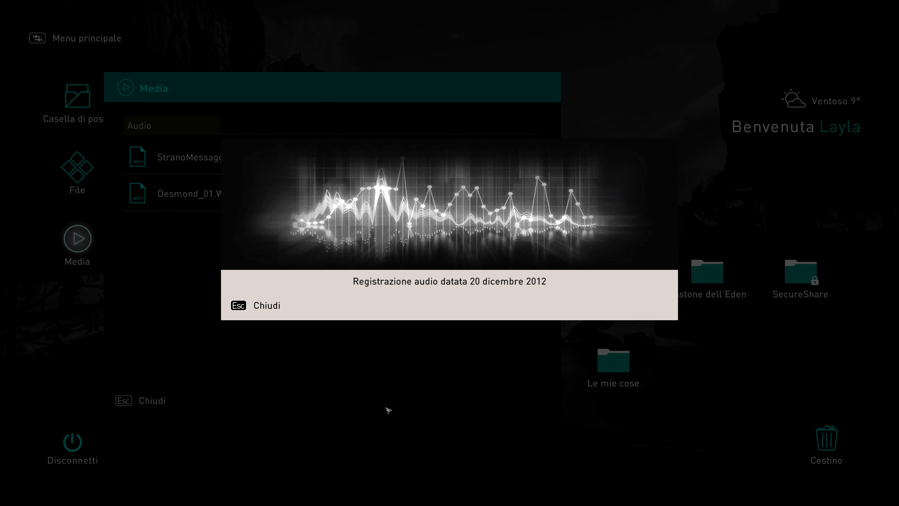
mouse_move(600, 420)
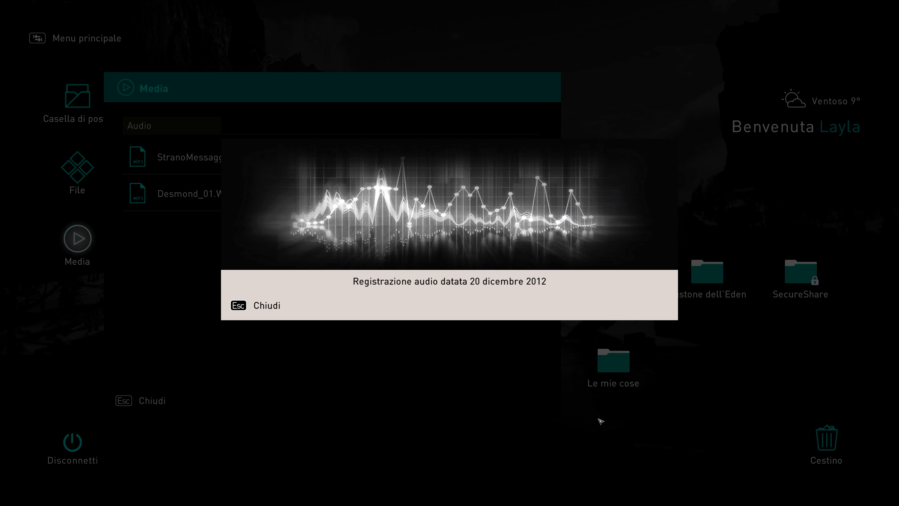
mouse_move(182, 386)
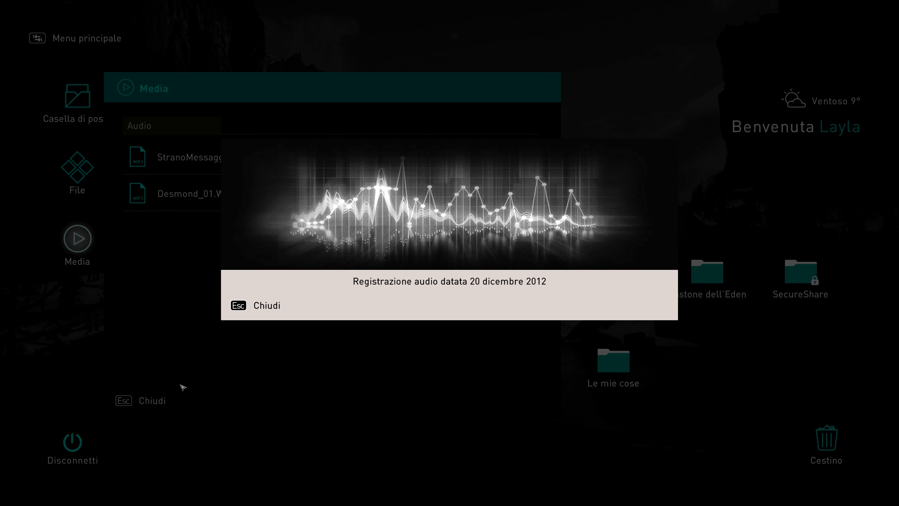
mouse_move(268, 392)
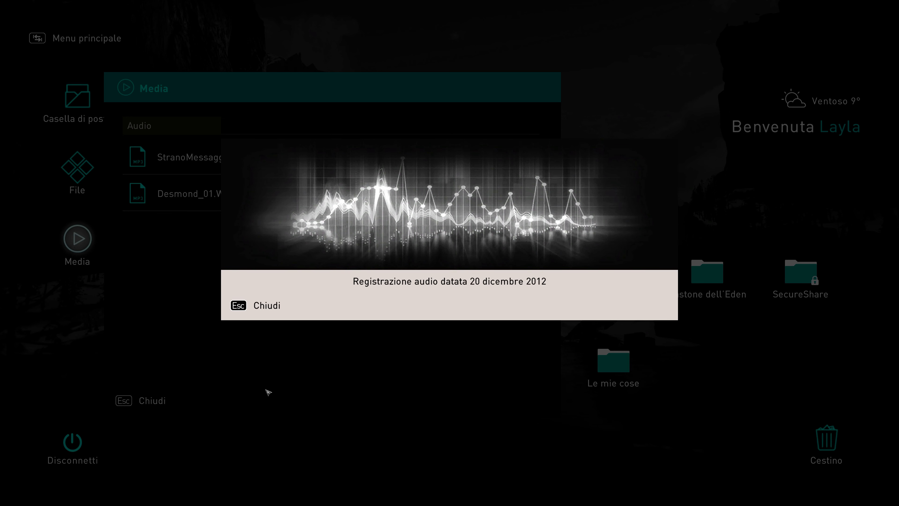
mouse_move(351, 392)
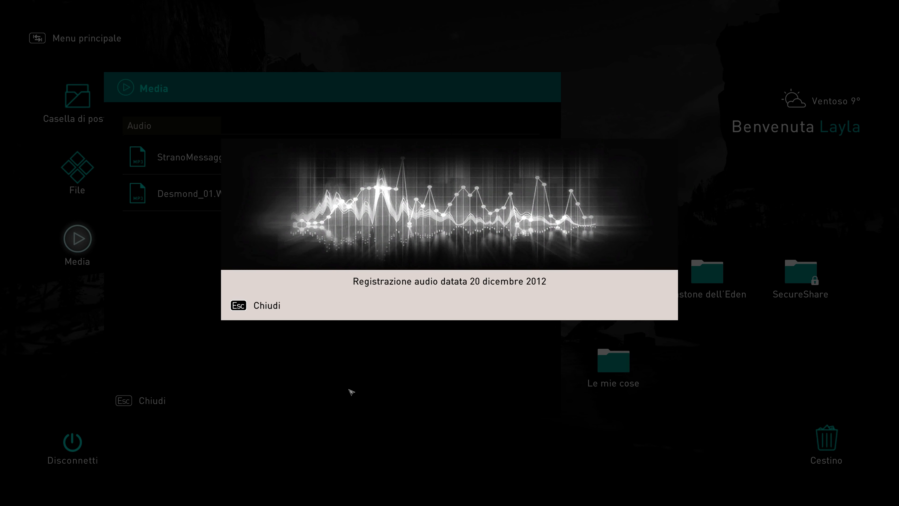
mouse_move(468, 422)
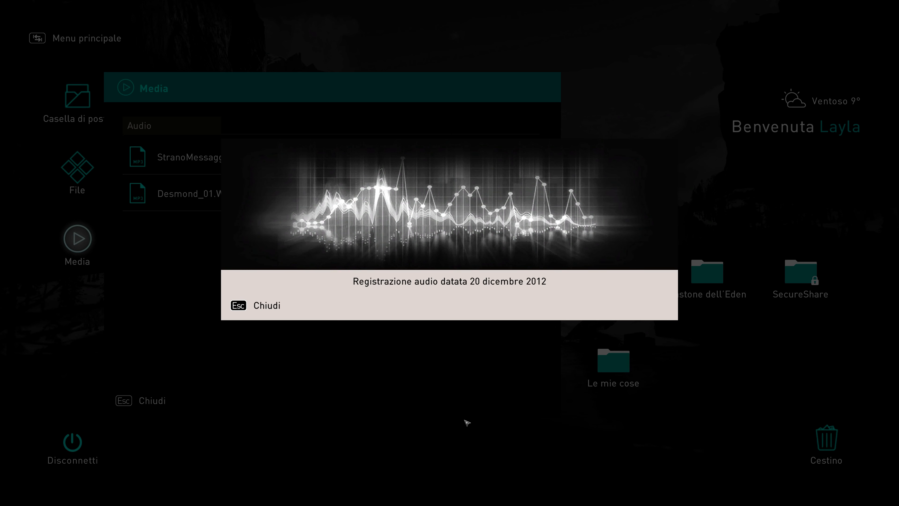
mouse_move(567, 372)
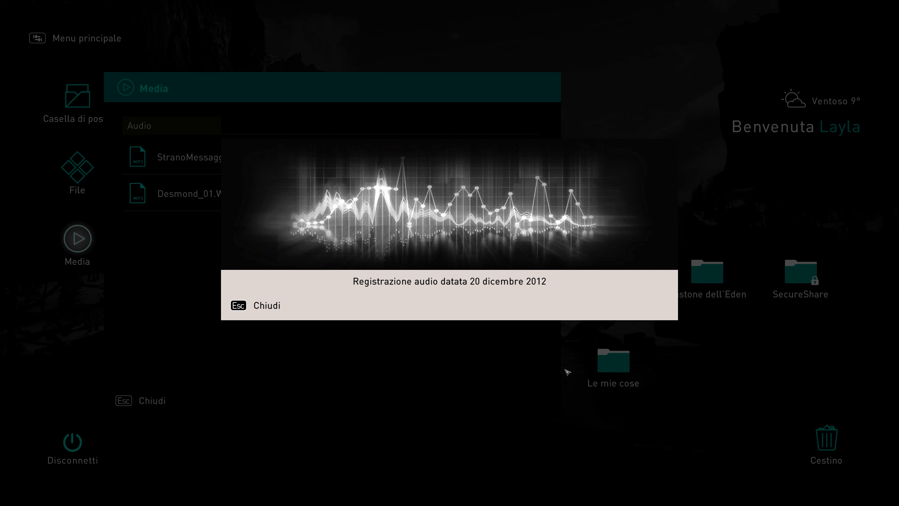
mouse_move(510, 384)
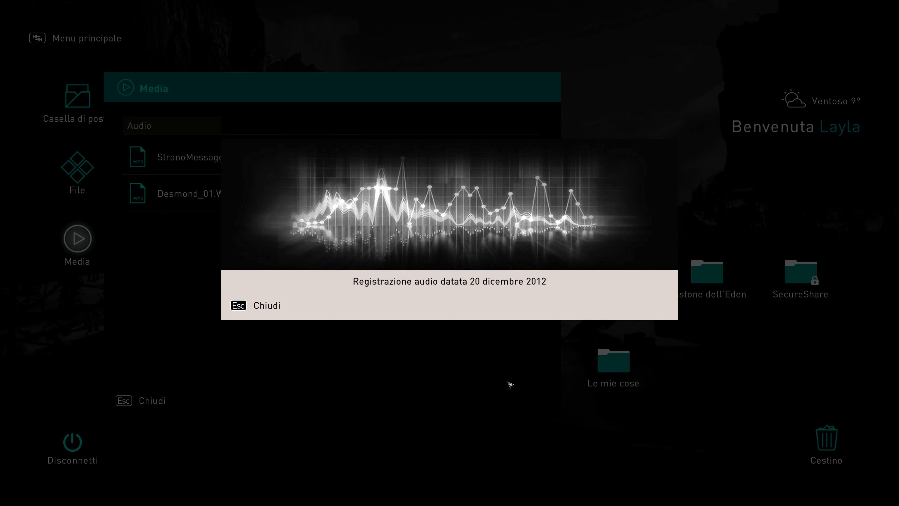
mouse_move(190, 383)
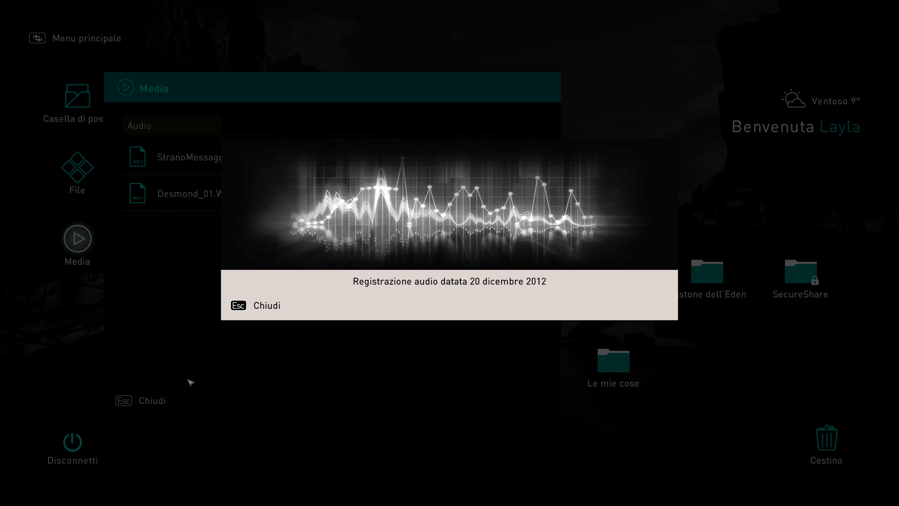
mouse_move(412, 425)
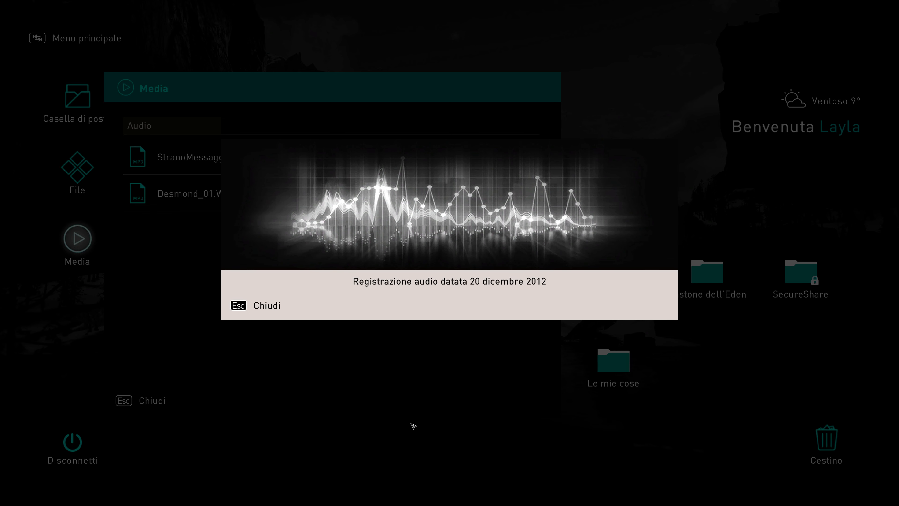
mouse_move(422, 359)
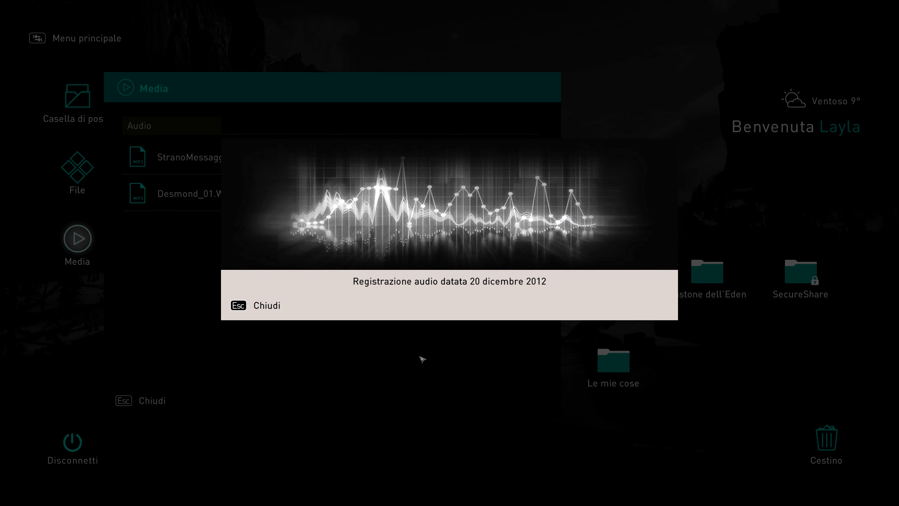
mouse_move(293, 402)
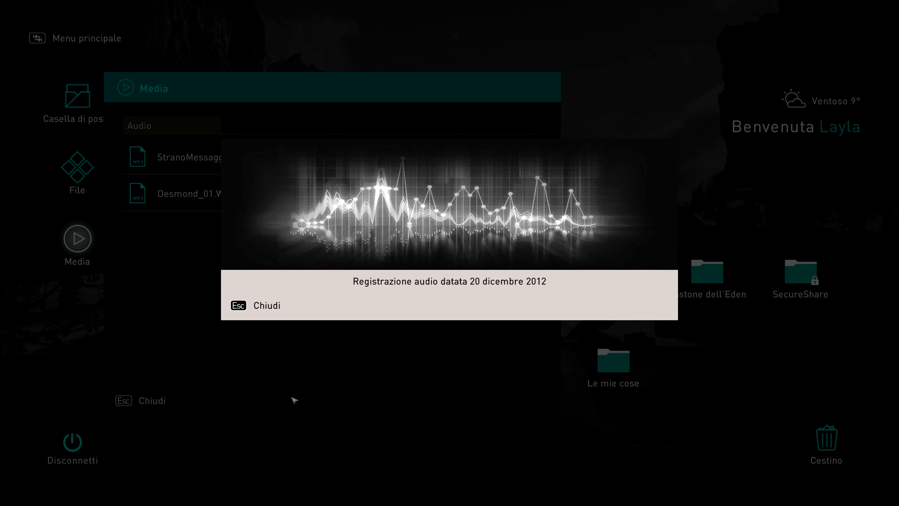
mouse_move(216, 367)
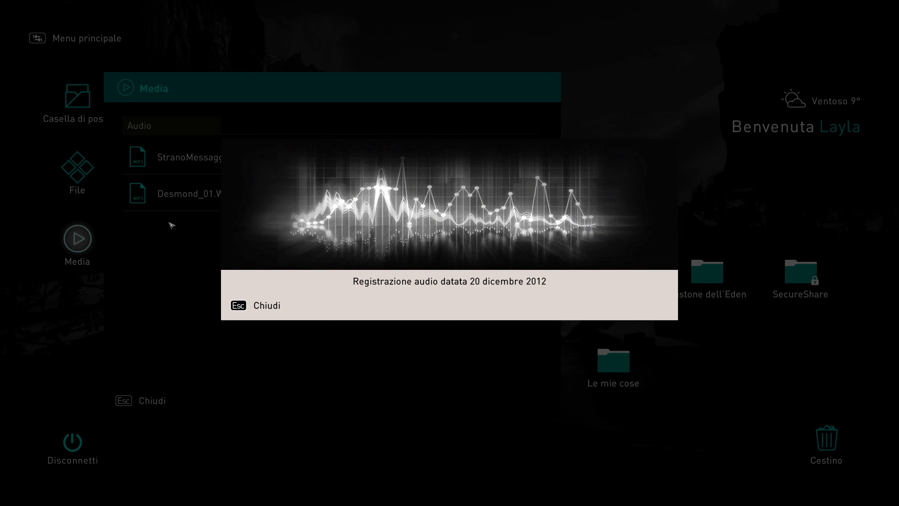
mouse_move(498, 251)
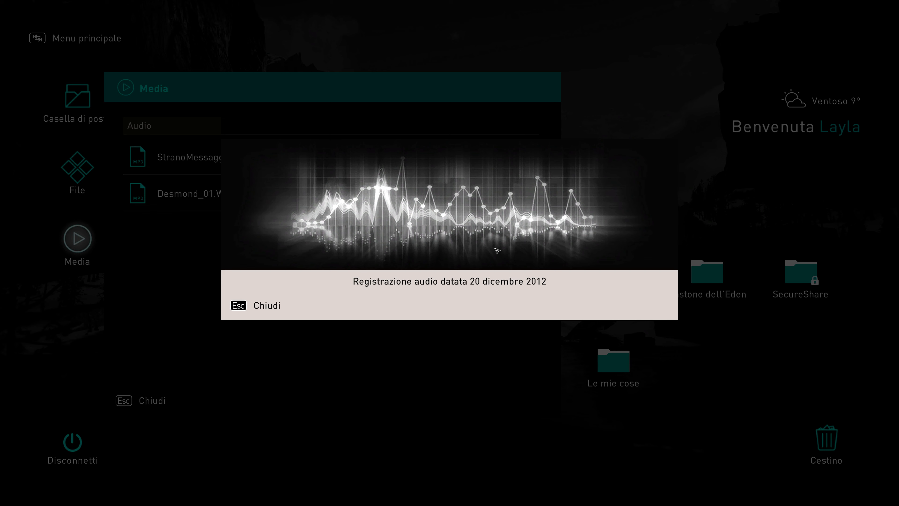
mouse_move(197, 373)
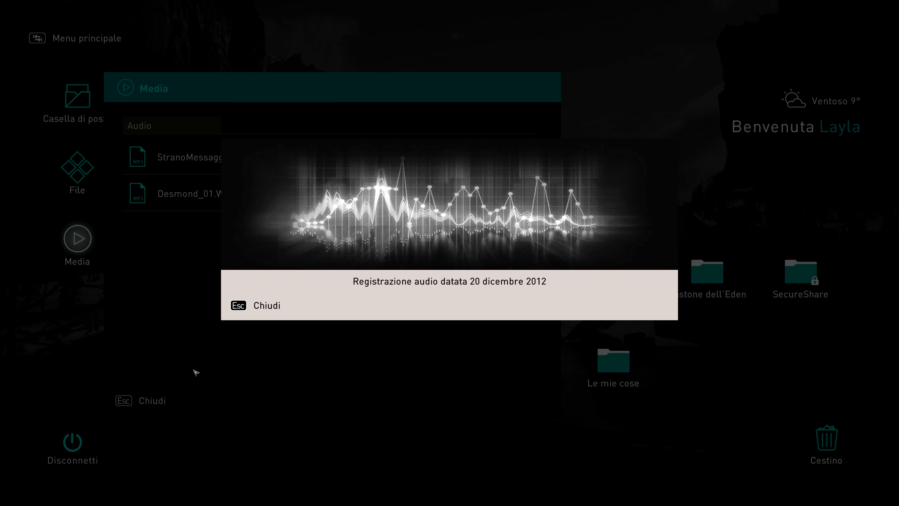
mouse_move(85, 393)
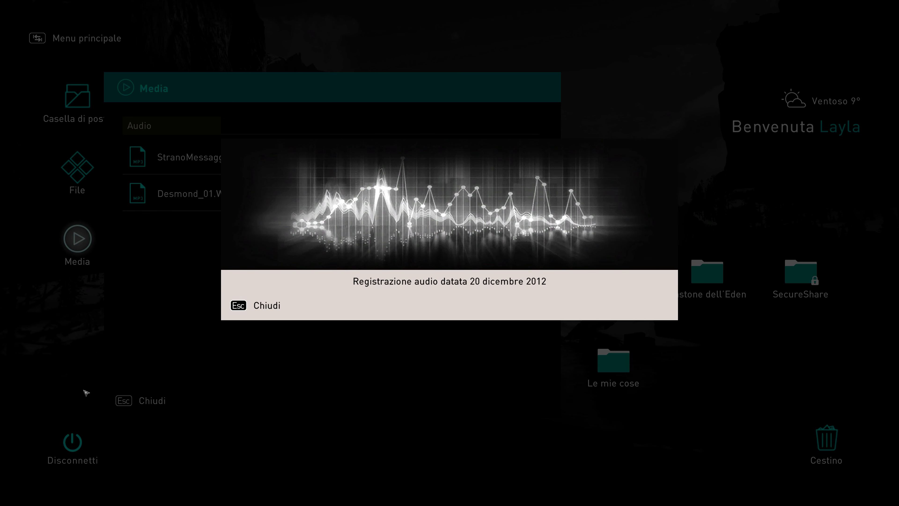
mouse_move(201, 409)
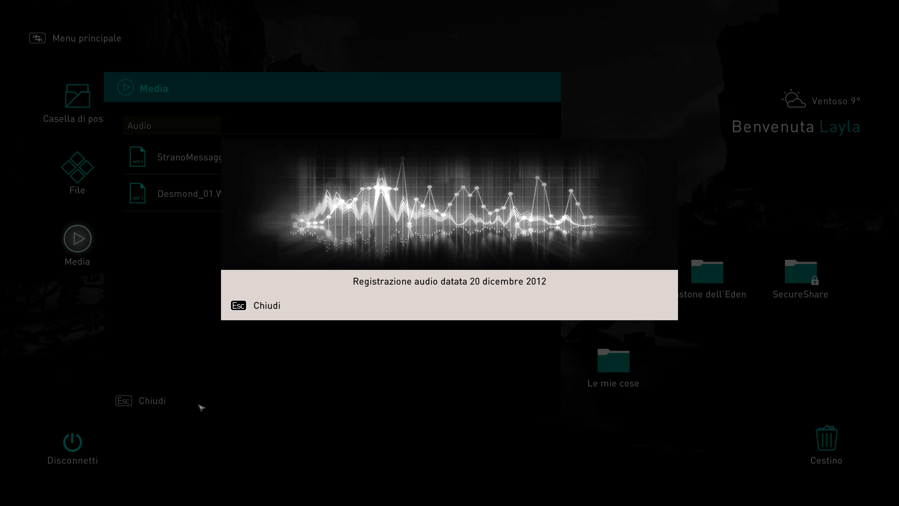
mouse_move(256, 406)
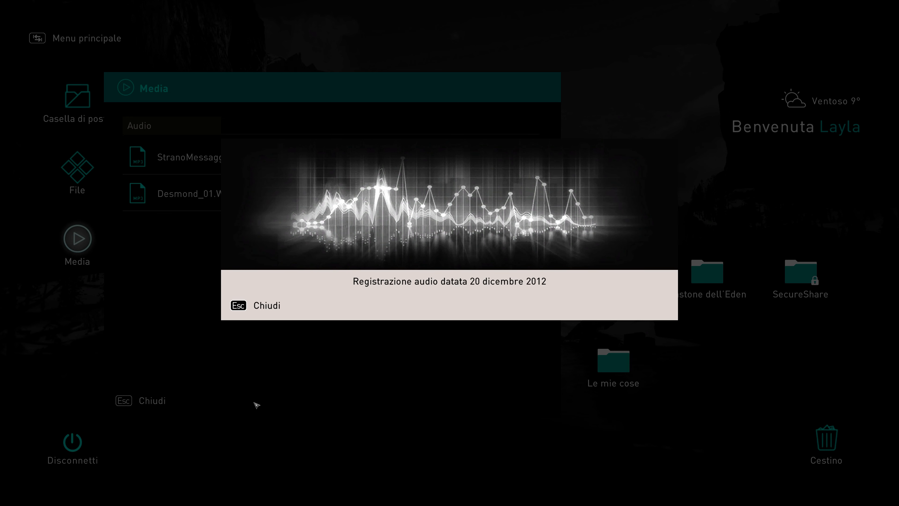
mouse_move(623, 394)
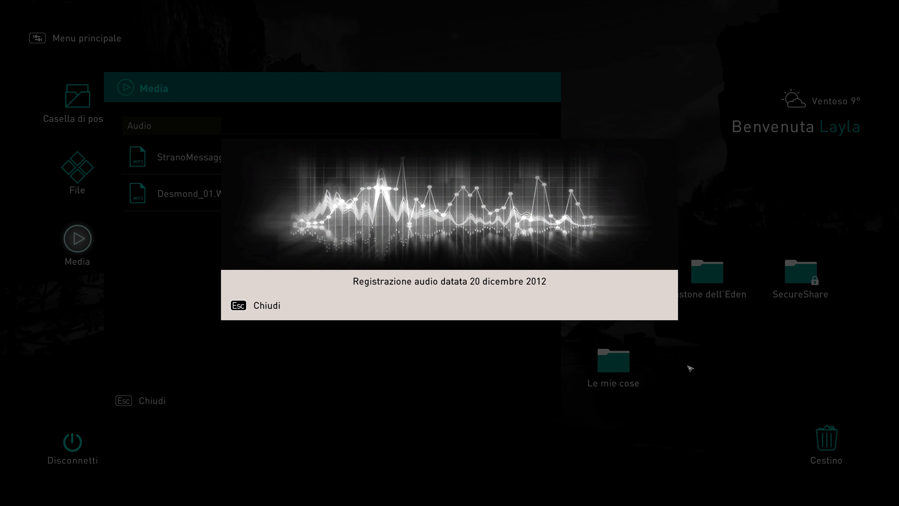
mouse_move(754, 98)
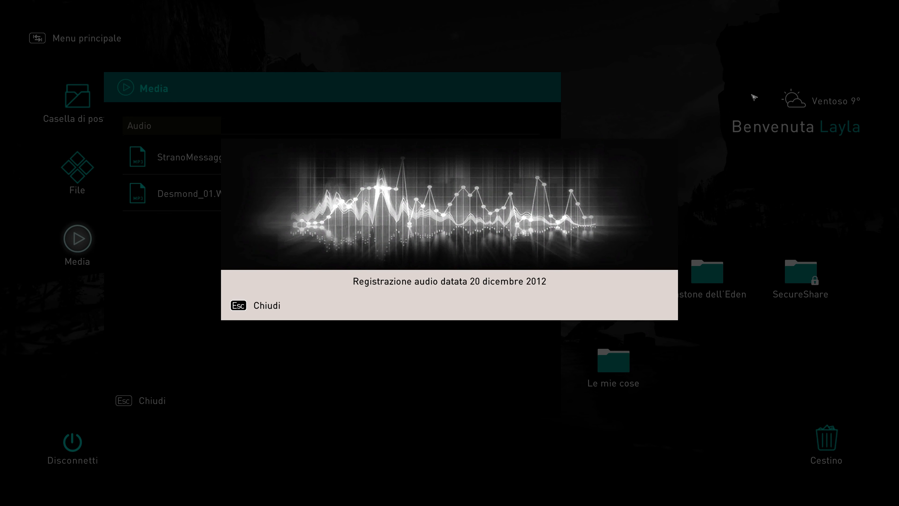
mouse_move(320, 90)
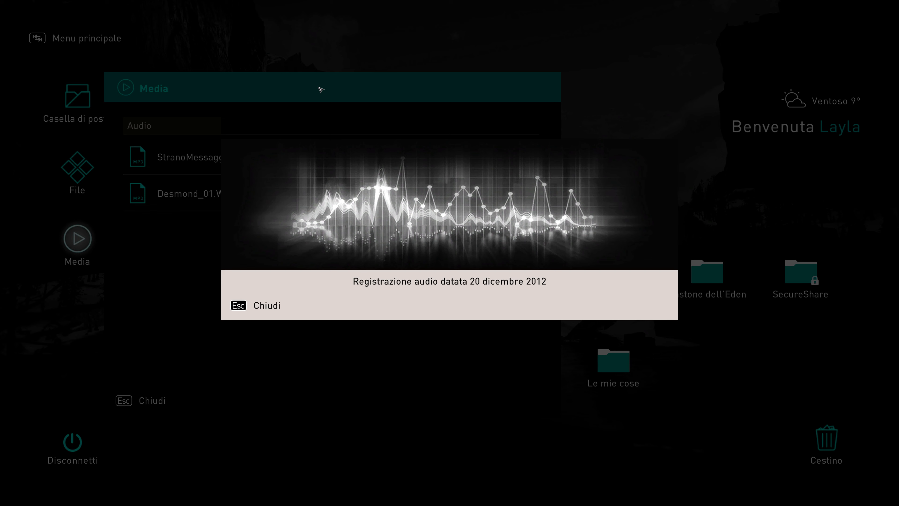
mouse_move(215, 347)
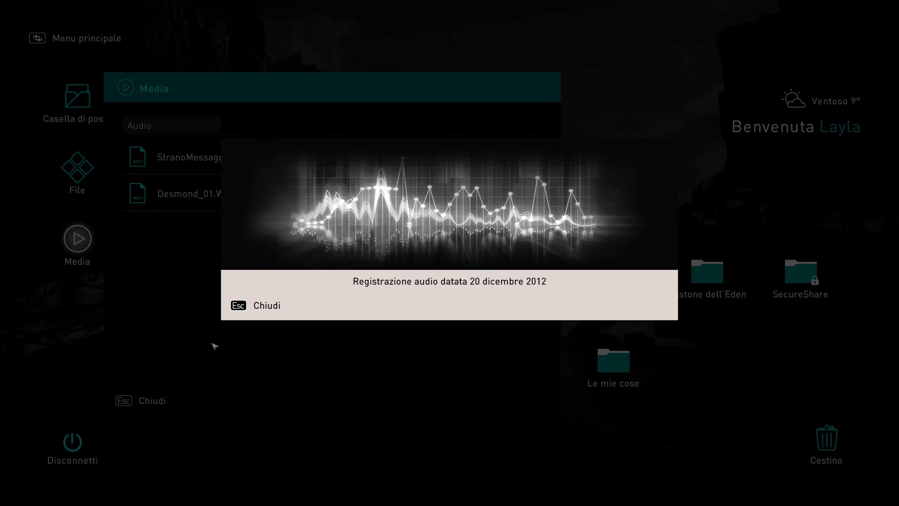
mouse_move(512, 337)
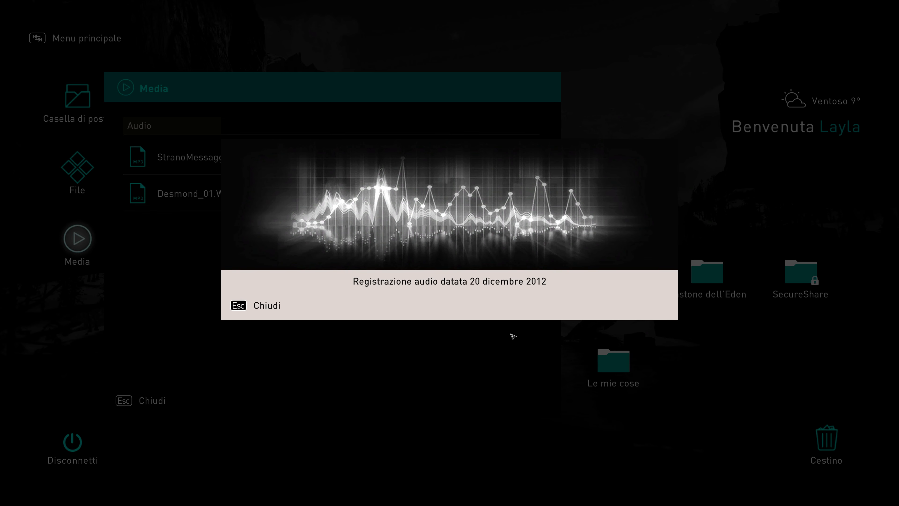
mouse_move(716, 342)
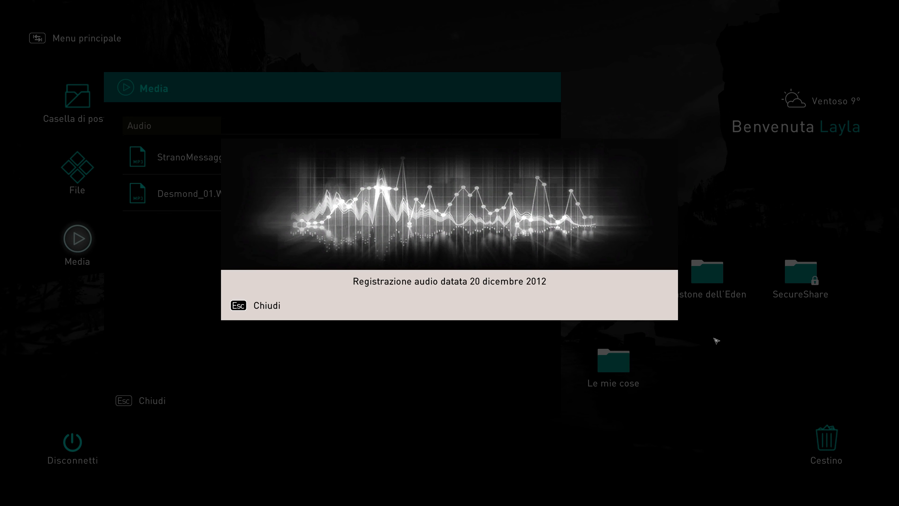
mouse_move(716, 210)
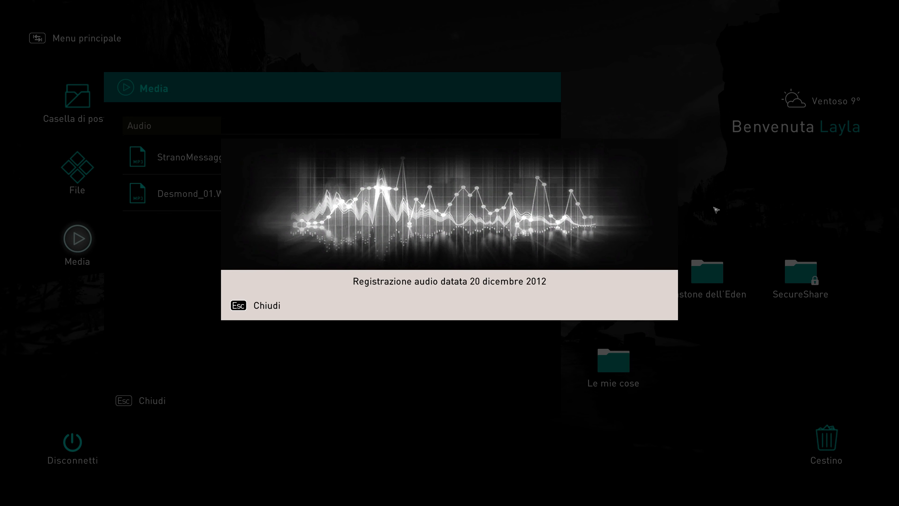
mouse_move(379, 388)
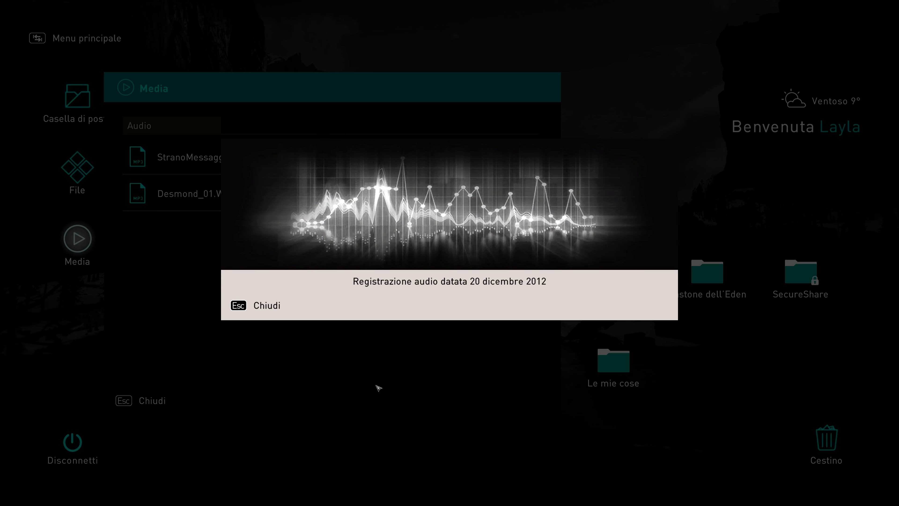
mouse_move(808, 196)
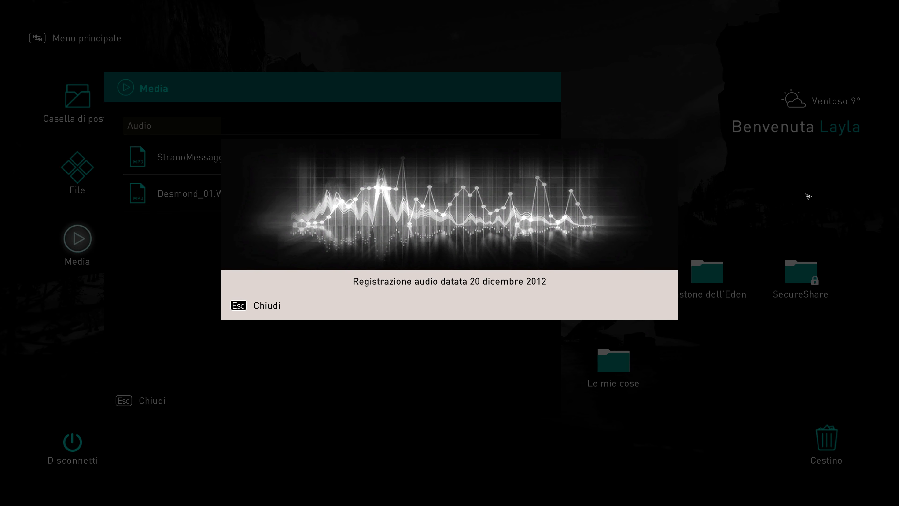
mouse_move(511, 96)
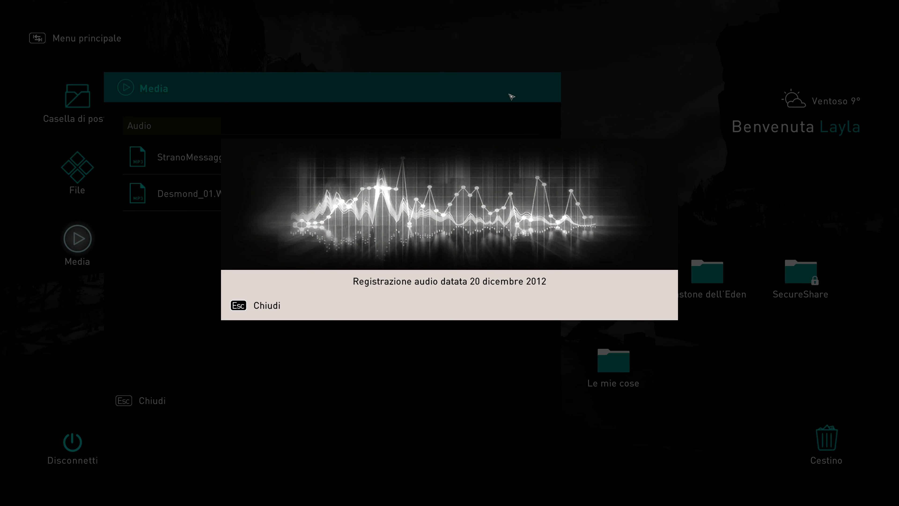
mouse_move(589, 426)
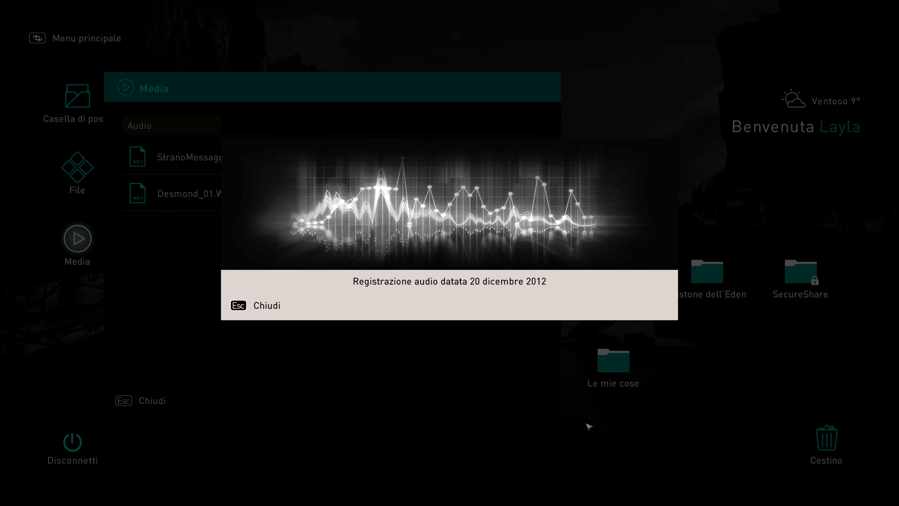
mouse_move(544, 294)
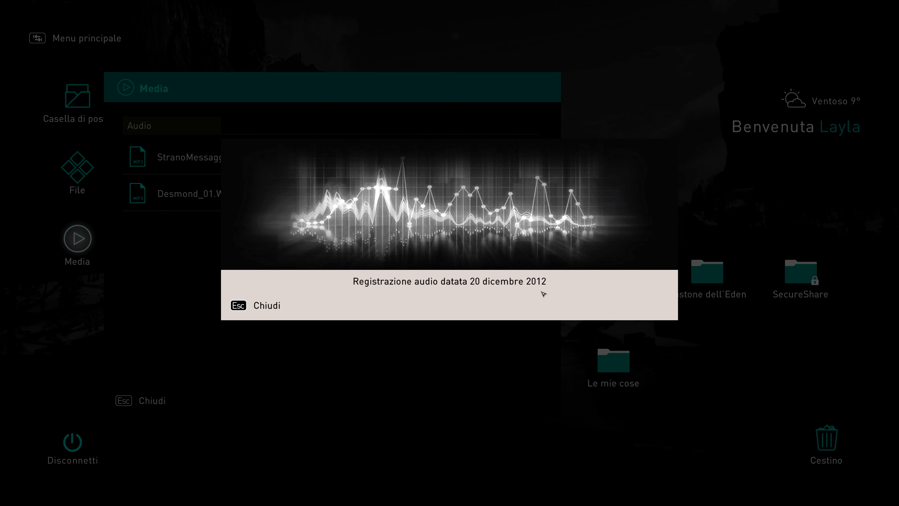
mouse_move(540, 190)
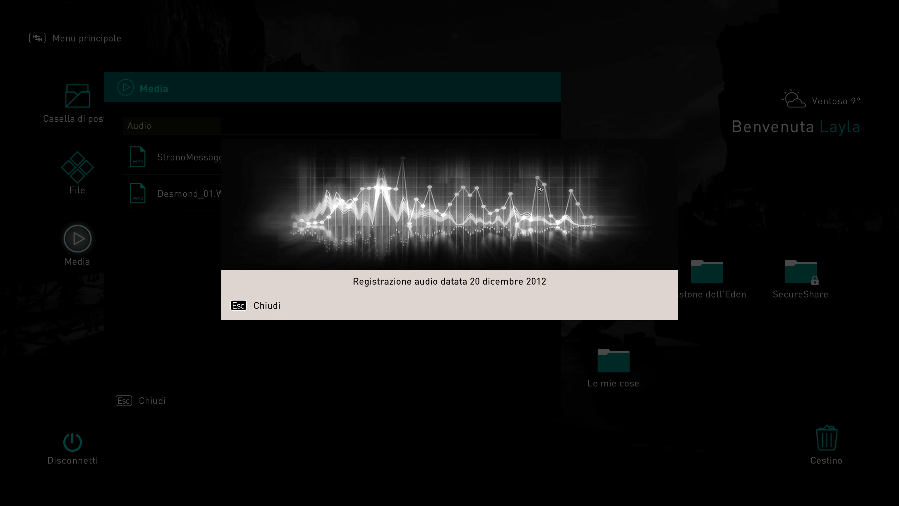
mouse_move(339, 184)
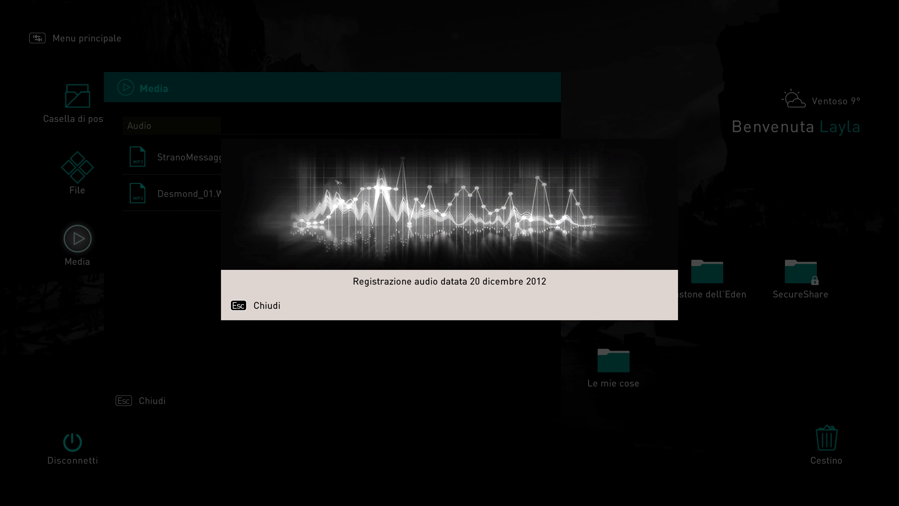
mouse_move(638, 407)
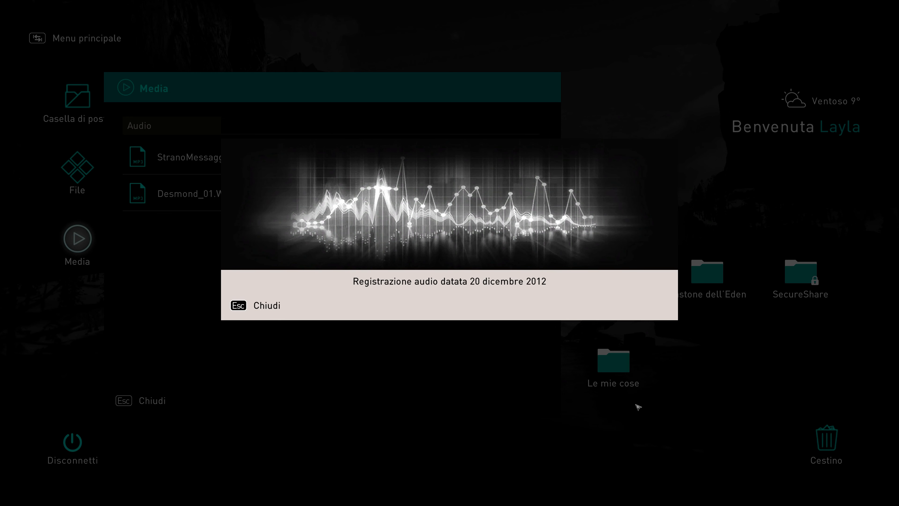
mouse_move(296, 209)
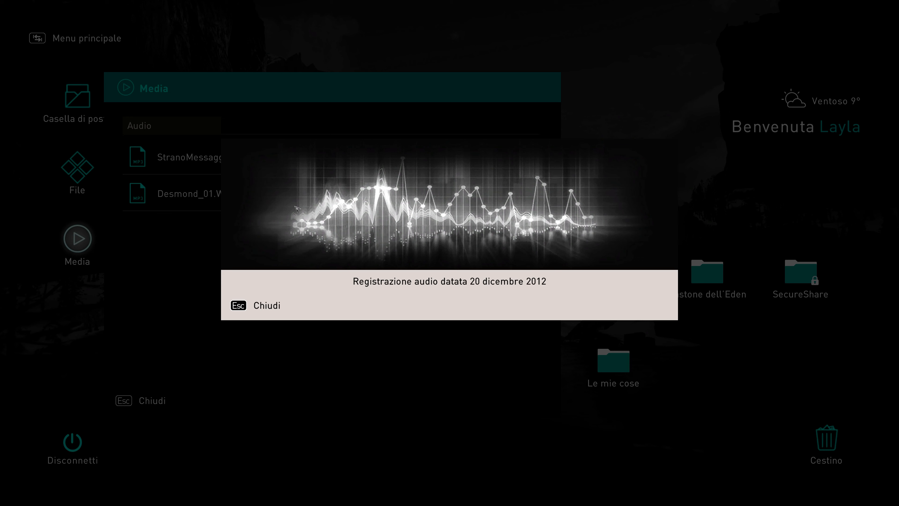
mouse_move(491, 361)
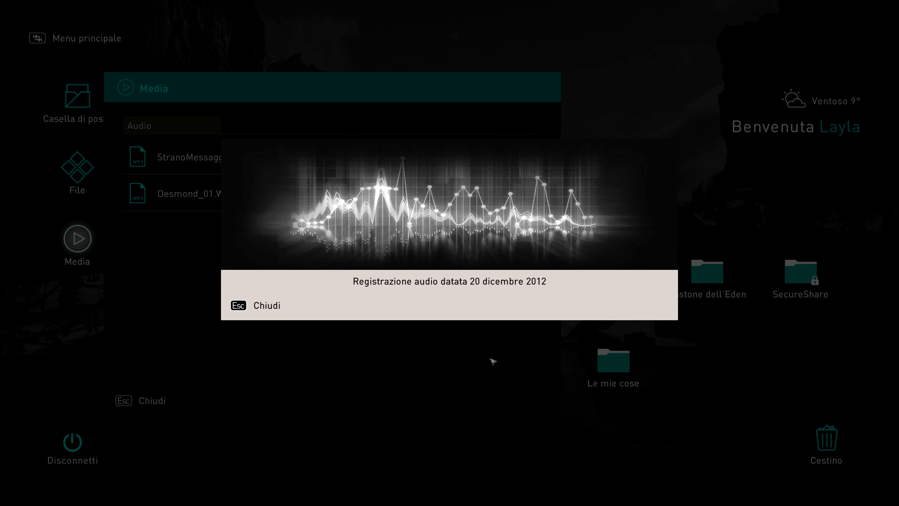
mouse_move(461, 357)
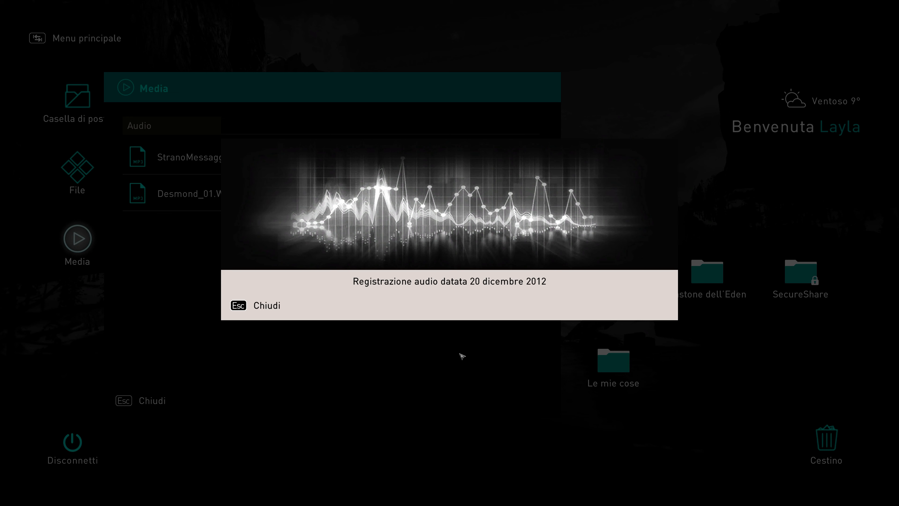
mouse_move(426, 298)
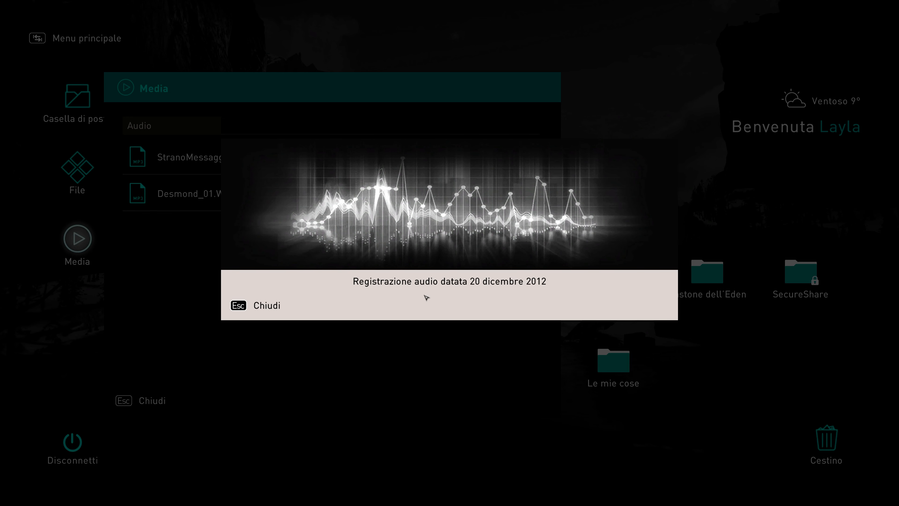
mouse_move(477, 195)
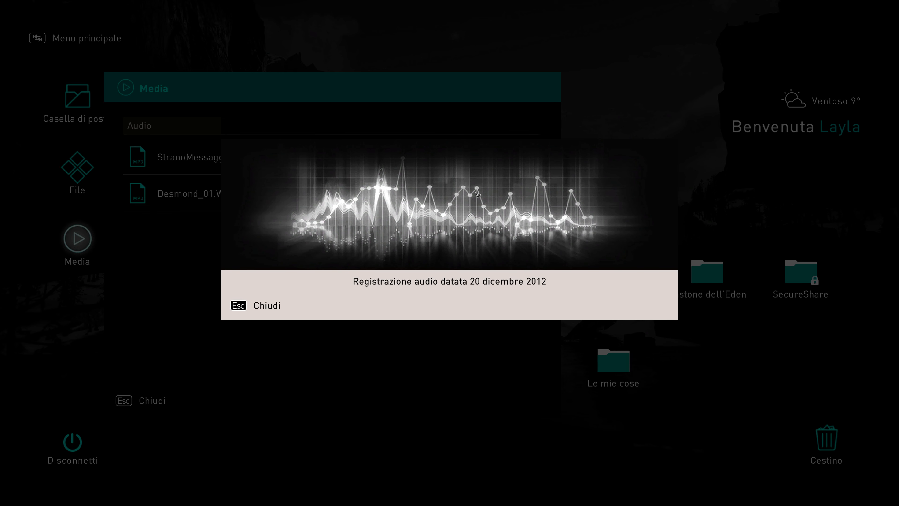
mouse_move(457, 116)
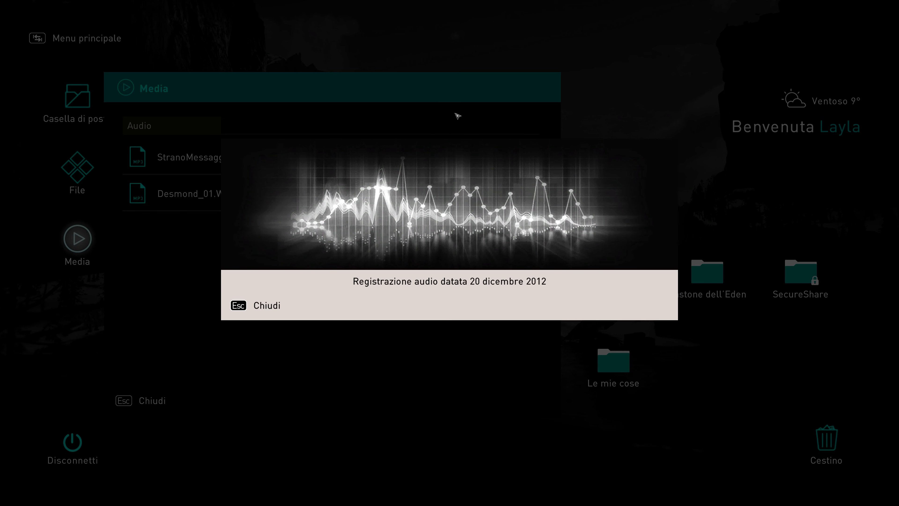
mouse_move(441, 117)
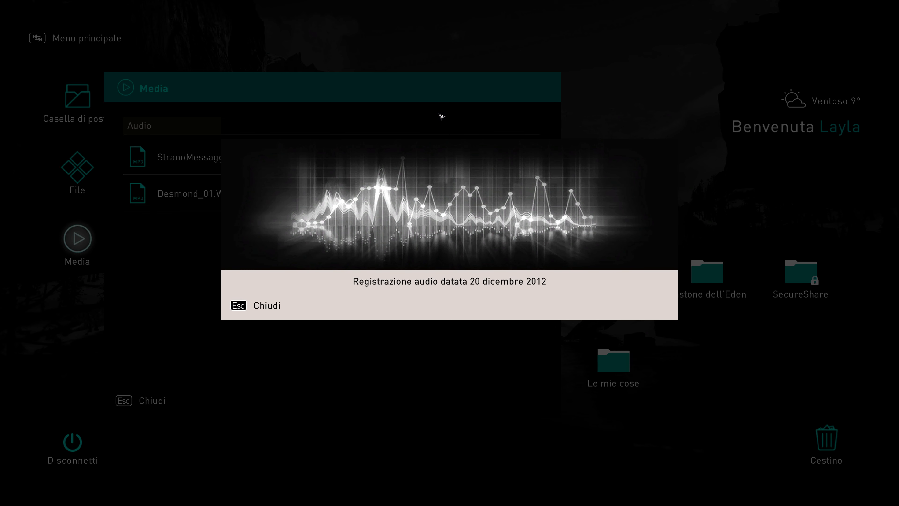
mouse_move(427, 233)
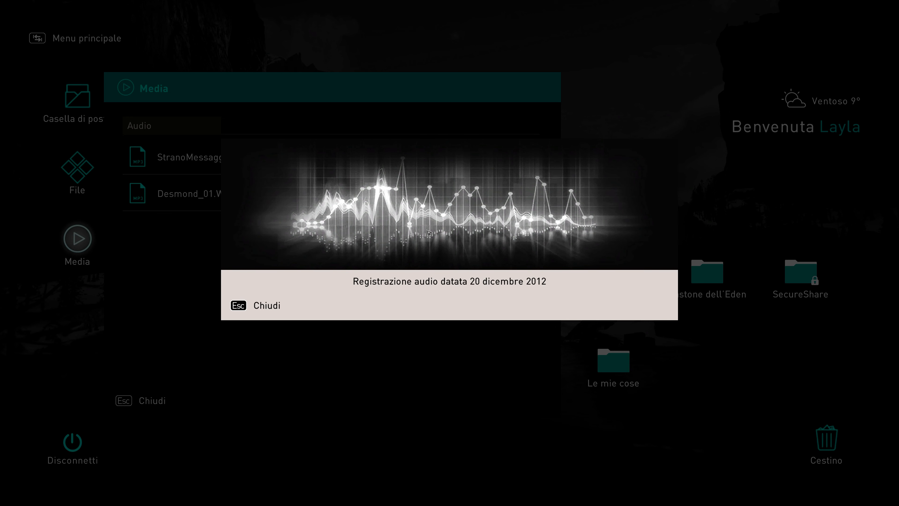
mouse_move(402, 374)
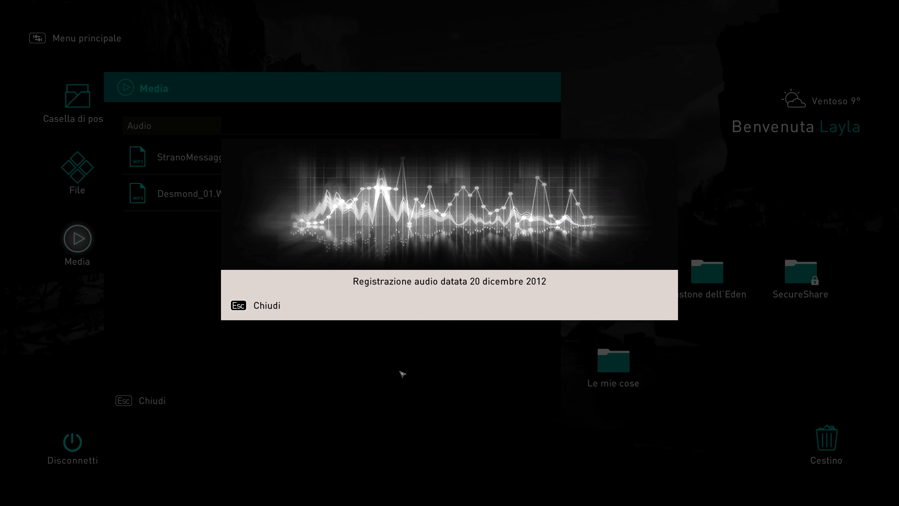
mouse_move(231, 163)
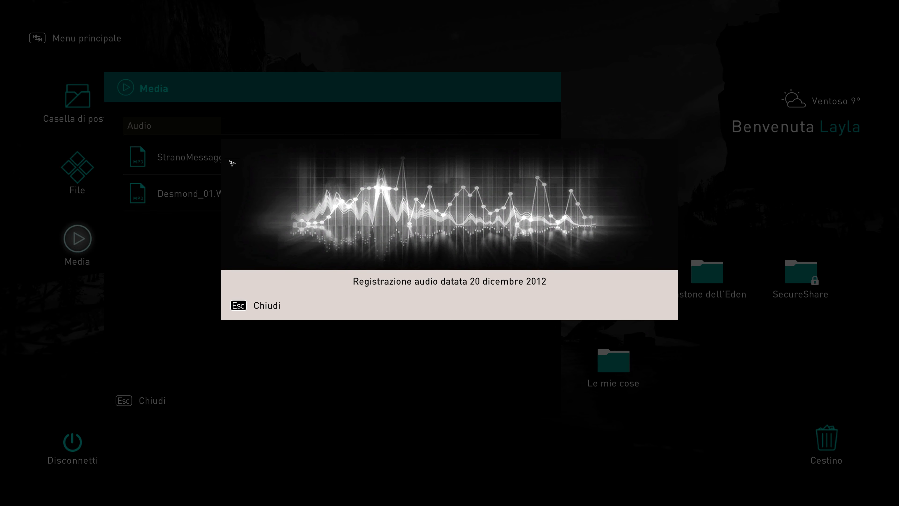
mouse_move(432, 362)
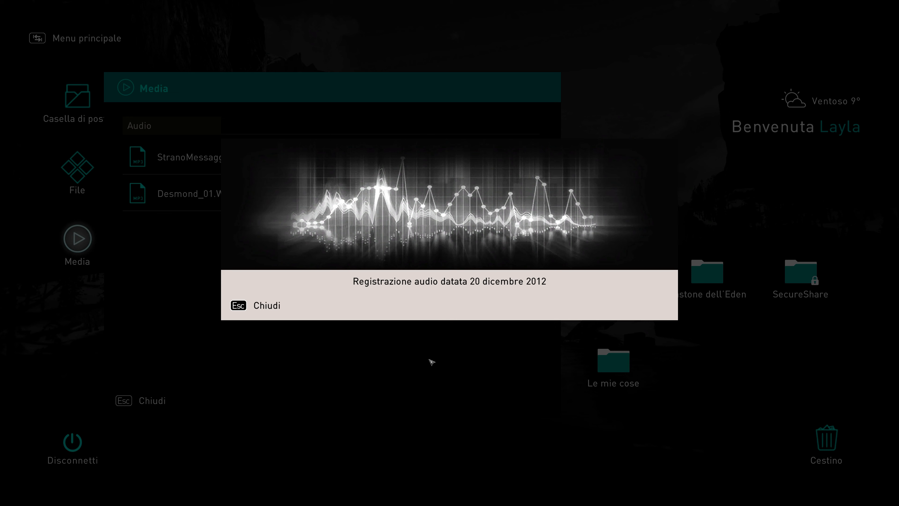
mouse_move(486, 401)
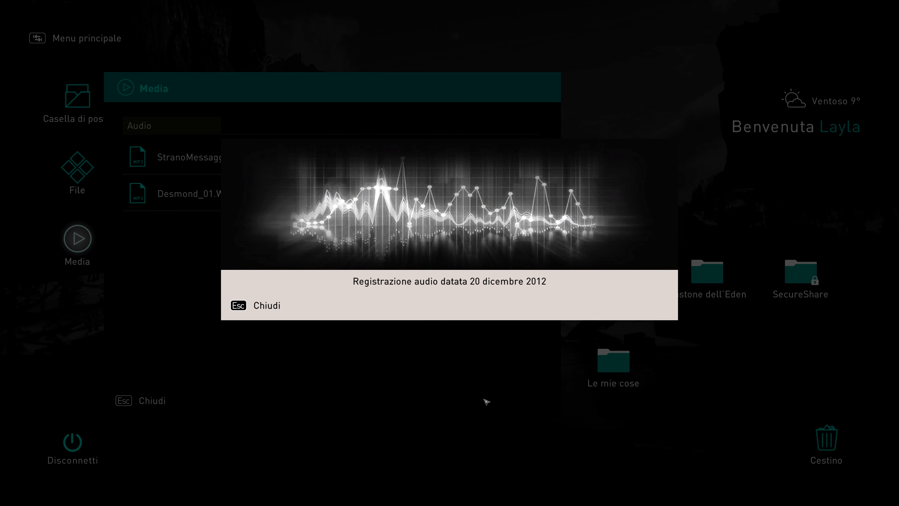
mouse_move(387, 354)
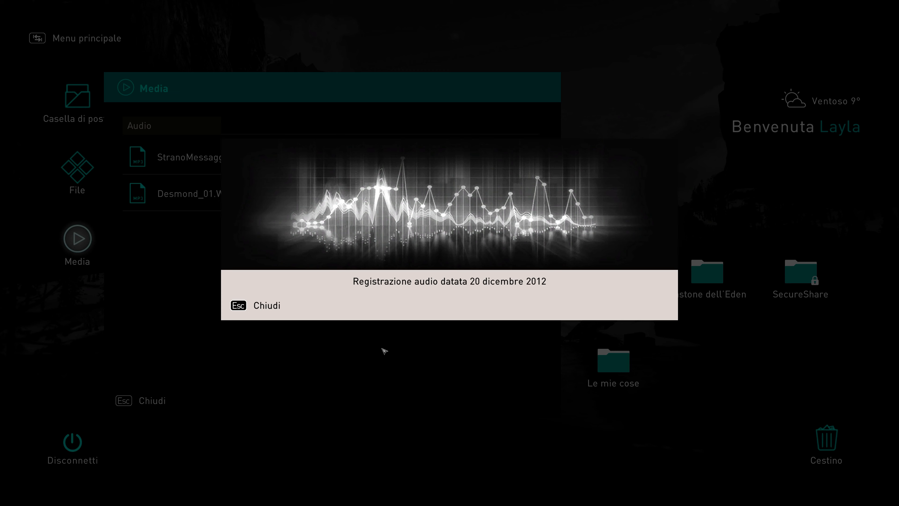
mouse_move(378, 116)
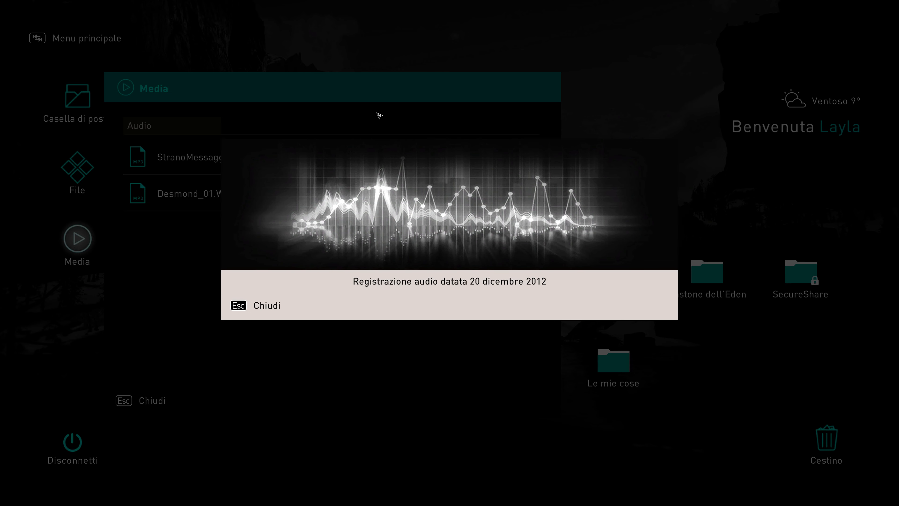
mouse_move(838, 358)
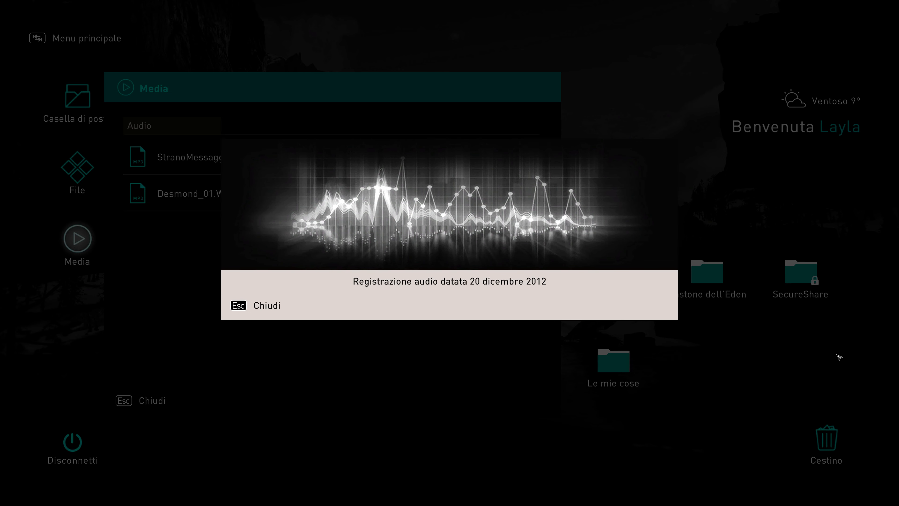
mouse_move(825, 451)
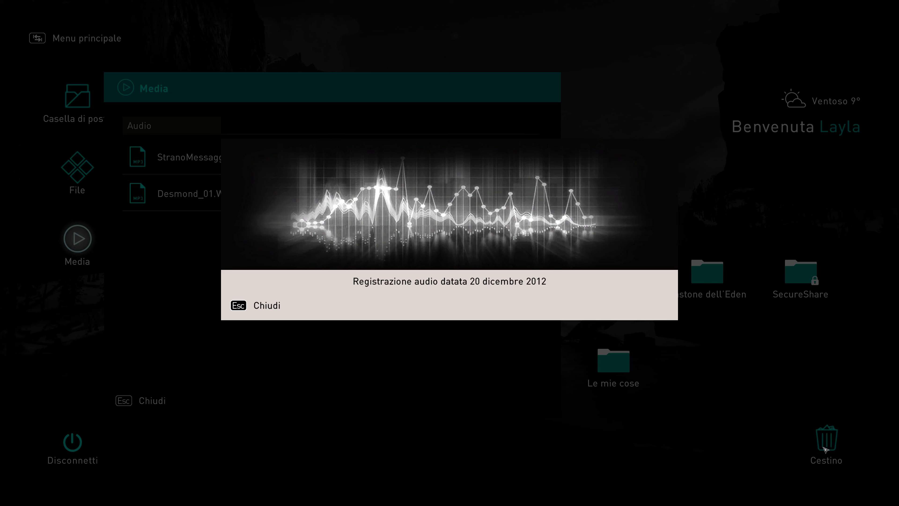
mouse_move(881, 93)
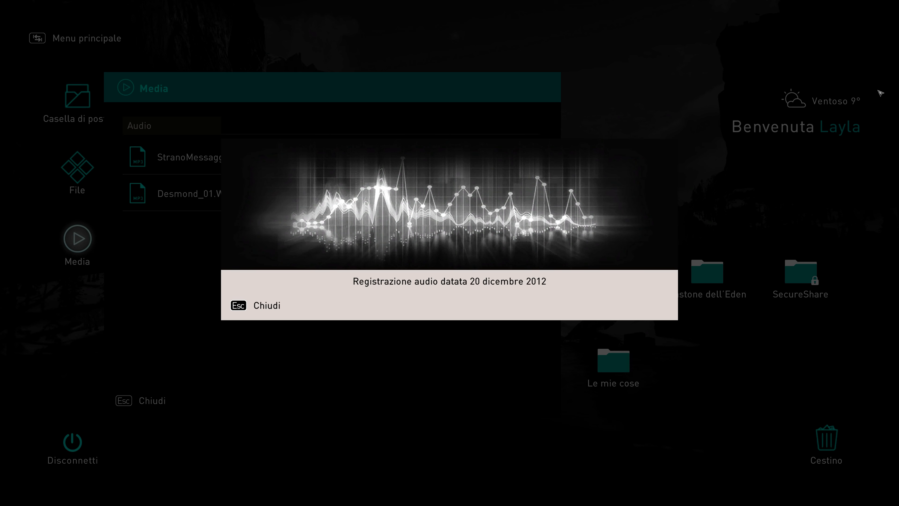
mouse_move(769, 296)
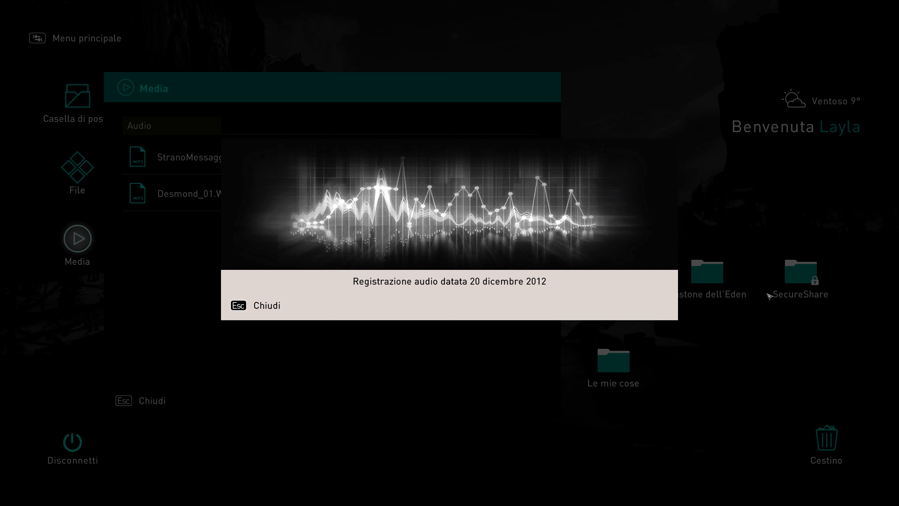
mouse_move(285, 32)
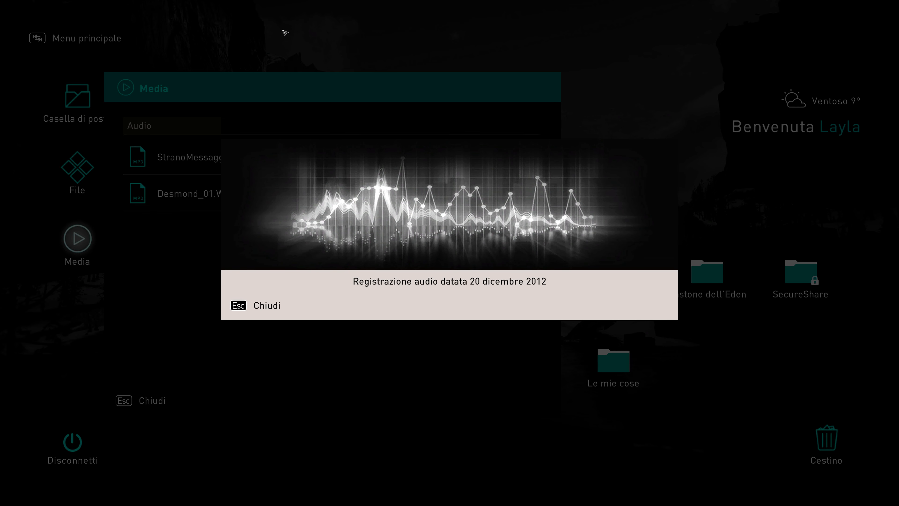
mouse_move(445, 415)
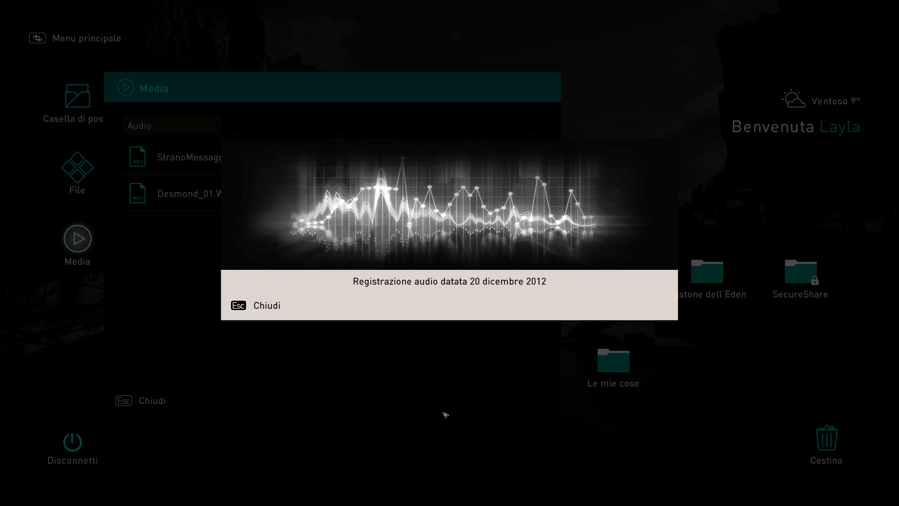
mouse_move(430, 381)
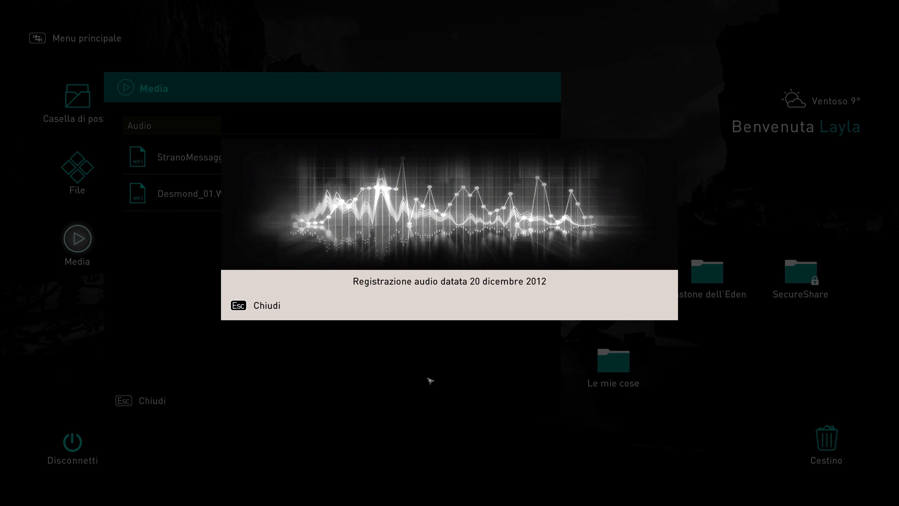
mouse_move(594, 418)
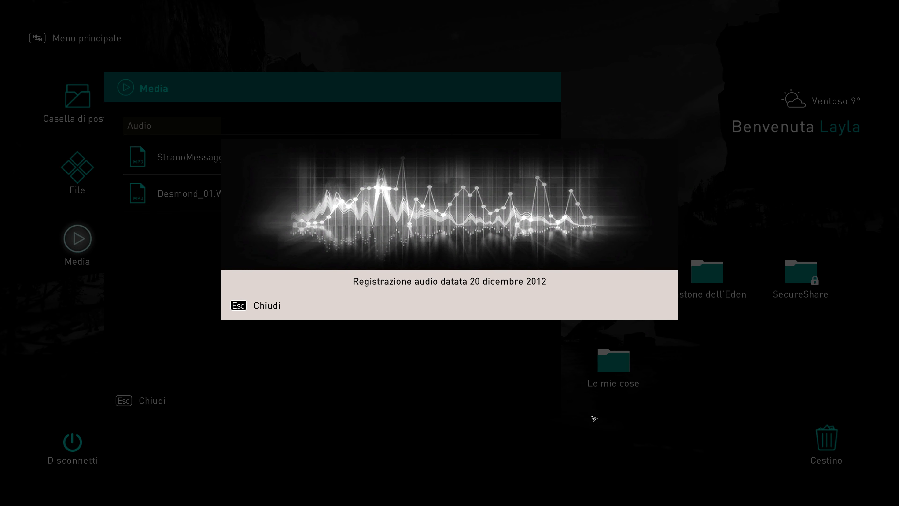
mouse_move(156, 363)
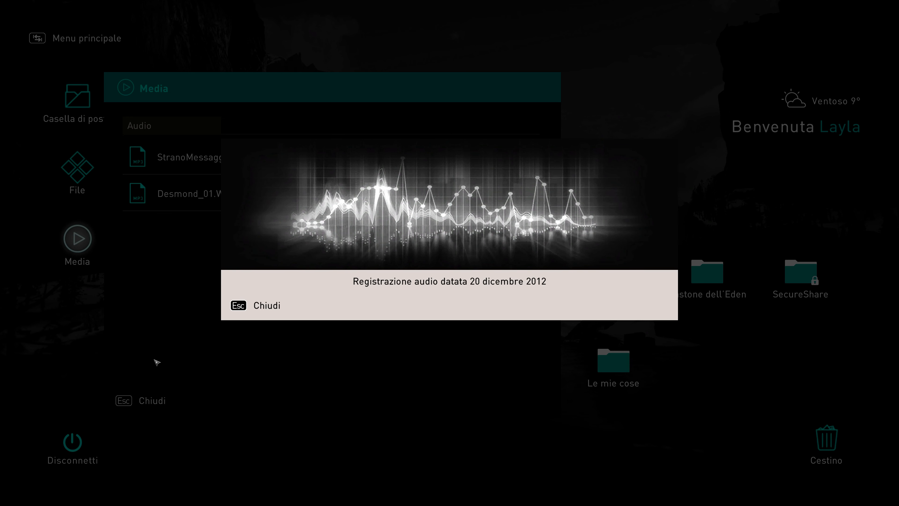
mouse_move(519, 461)
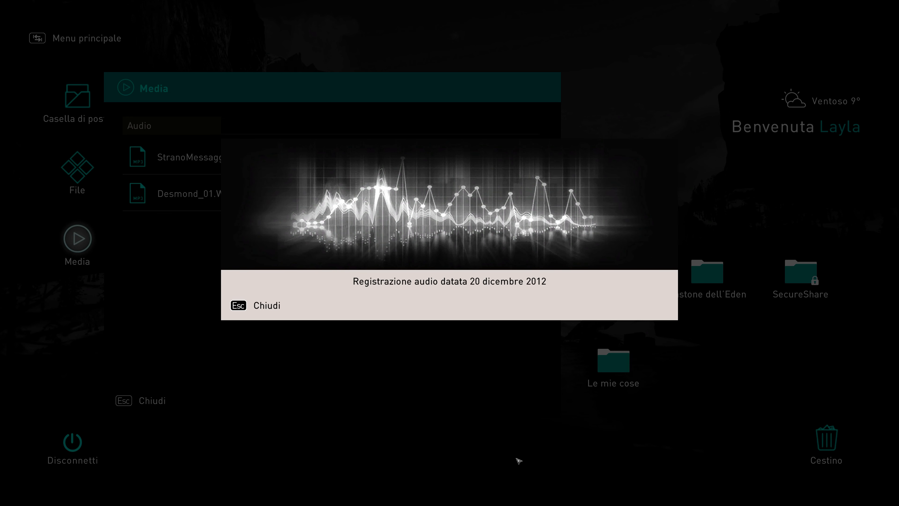
mouse_move(479, 60)
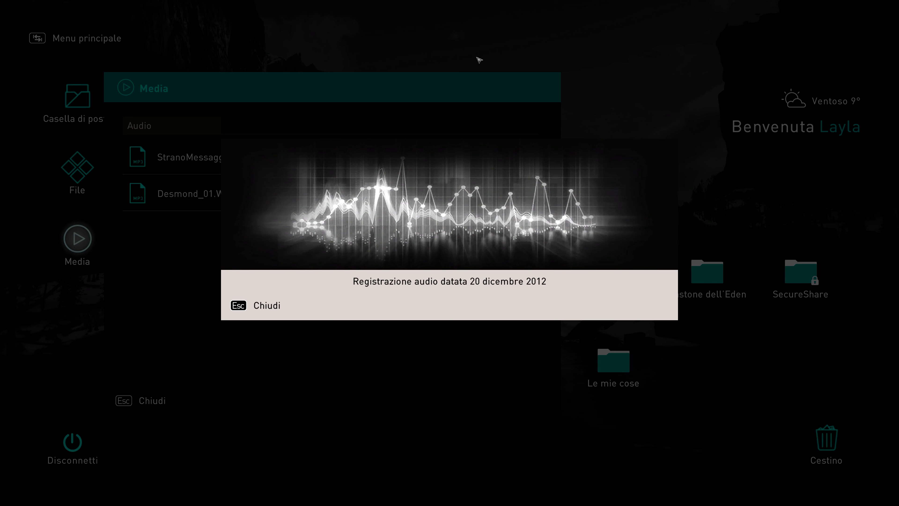
mouse_move(403, 419)
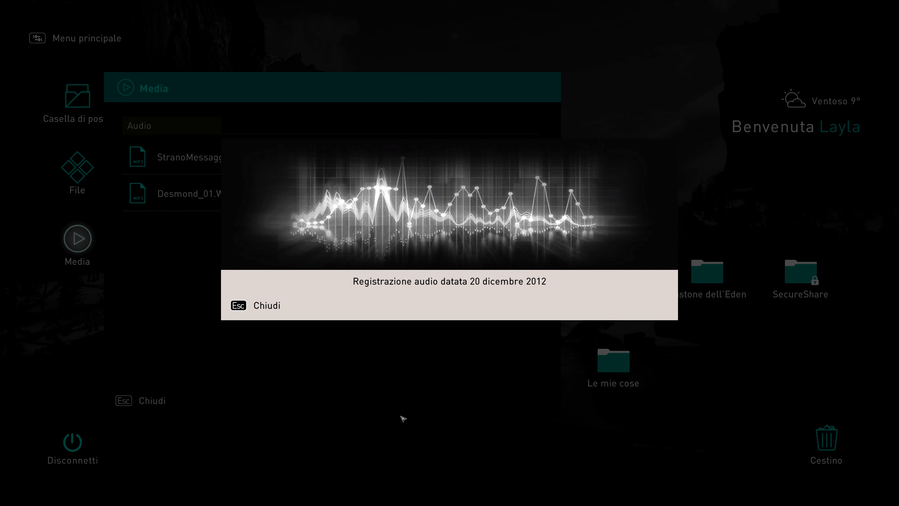
mouse_move(285, 426)
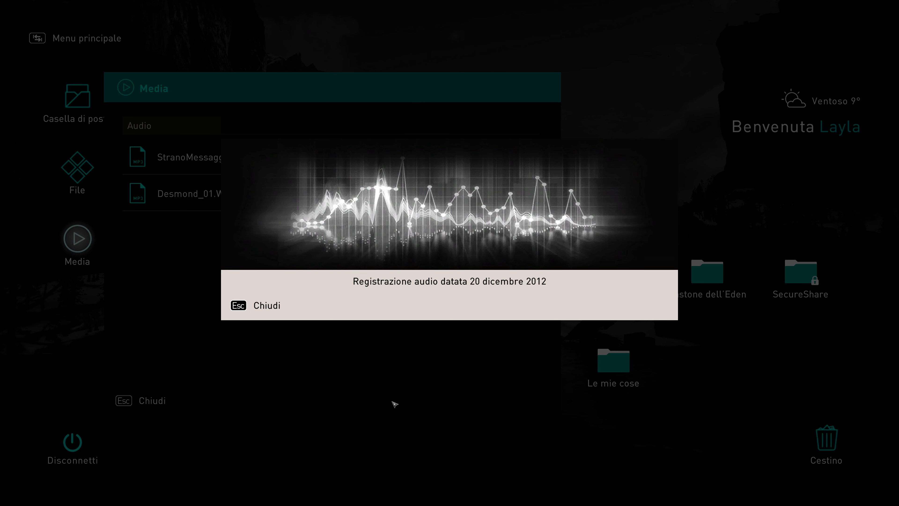
mouse_move(513, 415)
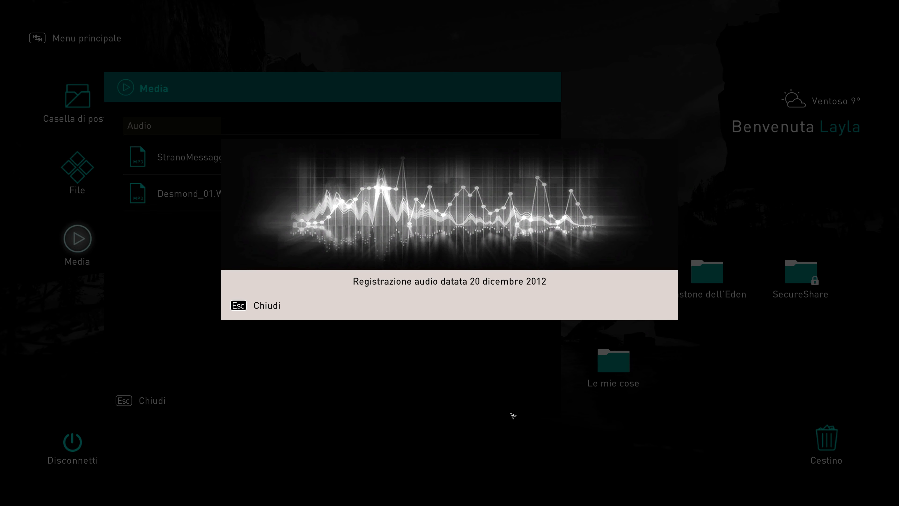
mouse_move(235, 402)
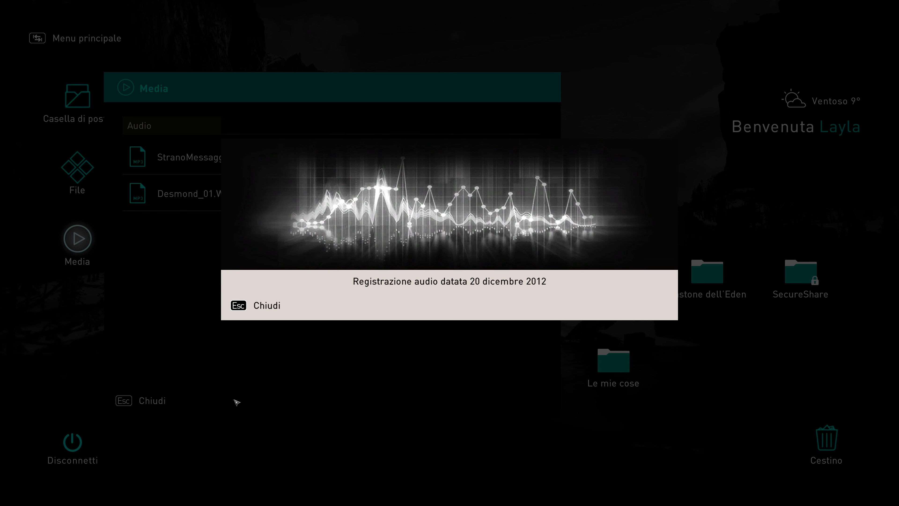
mouse_move(324, 409)
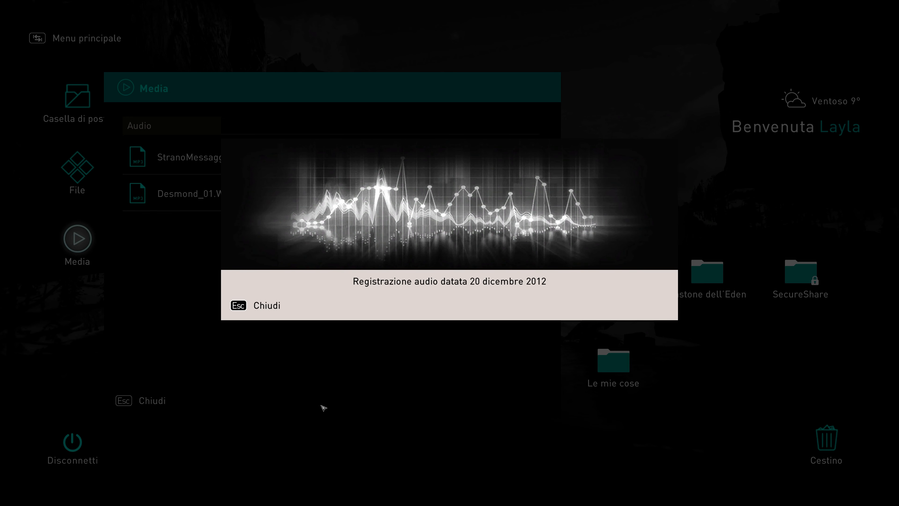
mouse_move(306, 433)
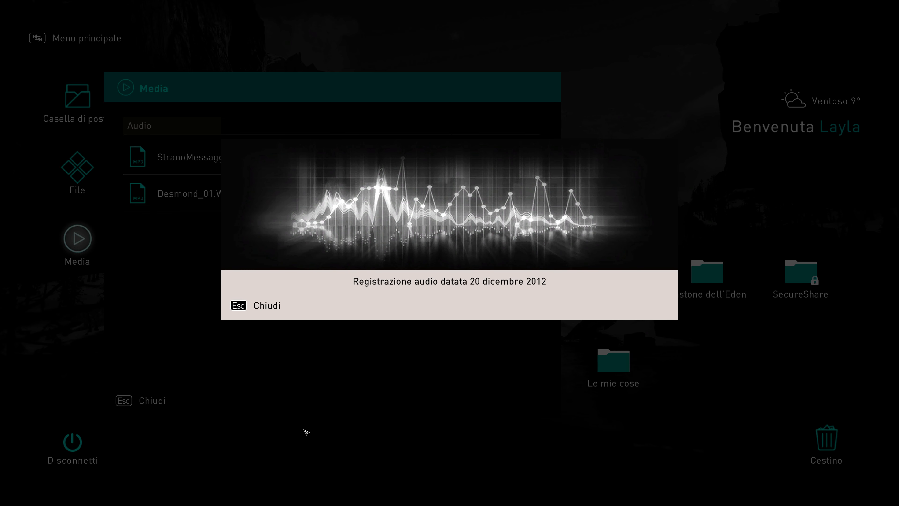
mouse_move(437, 425)
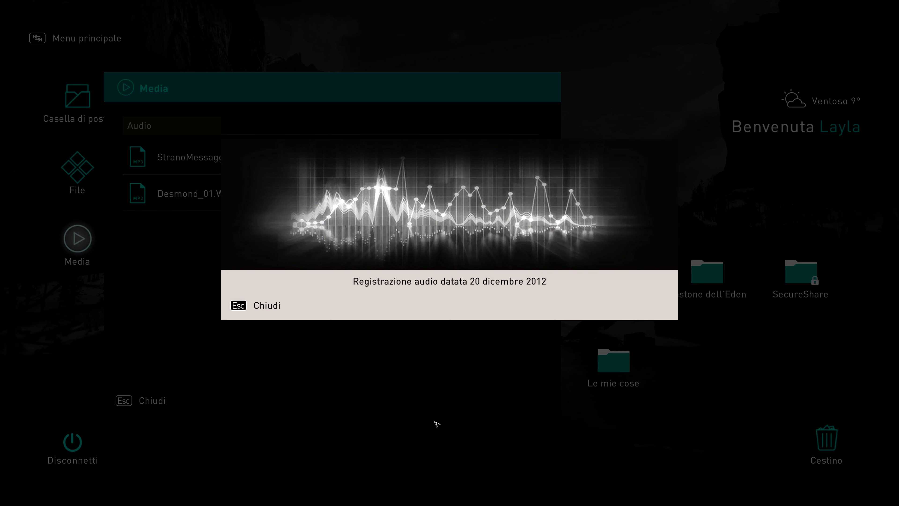
mouse_move(323, 376)
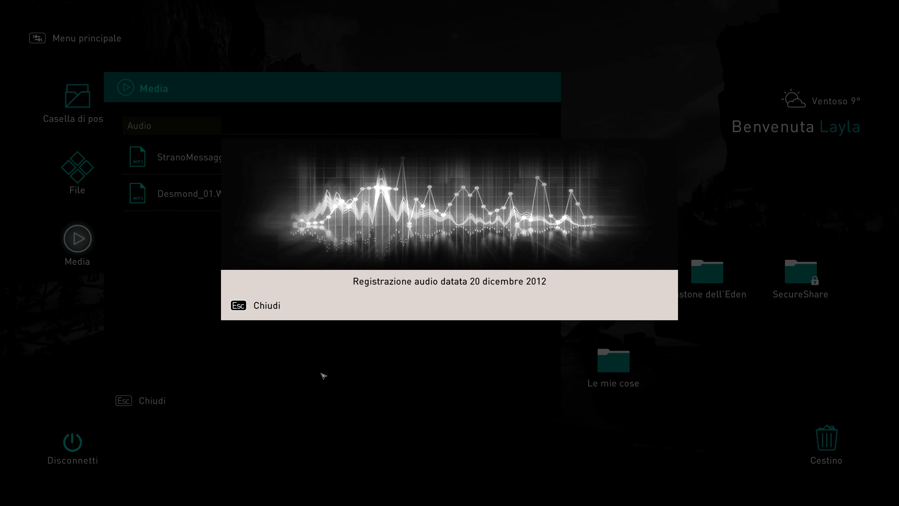
mouse_move(189, 431)
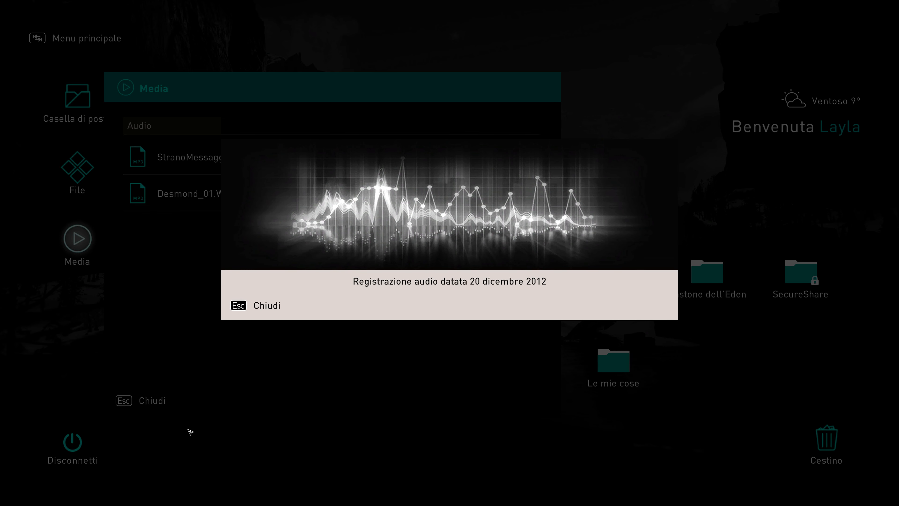
mouse_move(411, 447)
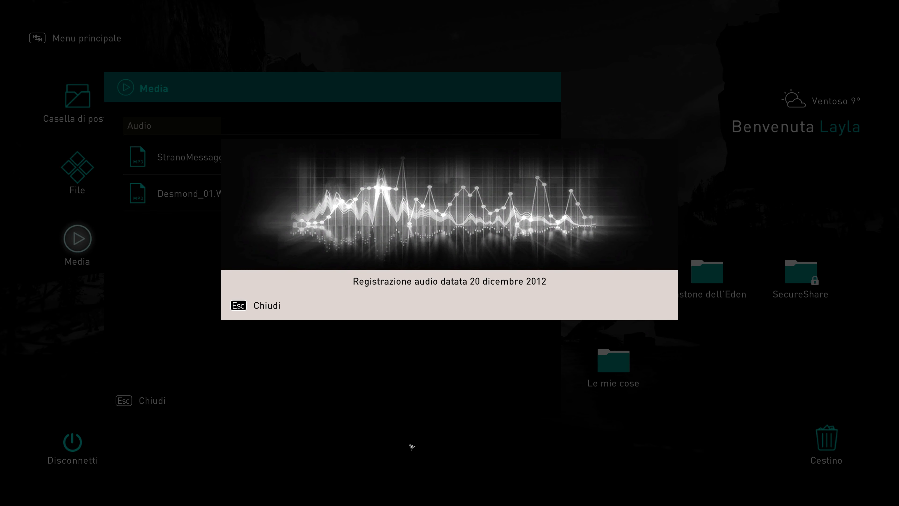
mouse_move(222, 376)
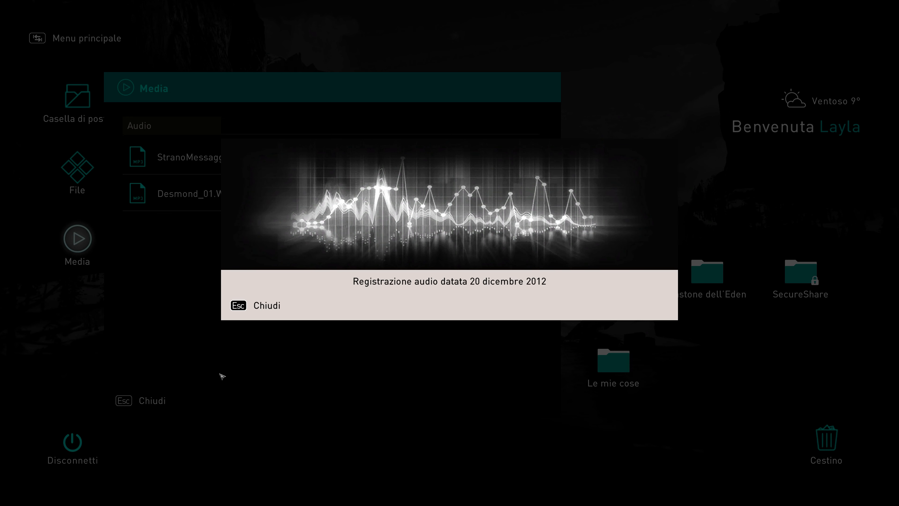
mouse_move(341, 431)
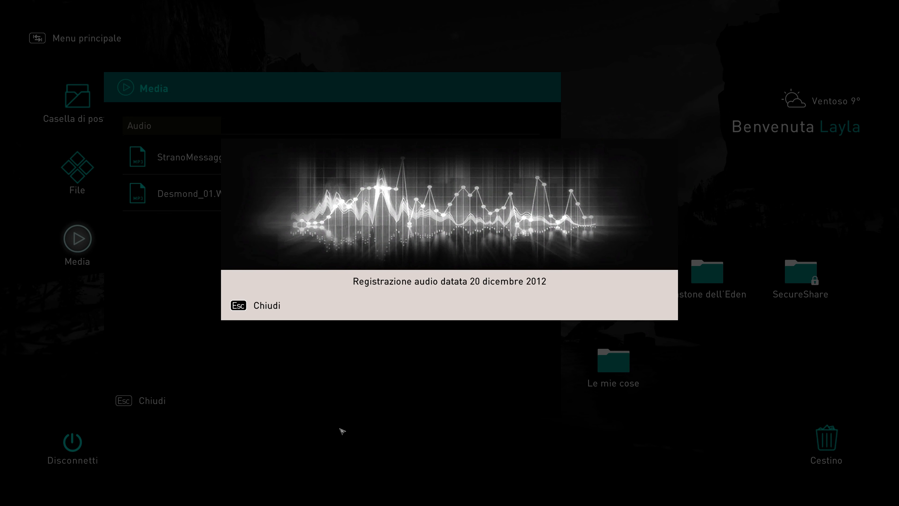
mouse_move(399, 425)
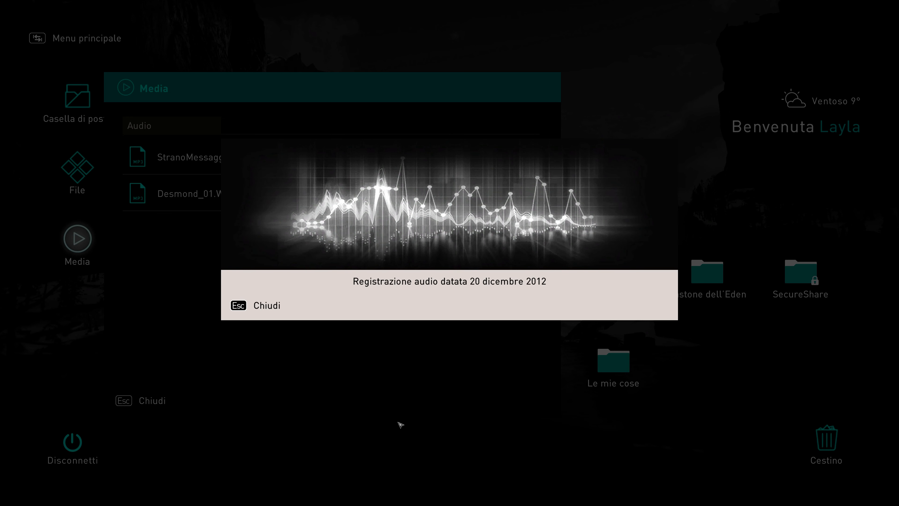
mouse_move(452, 415)
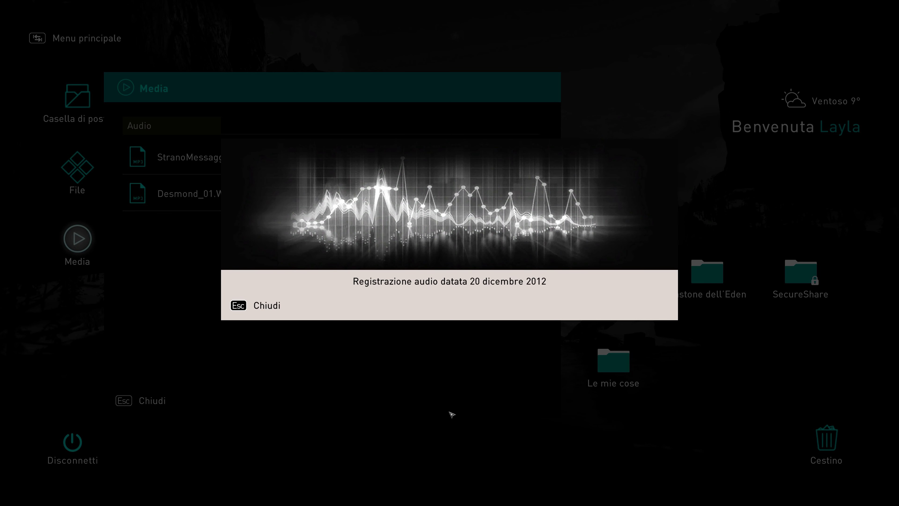
mouse_move(275, 409)
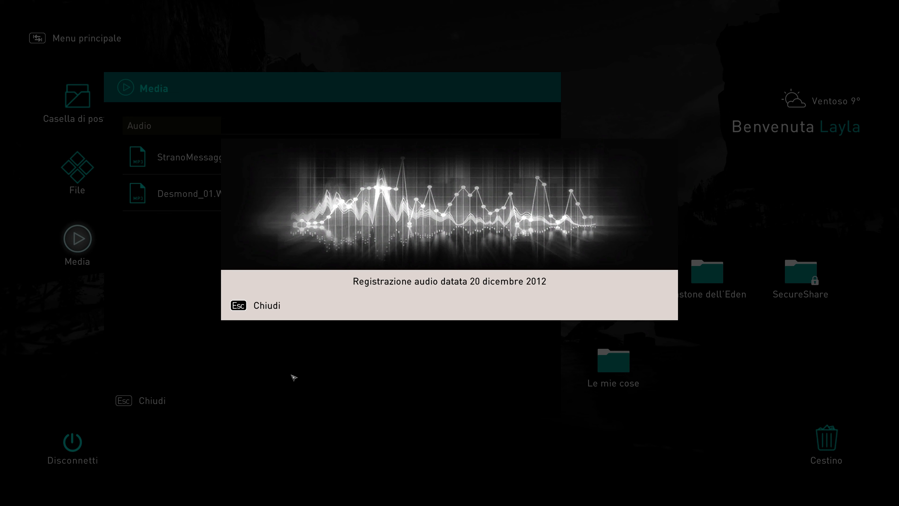
mouse_move(512, 356)
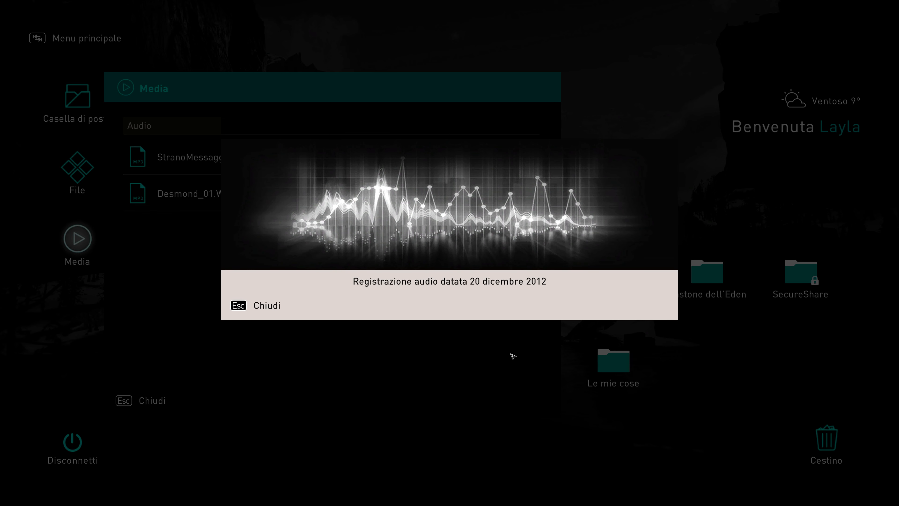
mouse_move(357, 313)
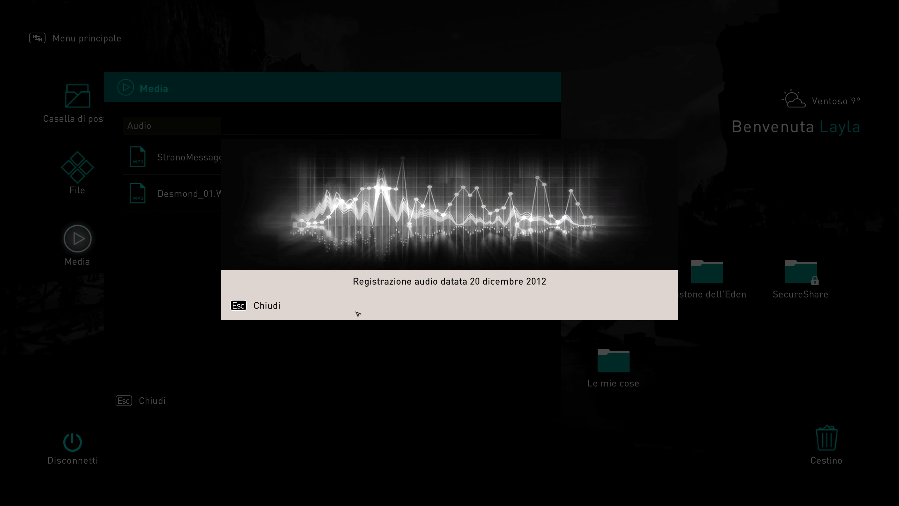
mouse_move(569, 296)
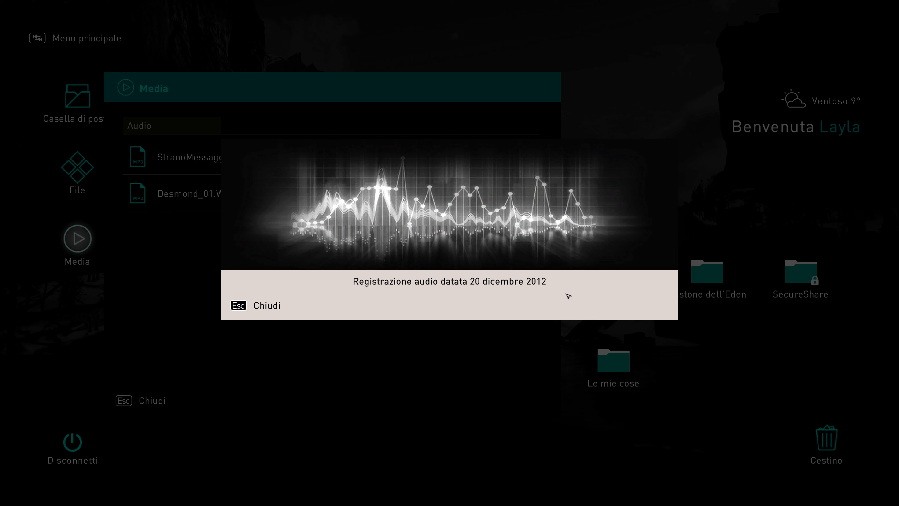
mouse_move(426, 301)
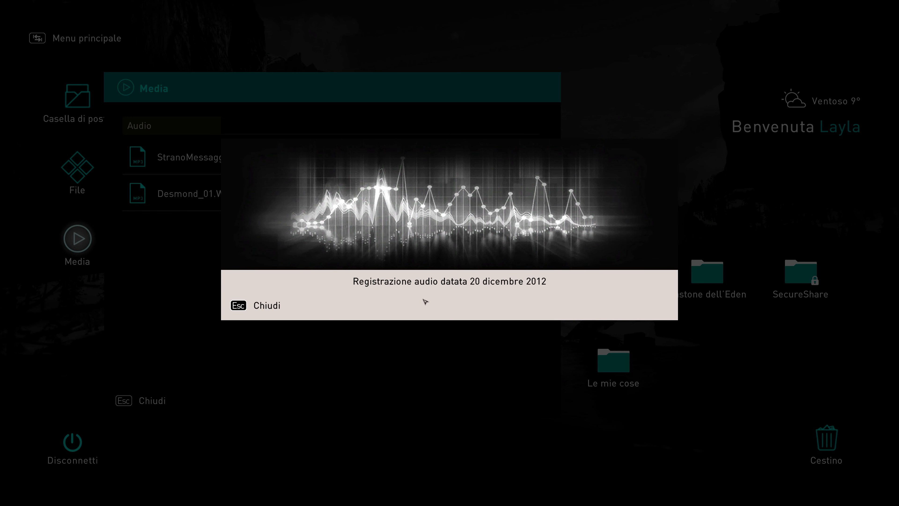
mouse_move(401, 304)
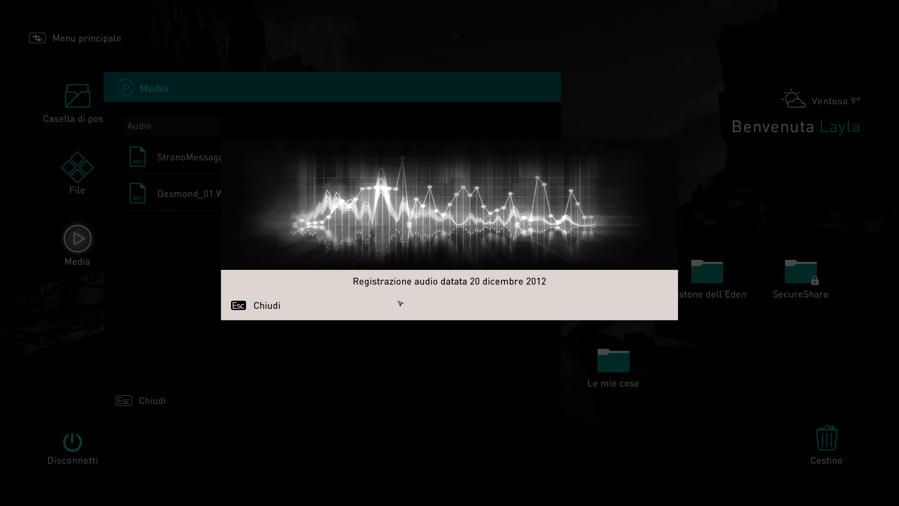
mouse_move(324, 295)
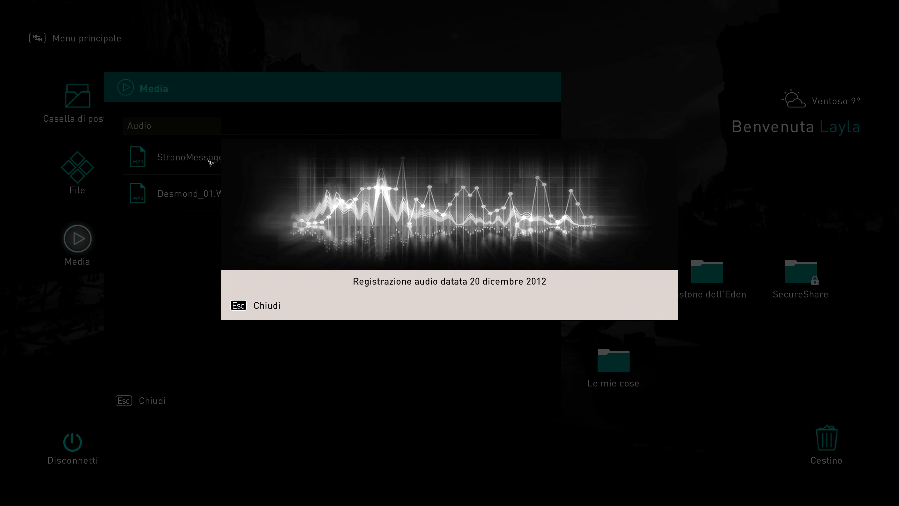
mouse_move(598, 339)
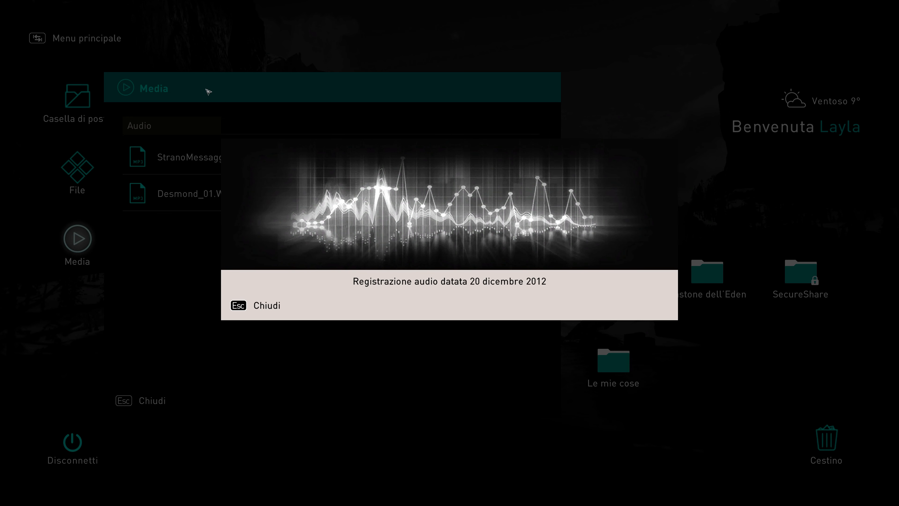
mouse_move(646, 346)
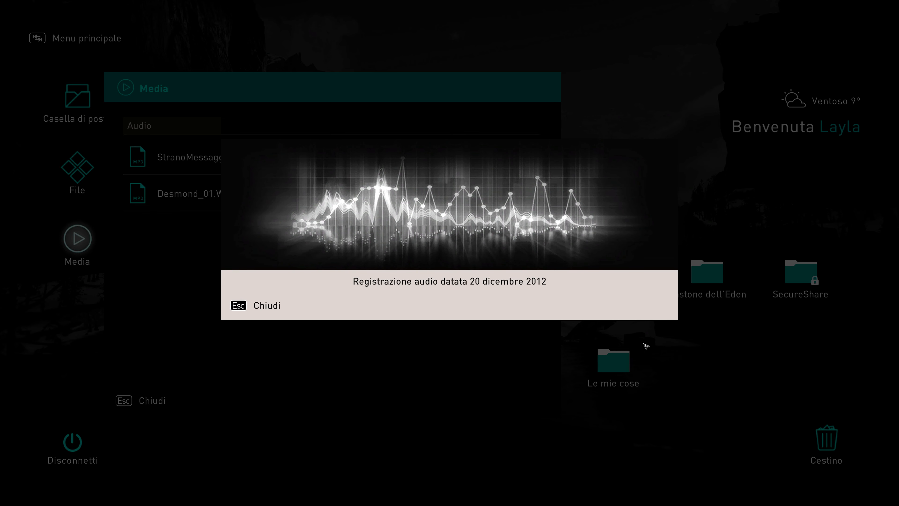
mouse_move(207, 147)
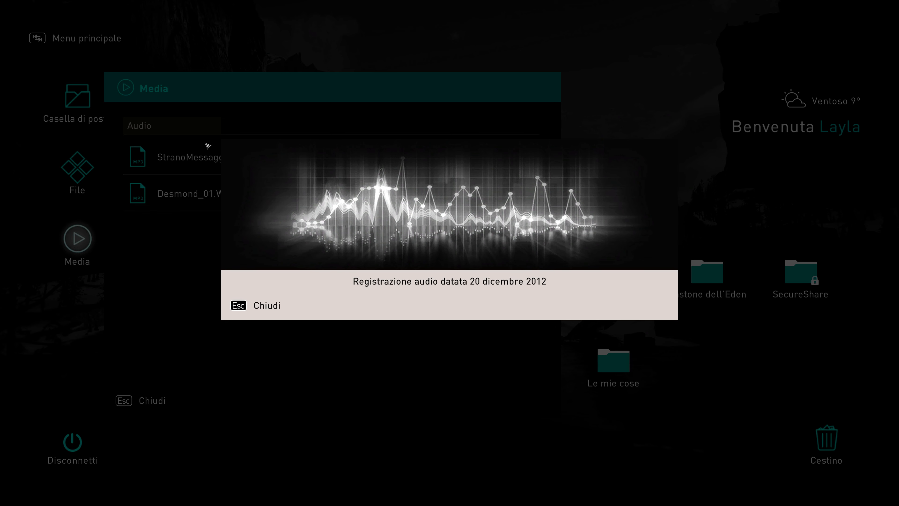
mouse_move(465, 250)
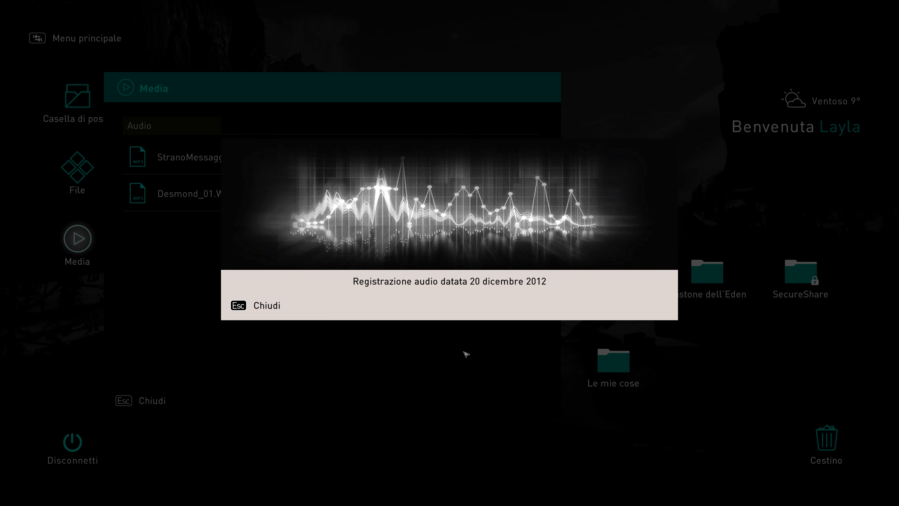
mouse_move(459, 344)
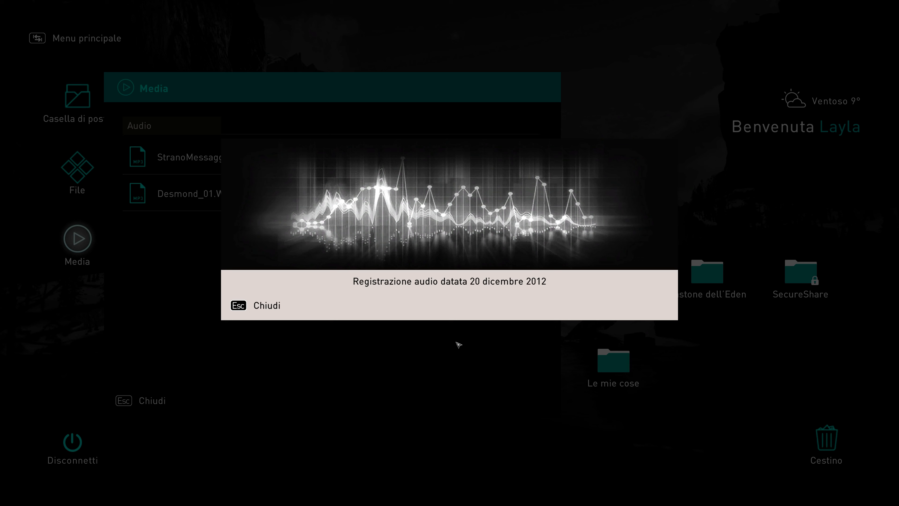
mouse_move(422, 367)
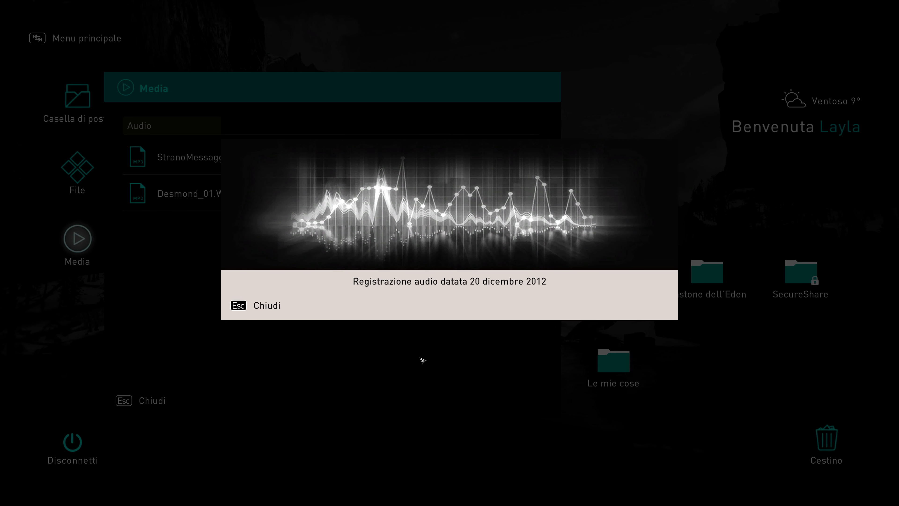
mouse_move(512, 132)
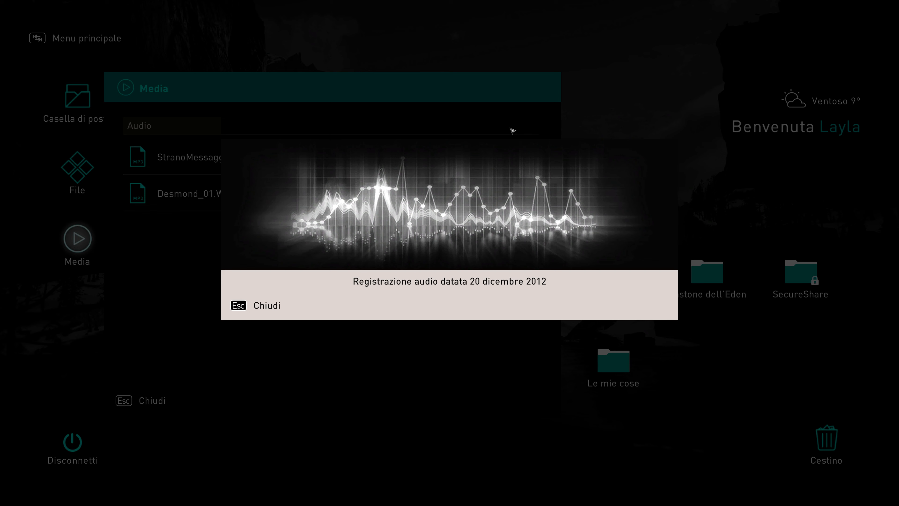
mouse_move(745, 202)
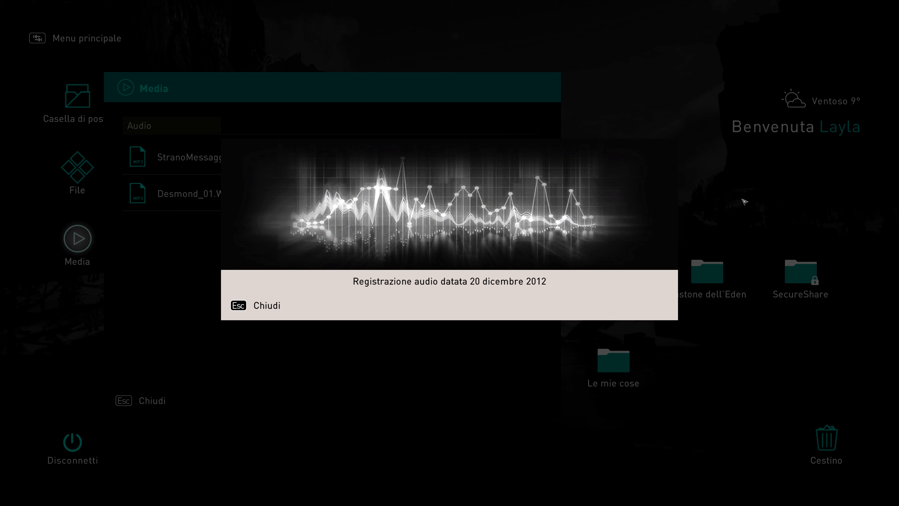
mouse_move(518, 77)
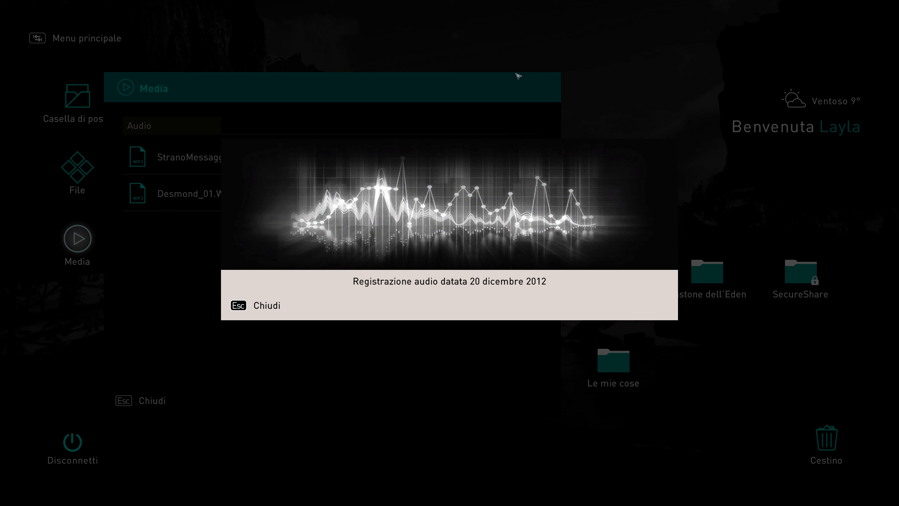
mouse_move(373, 57)
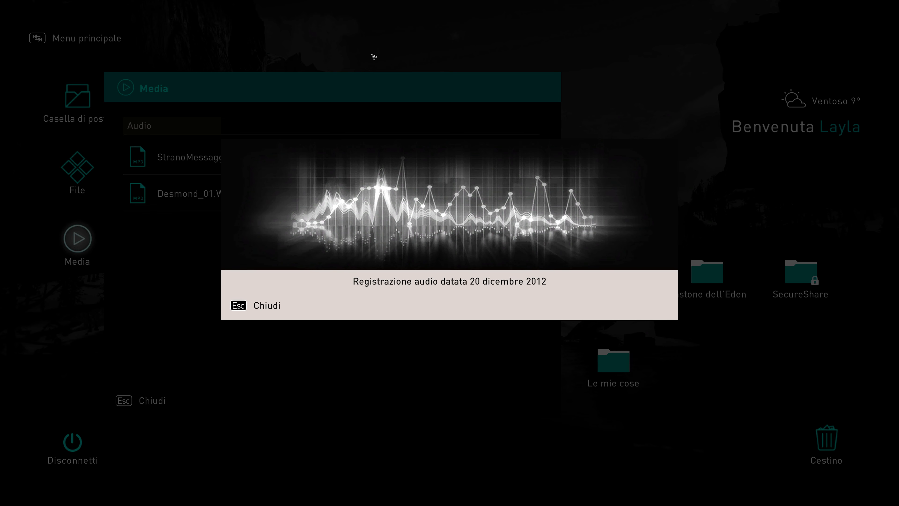
mouse_move(96, 299)
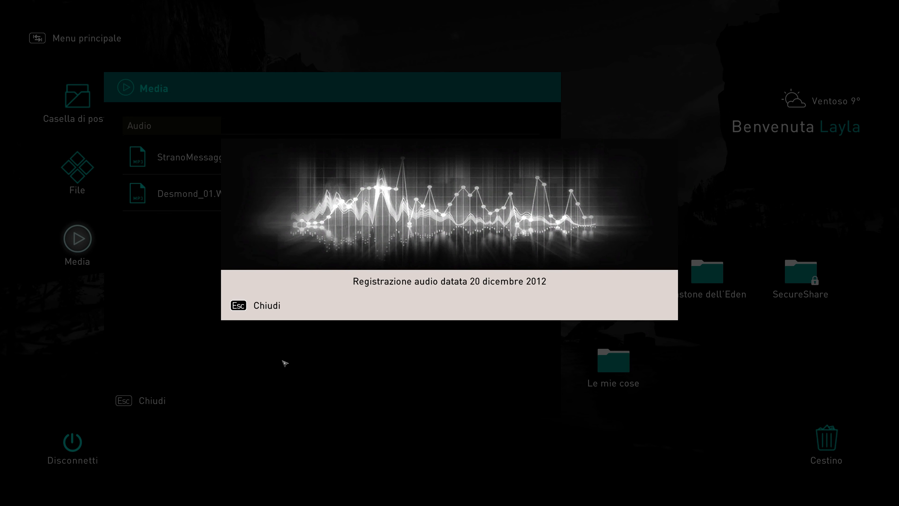
mouse_move(253, 312)
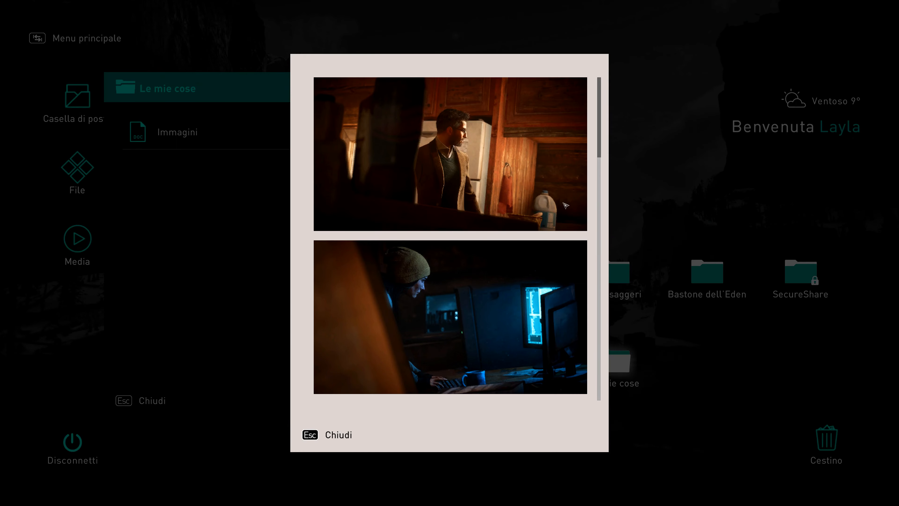
Scroll the image gallery down to the campfire, aurora and cabin photos.
scroll("down", 3)
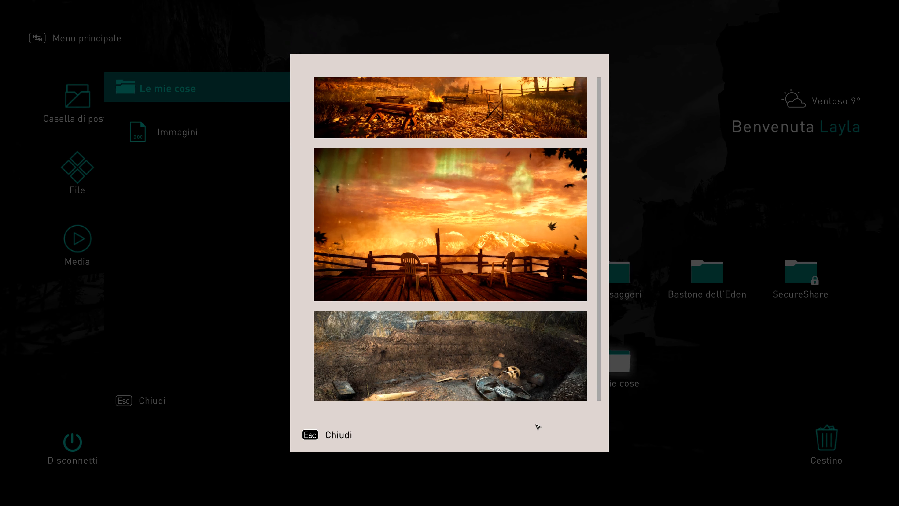
scroll("down", 3)
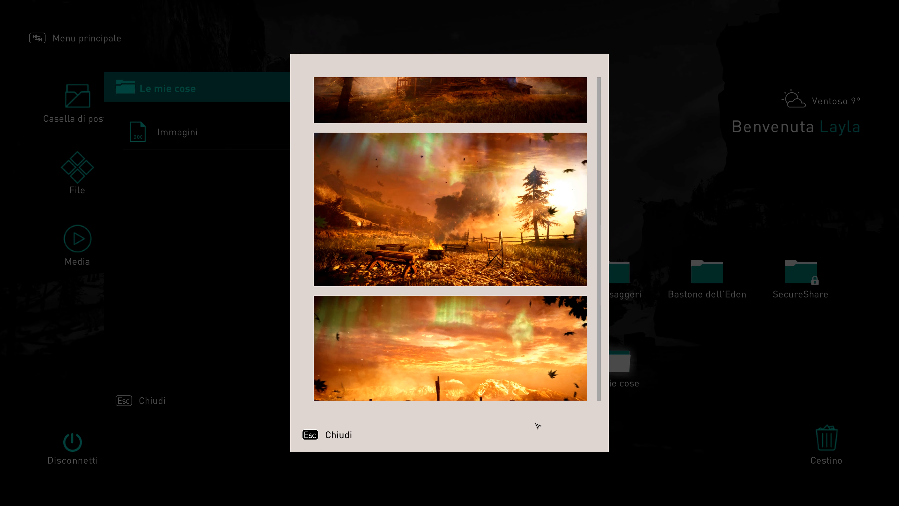
scroll("down", 3)
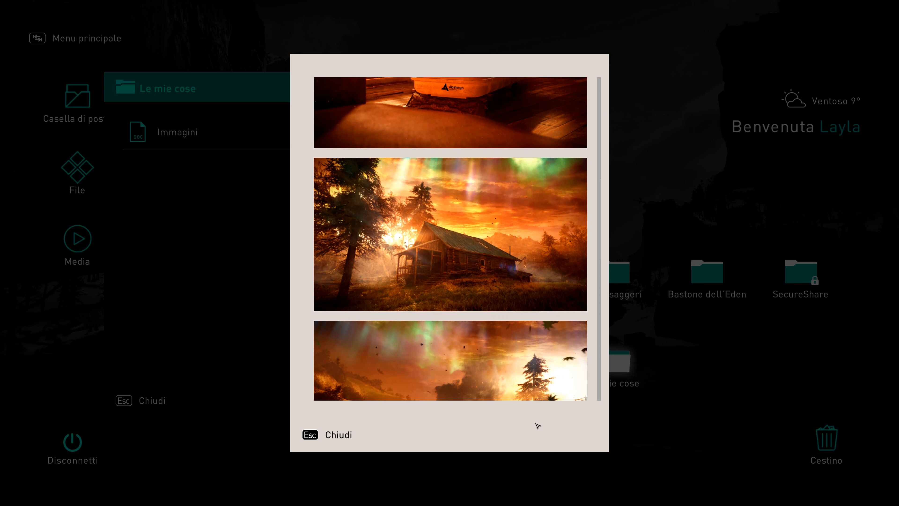